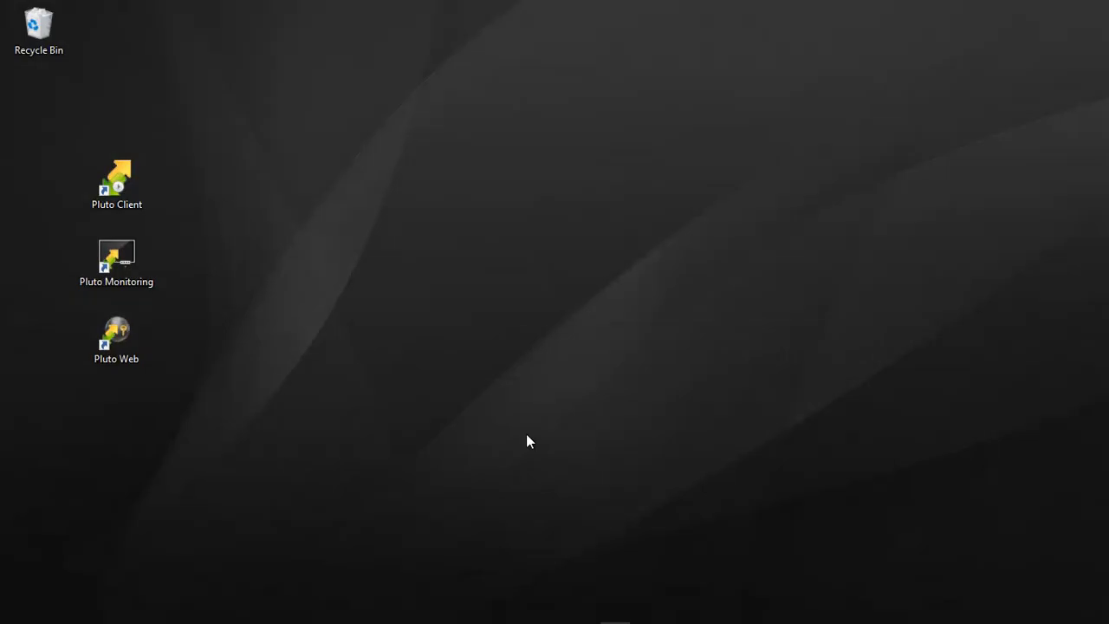
Launch the Pluto Web reporting portal from its desktop shortcut
left_click(116, 338)
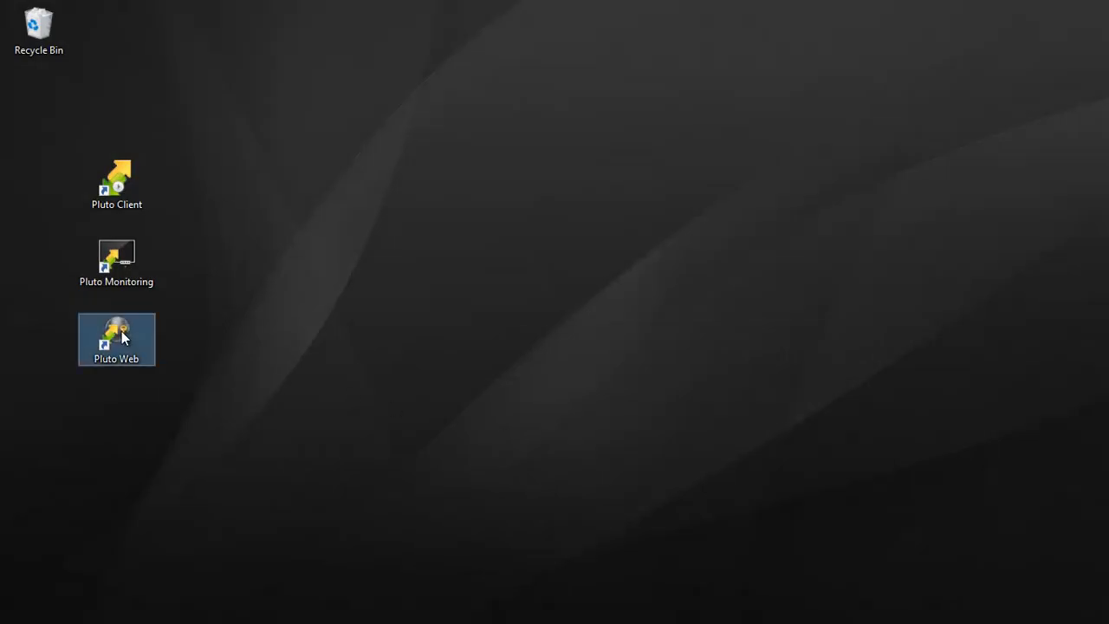
double_click(116, 338)
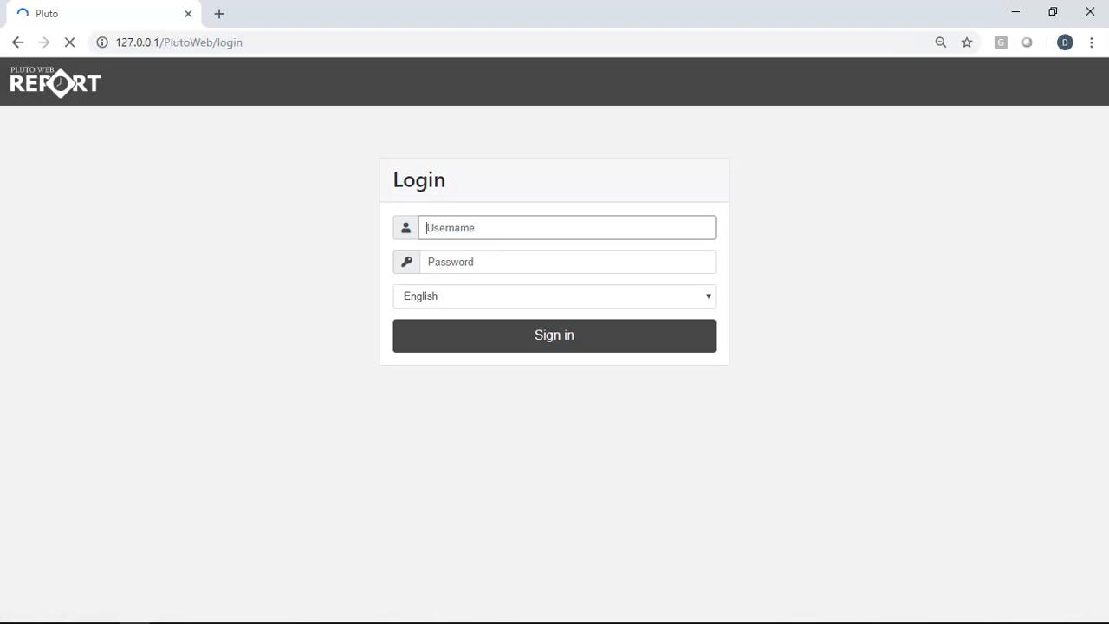
Sign in with the admin username and password, keeping English as the login language
type("admin")
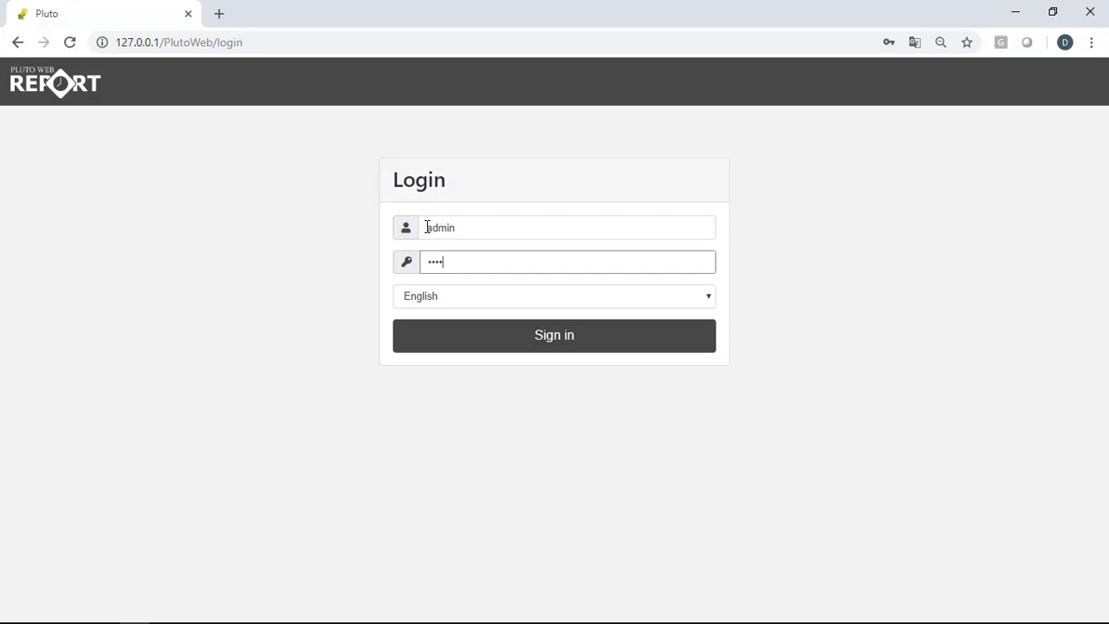
type("•")
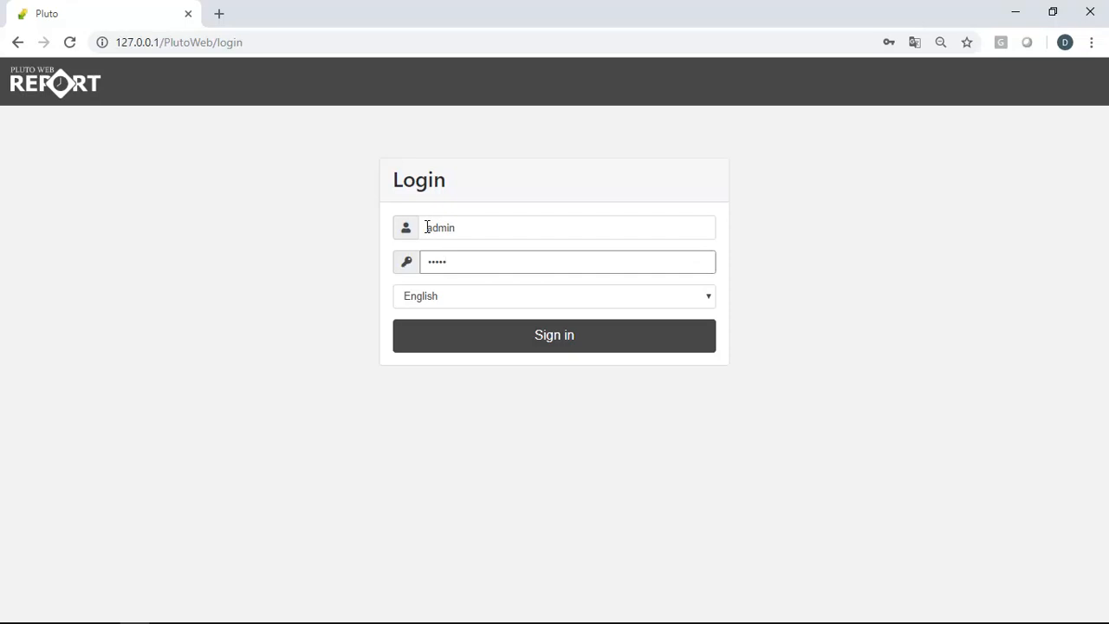
left_click(554, 294)
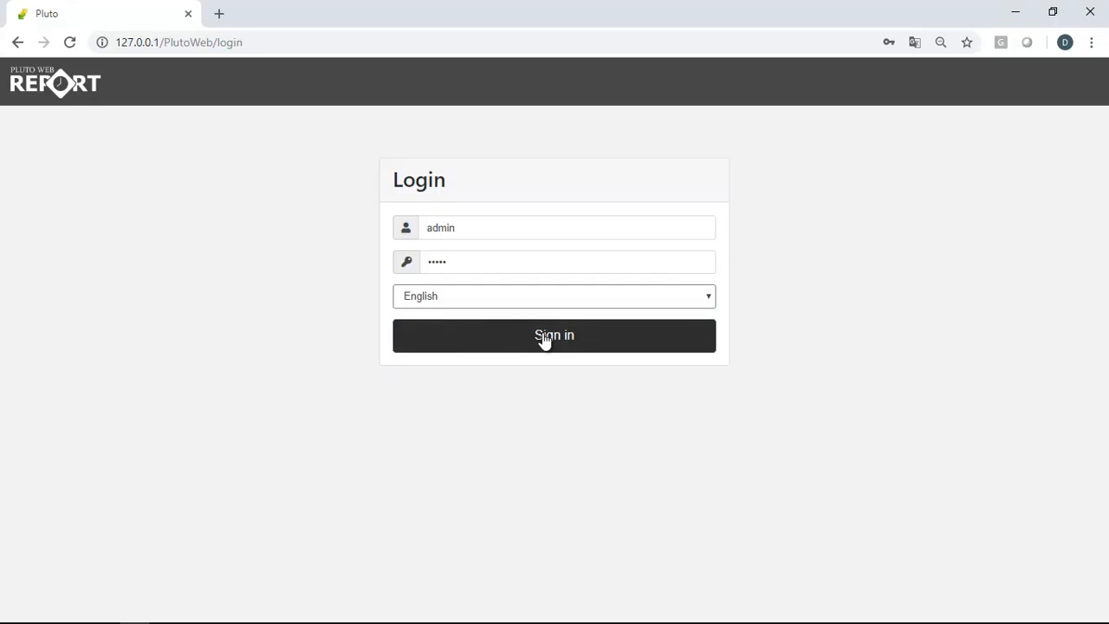
left_click(555, 336)
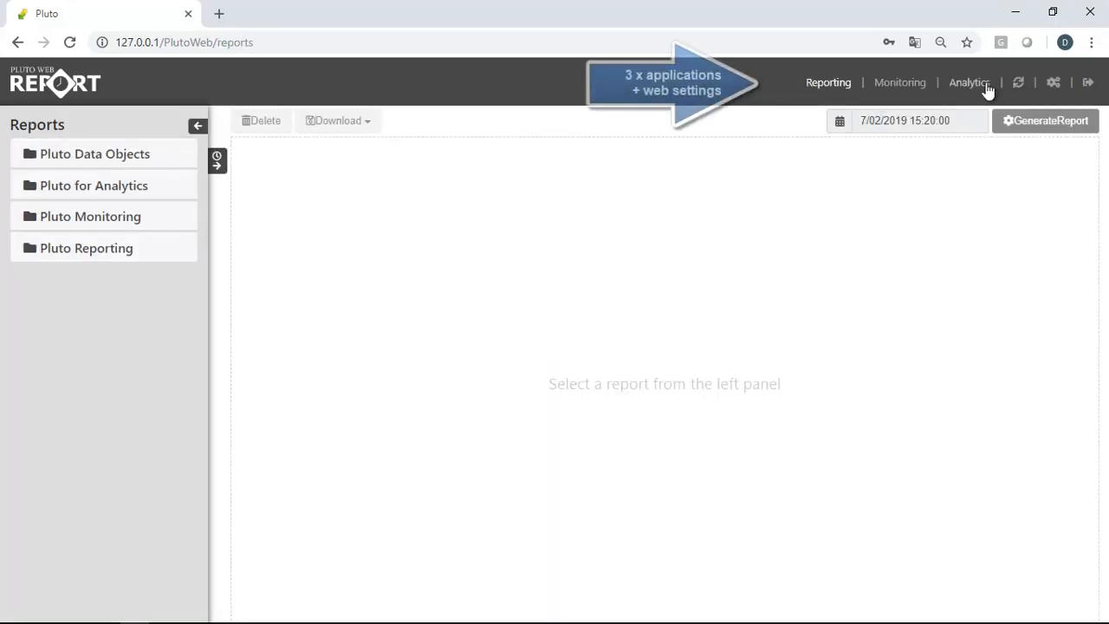
mouse_move(1053, 84)
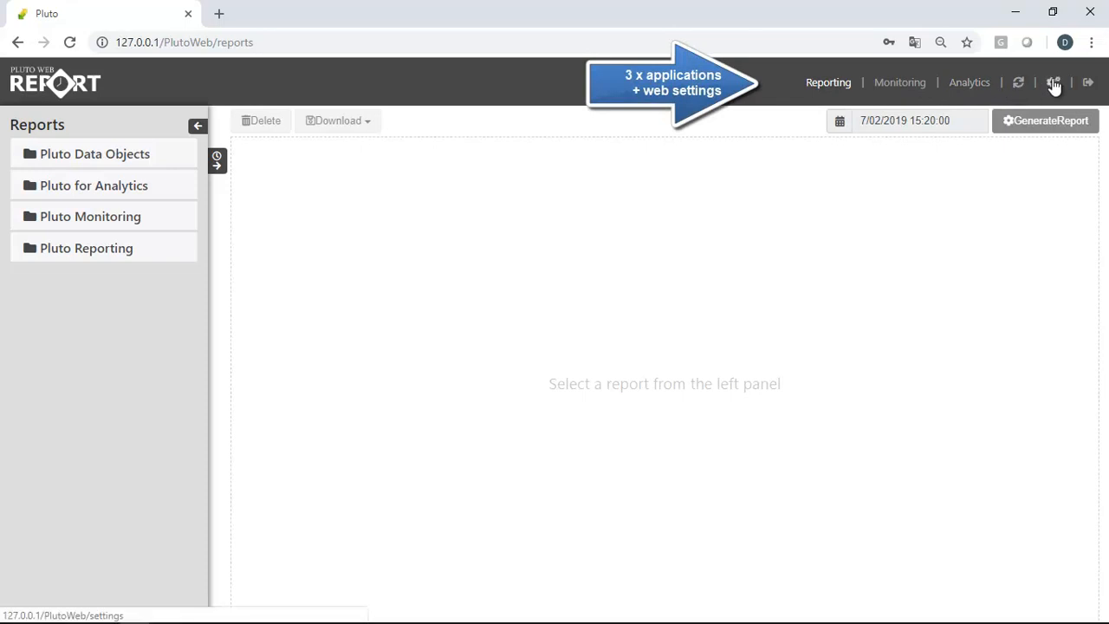
Choose Web Wallpaper > dream.jpg as the login background, with the Exakom logo, and save the appearance settings
left_click(1053, 83)
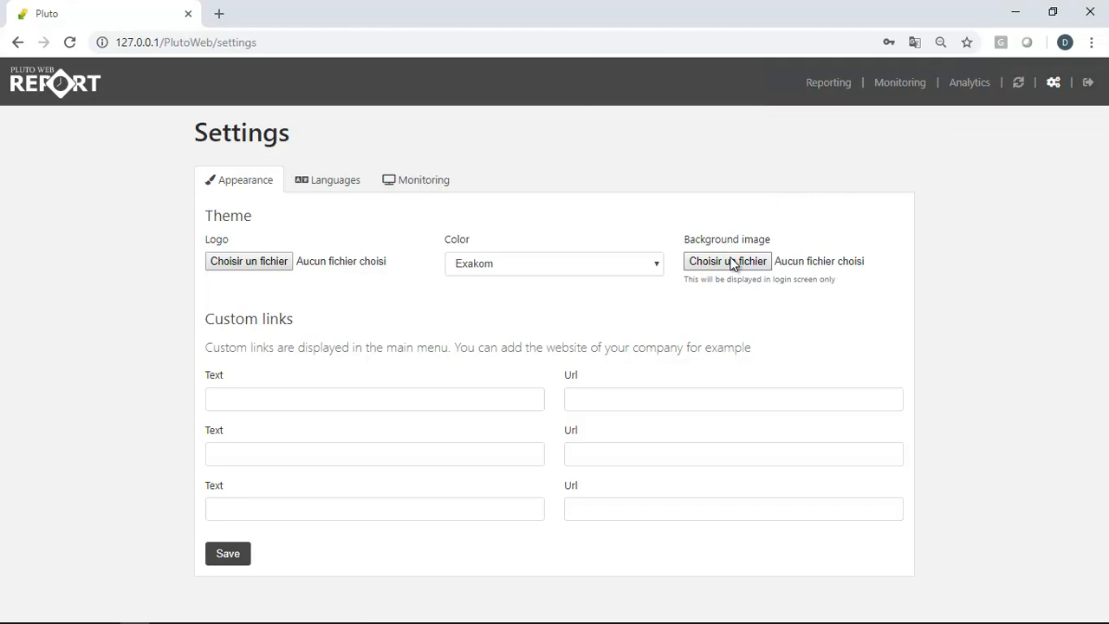
left_click(727, 260)
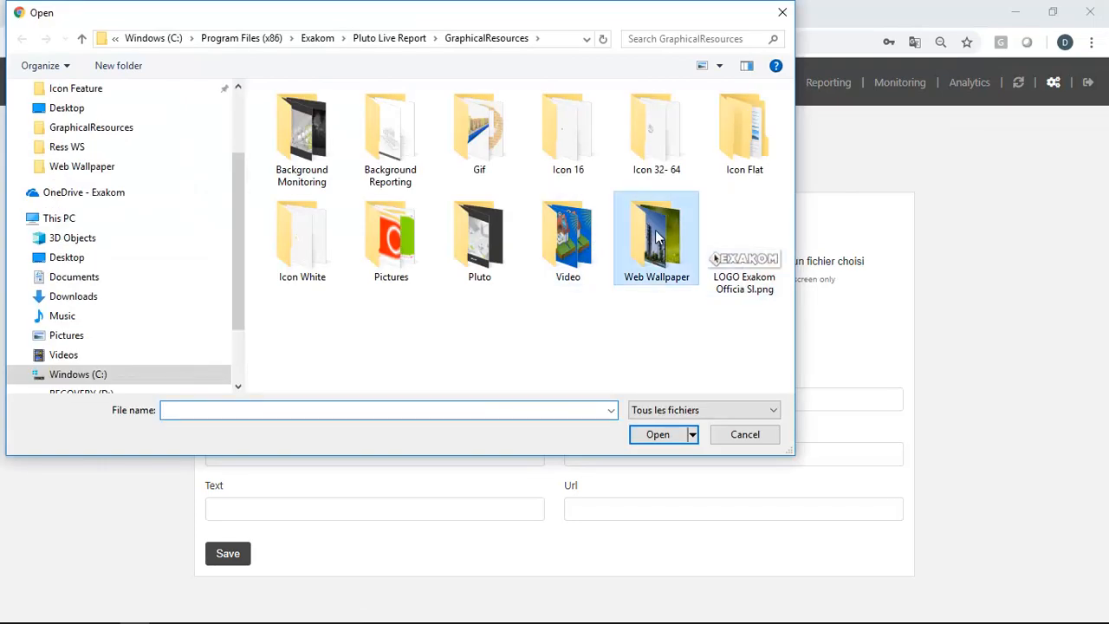
double_click(657, 229)
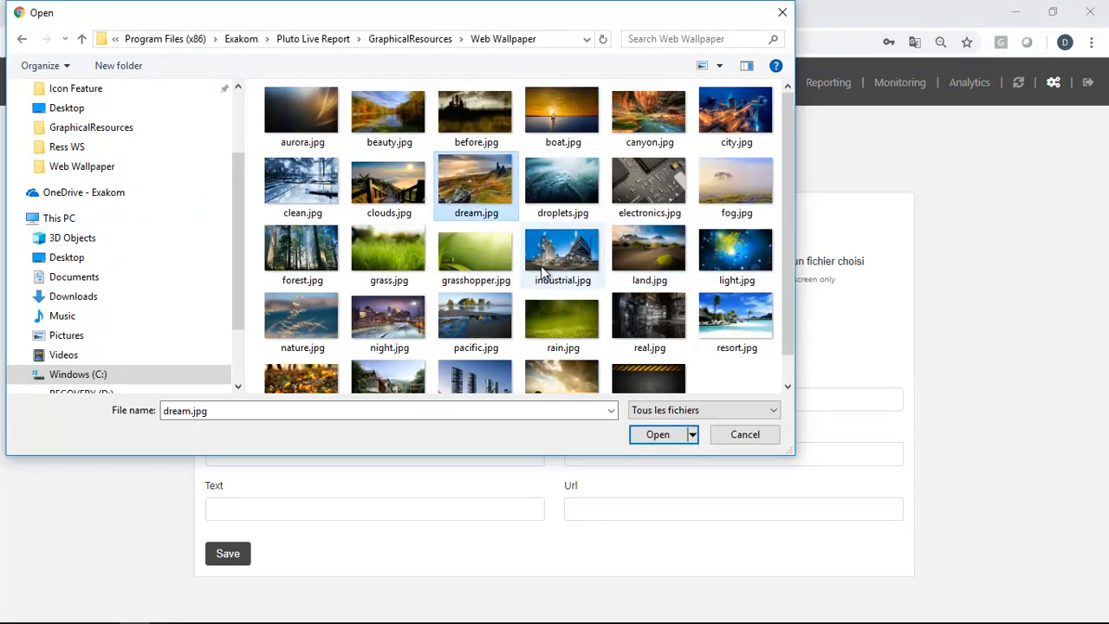
left_click(656, 433)
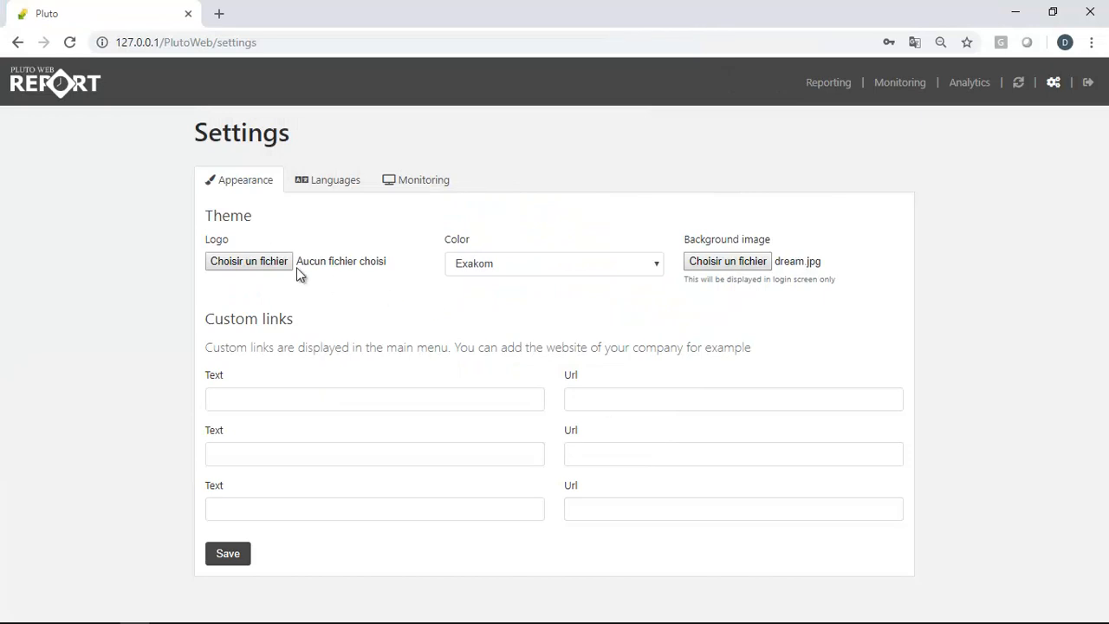
mouse_move(229, 260)
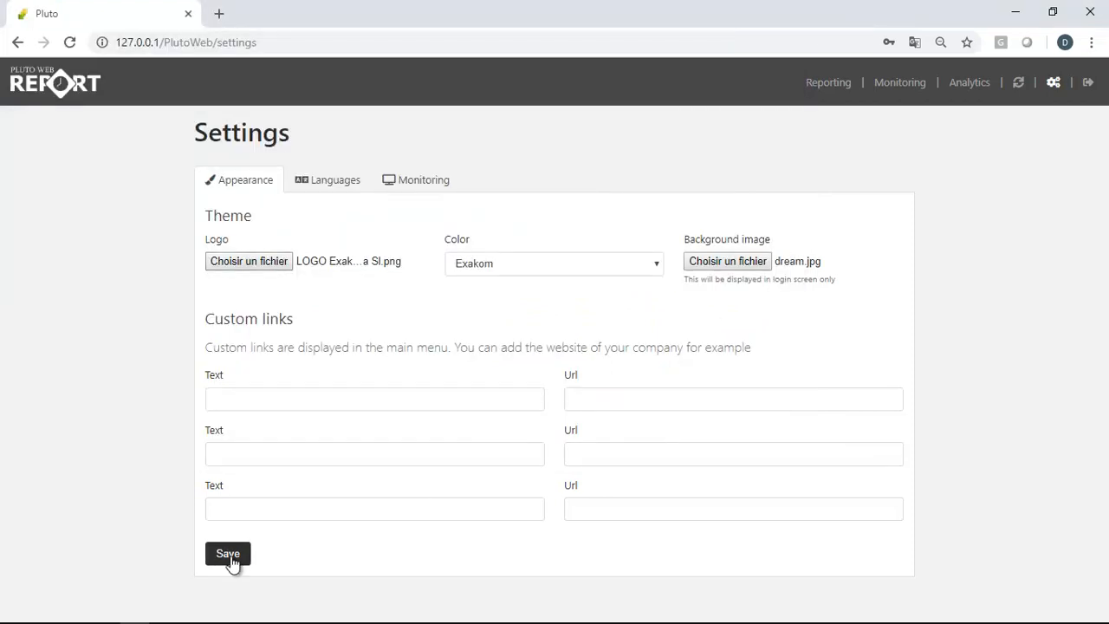
left_click(227, 554)
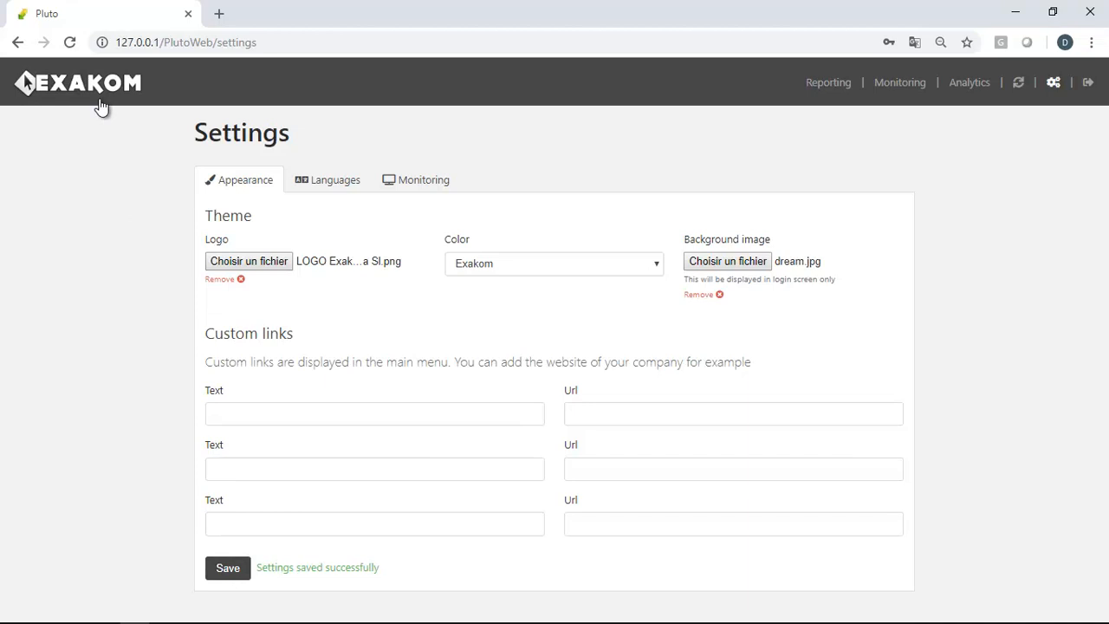
mouse_move(1088, 84)
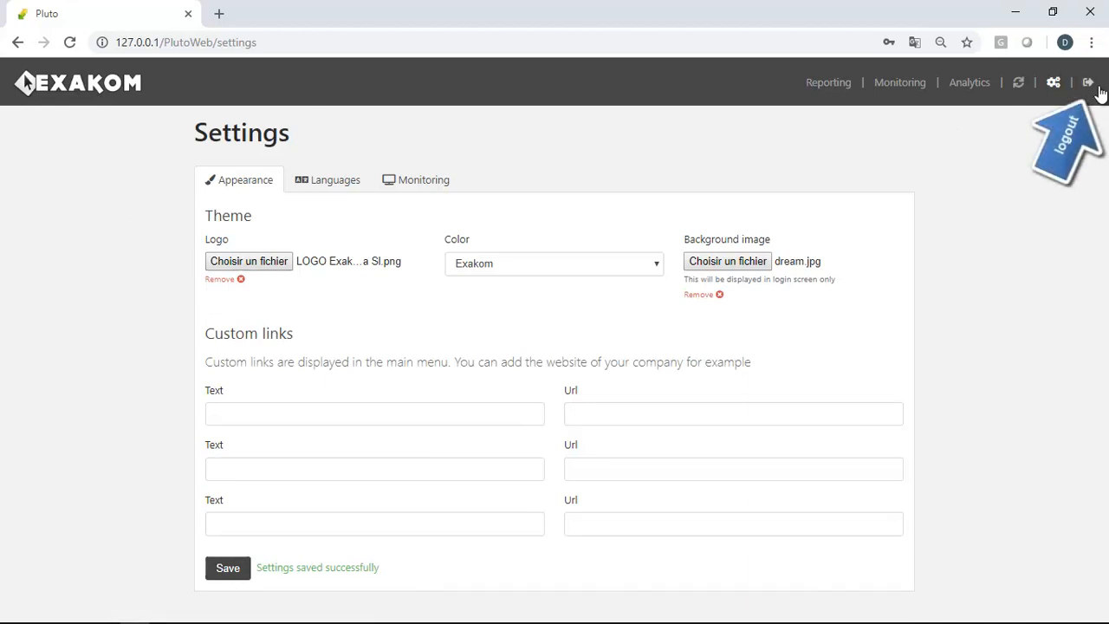
Log out, see the dream.jpg login background with the Exakom logo, and sign back in
left_click(1088, 84)
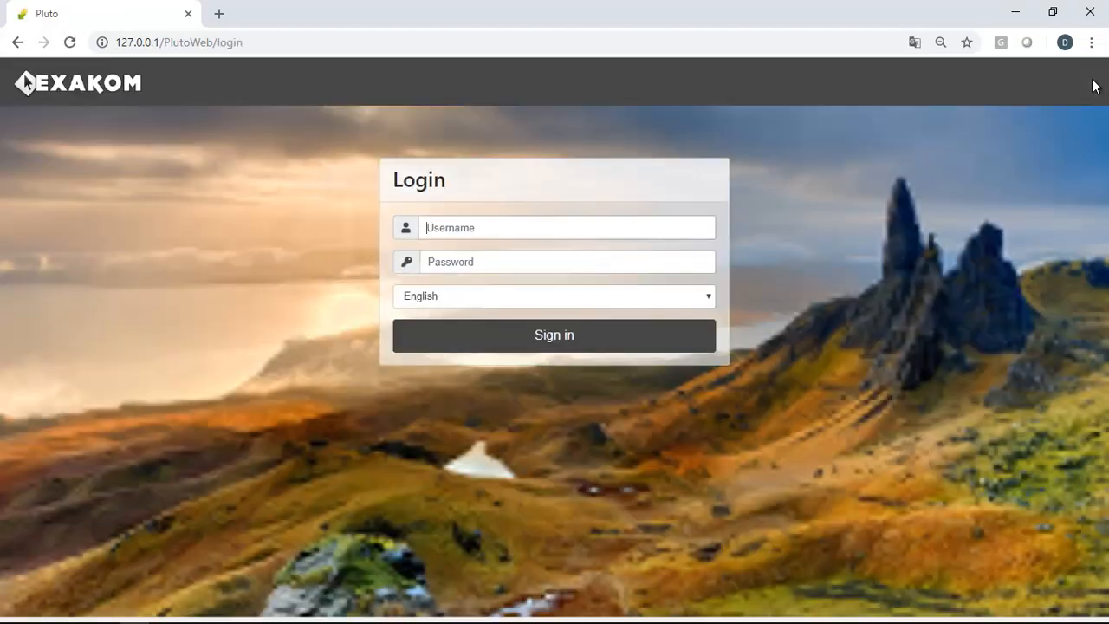
left_click(566, 227)
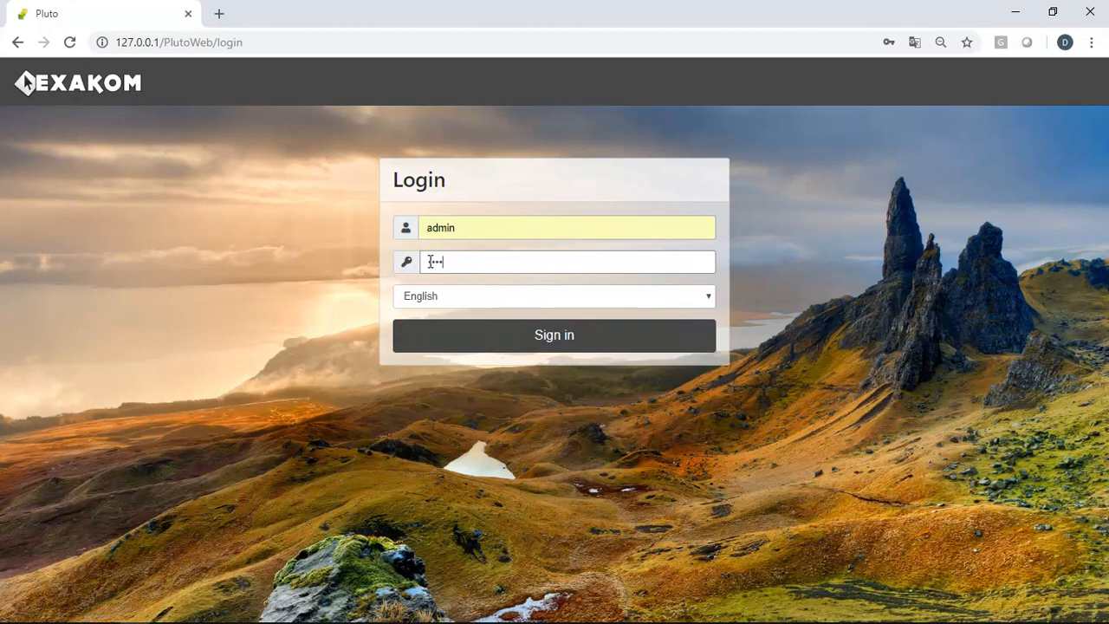
left_click(555, 334)
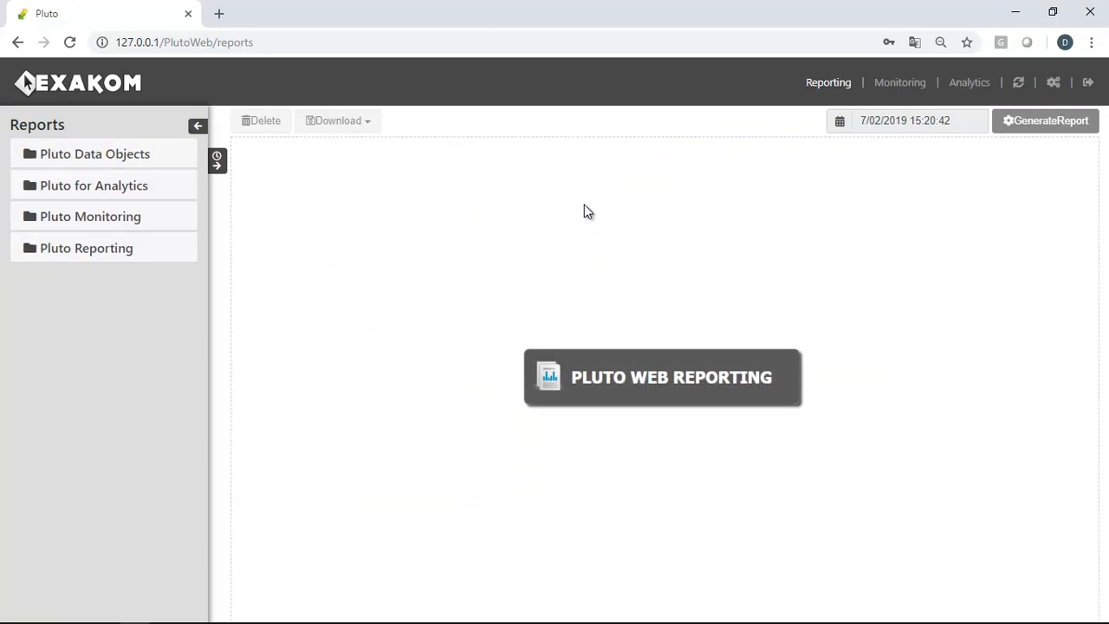
mouse_move(72, 256)
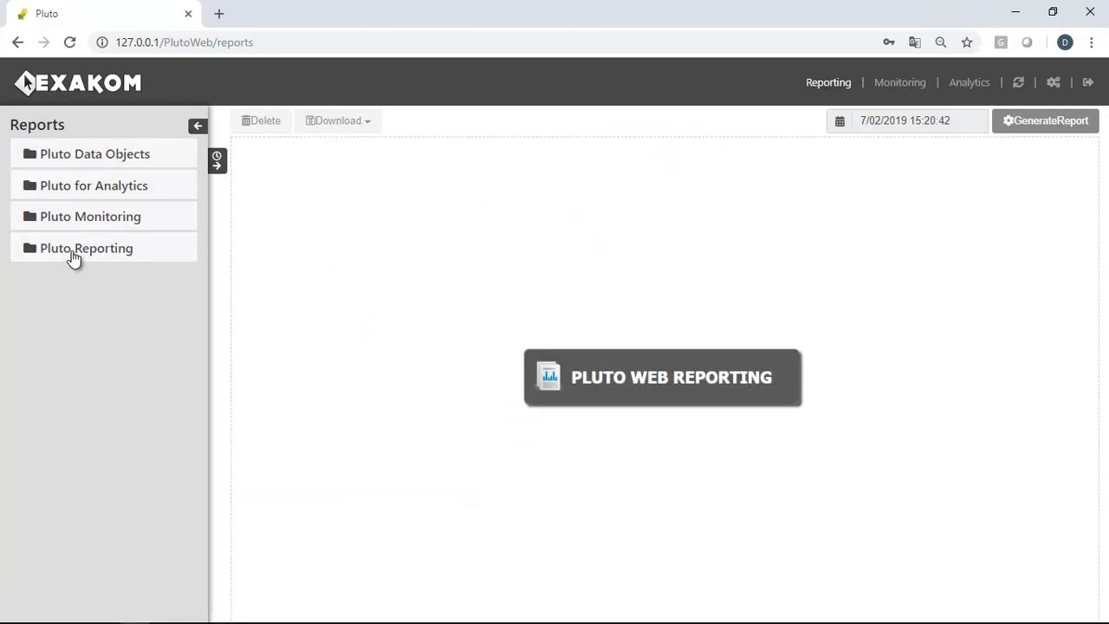
Open an archived Building BER report from the Pluto Reporting folder
left_click(86, 248)
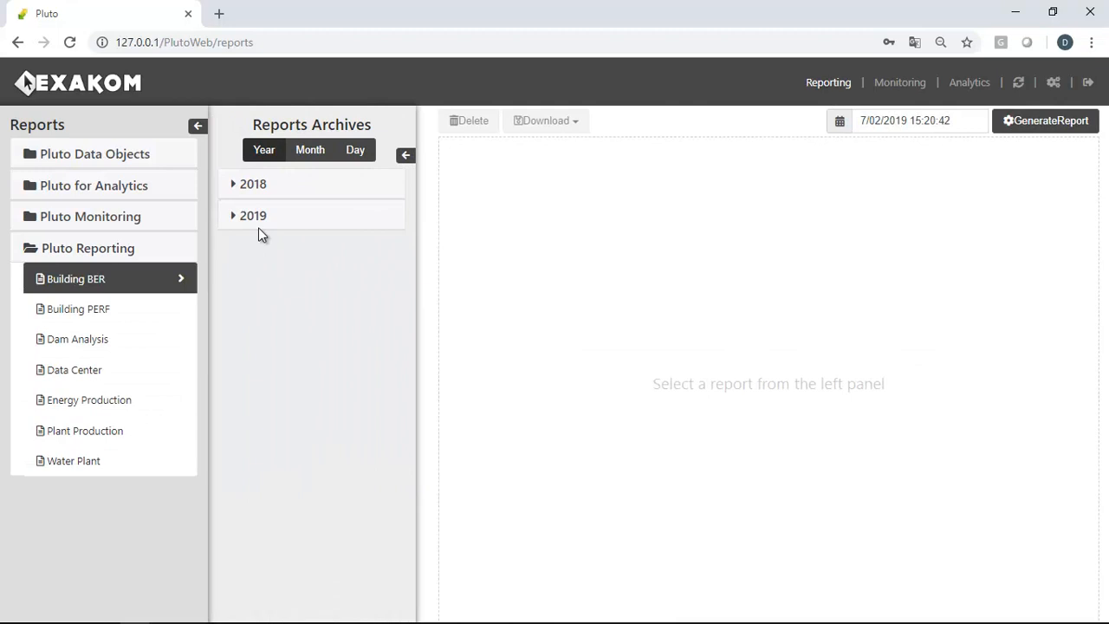
left_click(253, 184)
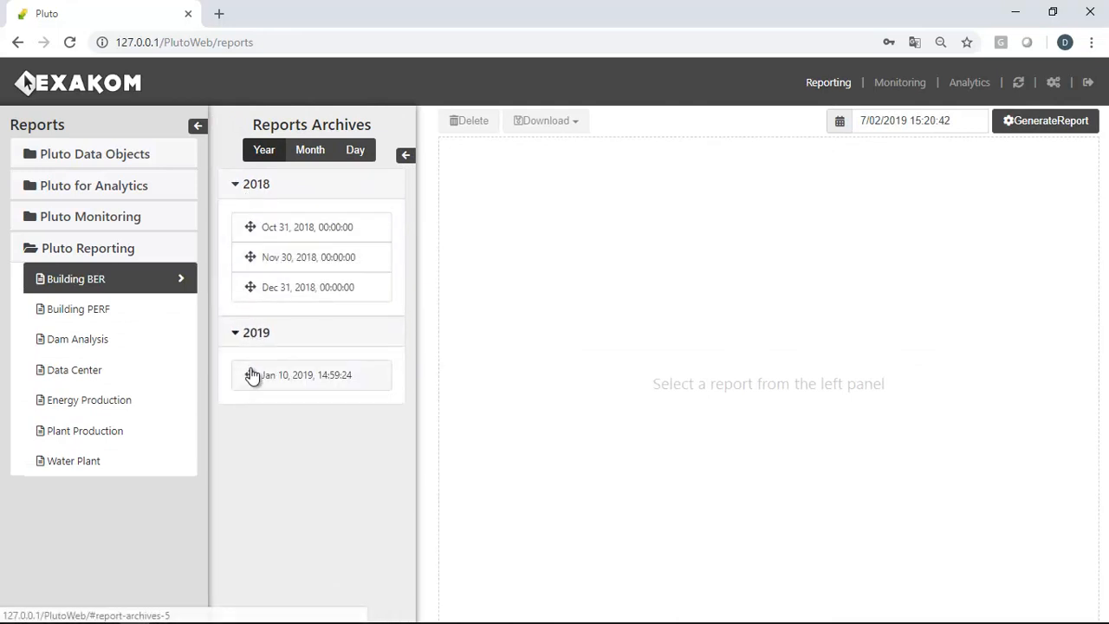
left_click(308, 375)
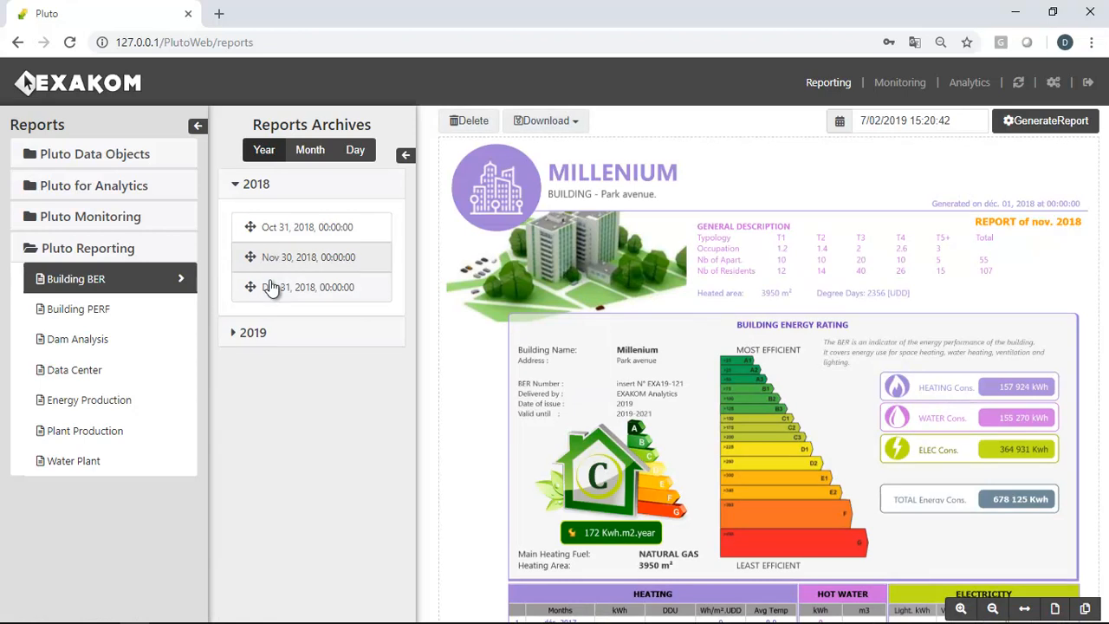
View the Jan 31, 2019 Building PERF report and the Jan 1, 2019 Plant Production report
left_click(80, 308)
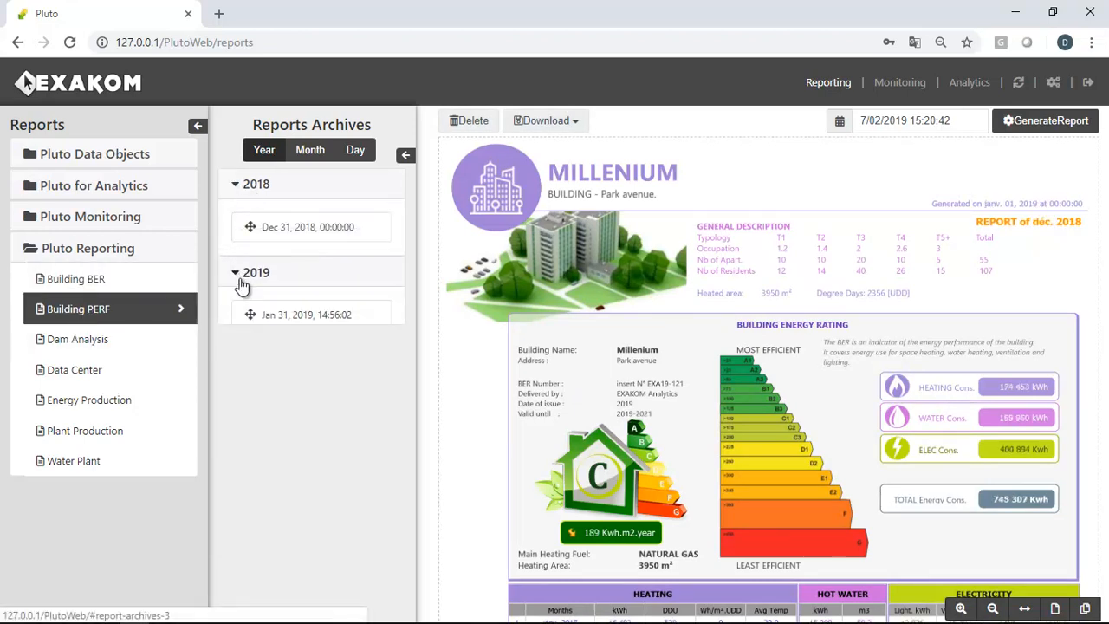
left_click(305, 315)
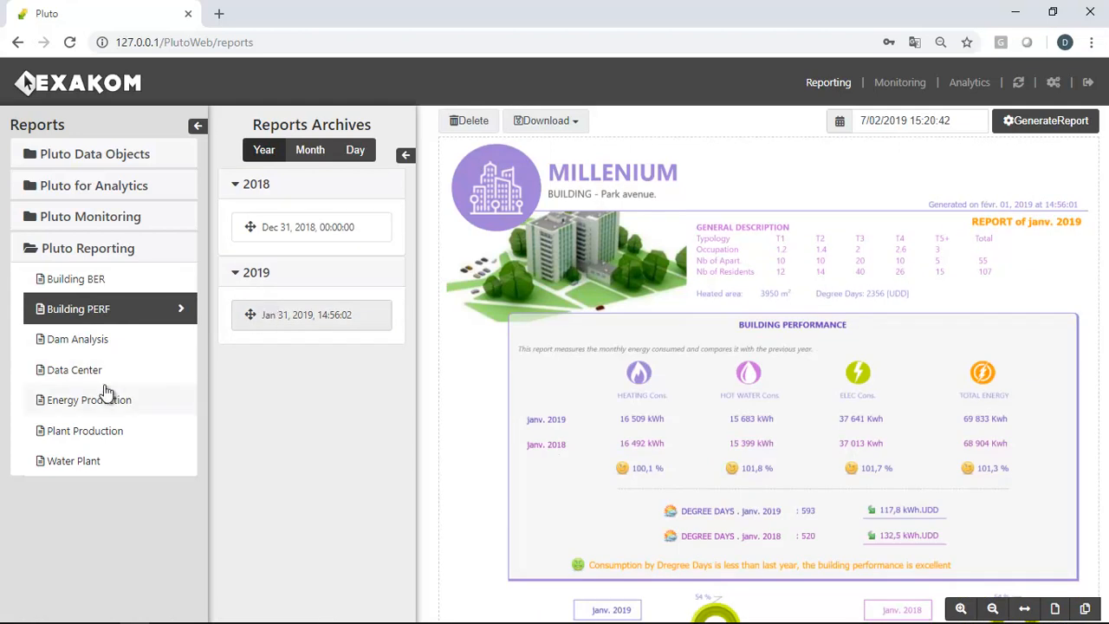
left_click(252, 184)
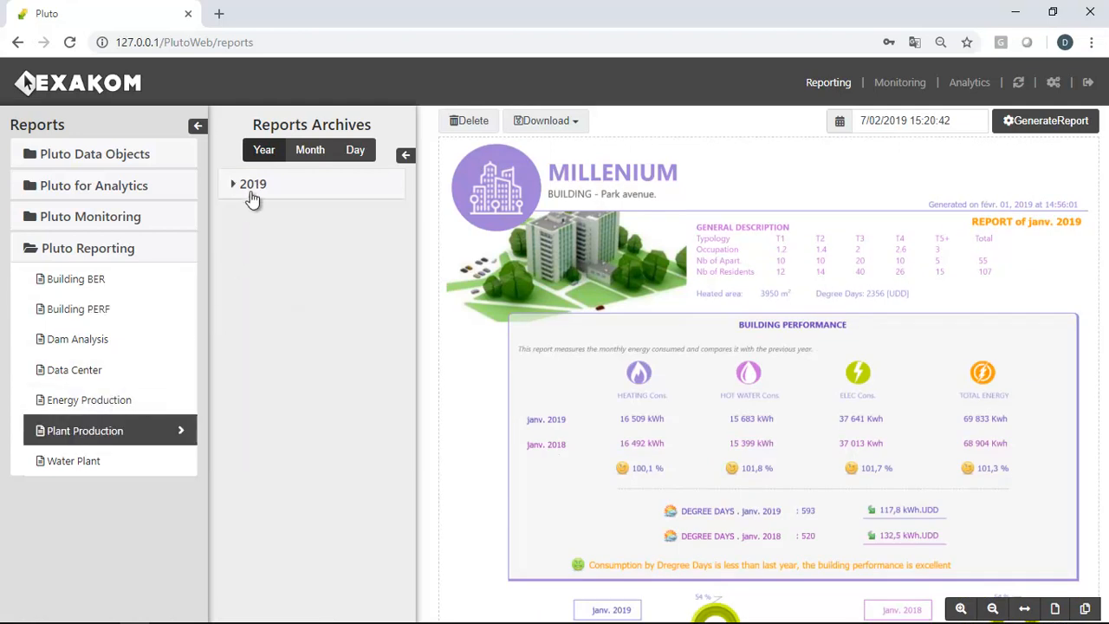
left_click(232, 183)
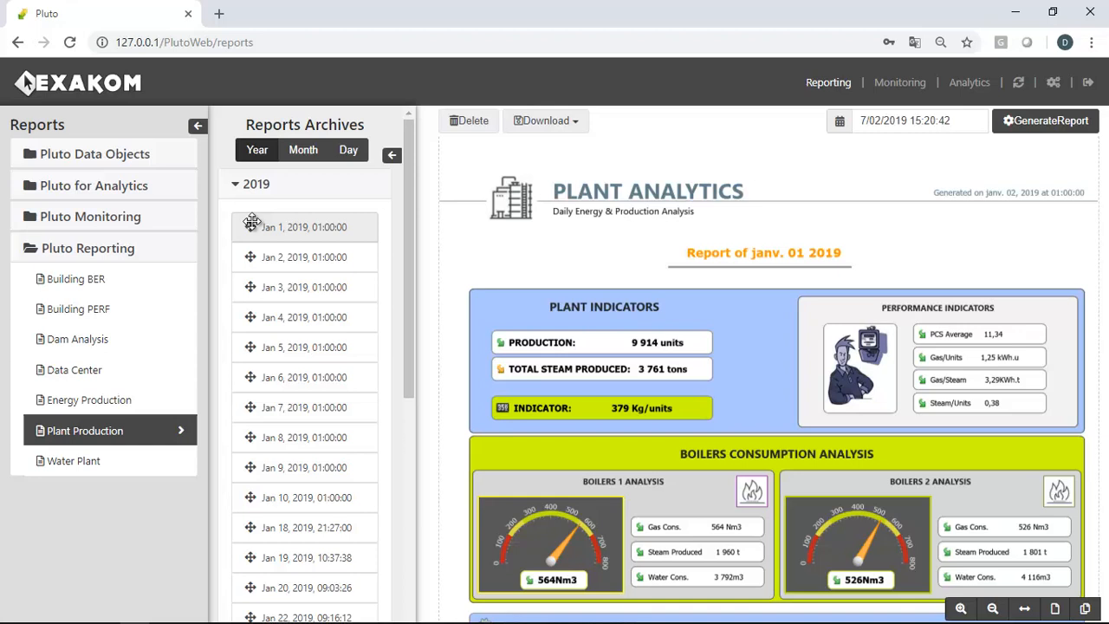
mouse_move(818, 506)
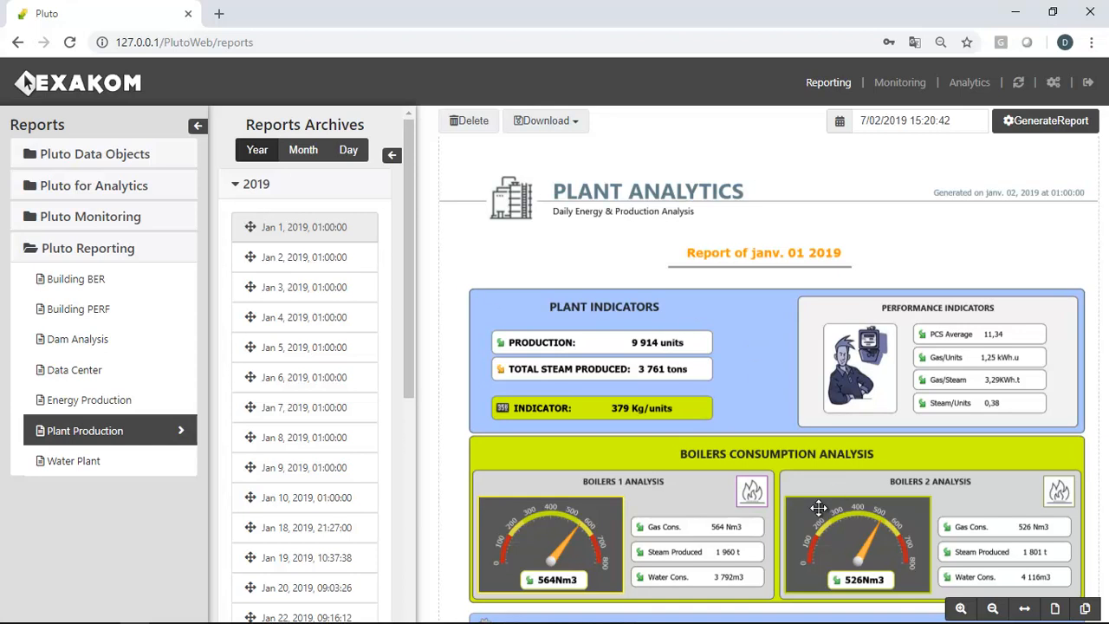
scroll("down", 3)
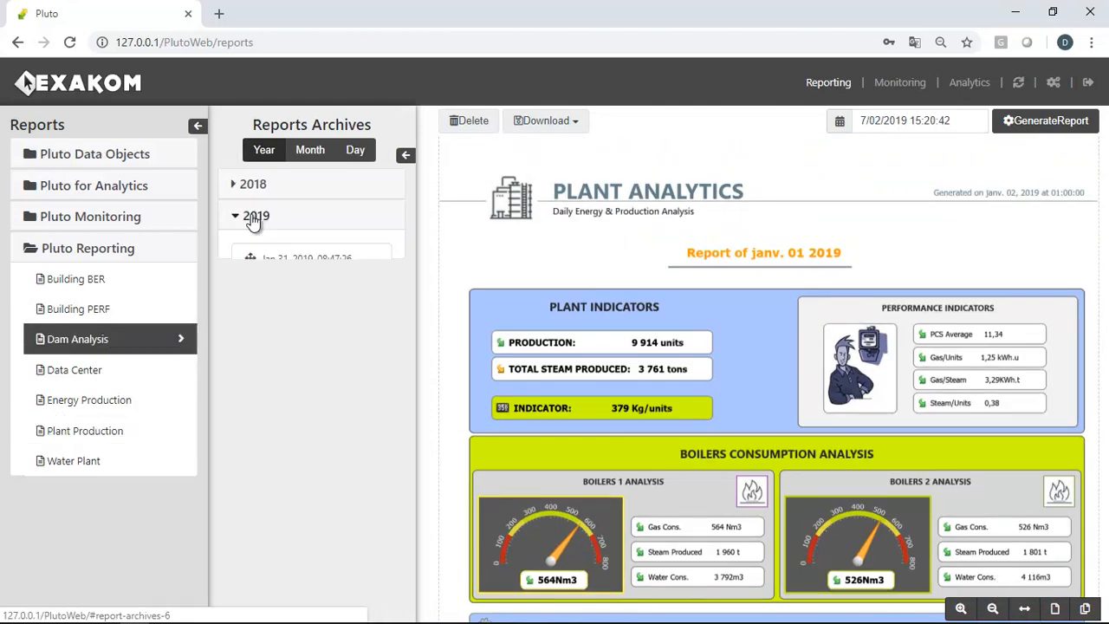
Open the January 2019 Dam Analysis report beside a second dam report and collapse the Reports sidebar to review them
left_click(308, 258)
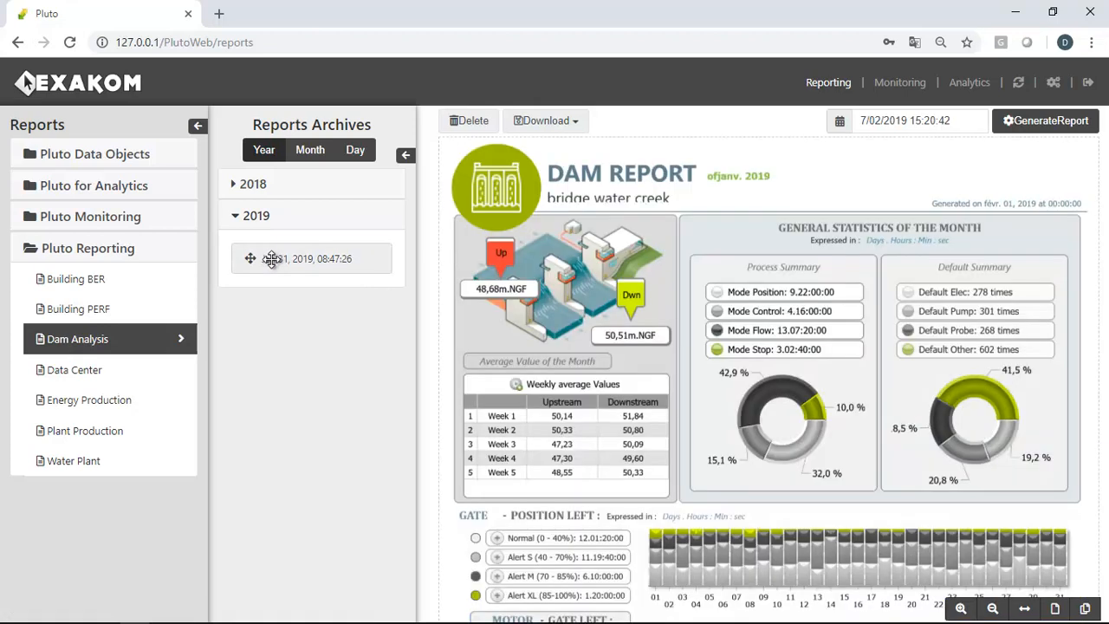
mouse_move(845, 502)
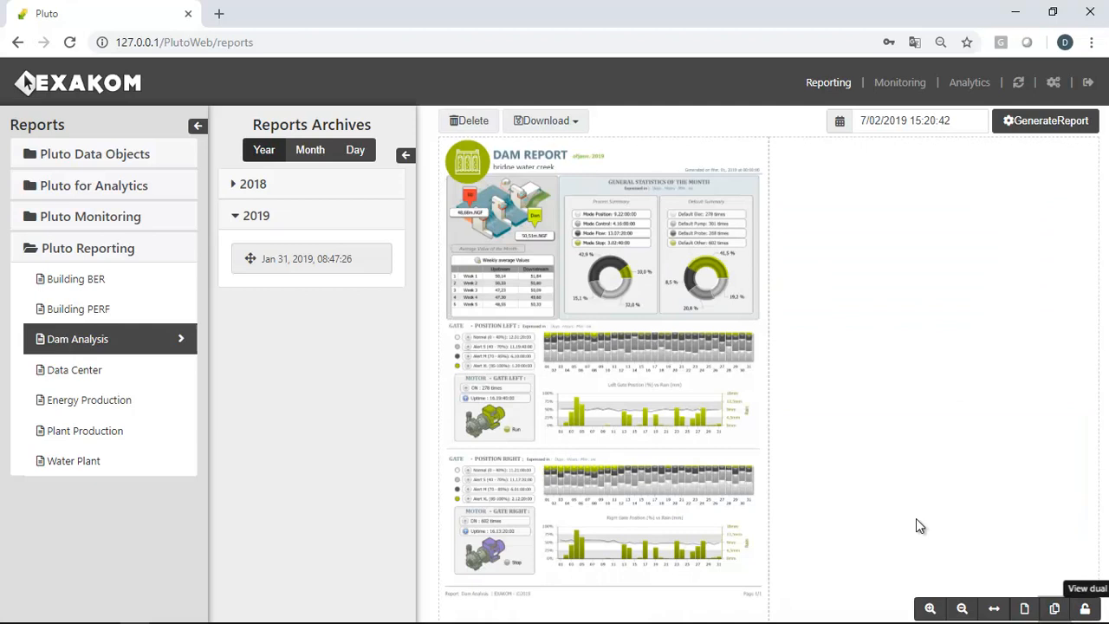
mouse_move(340, 205)
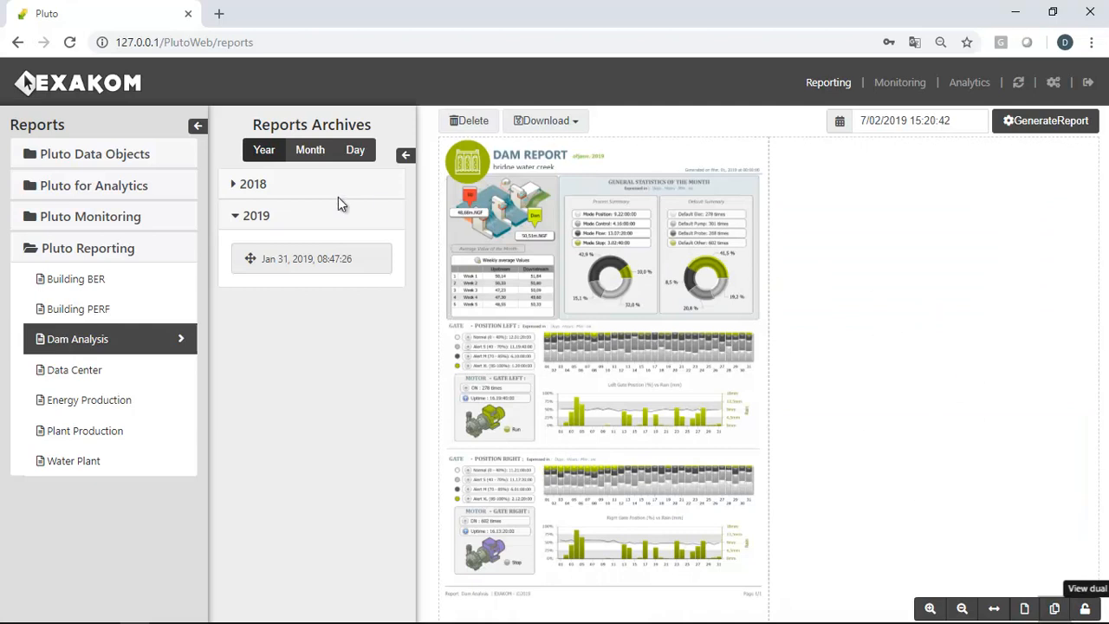
left_click(253, 183)
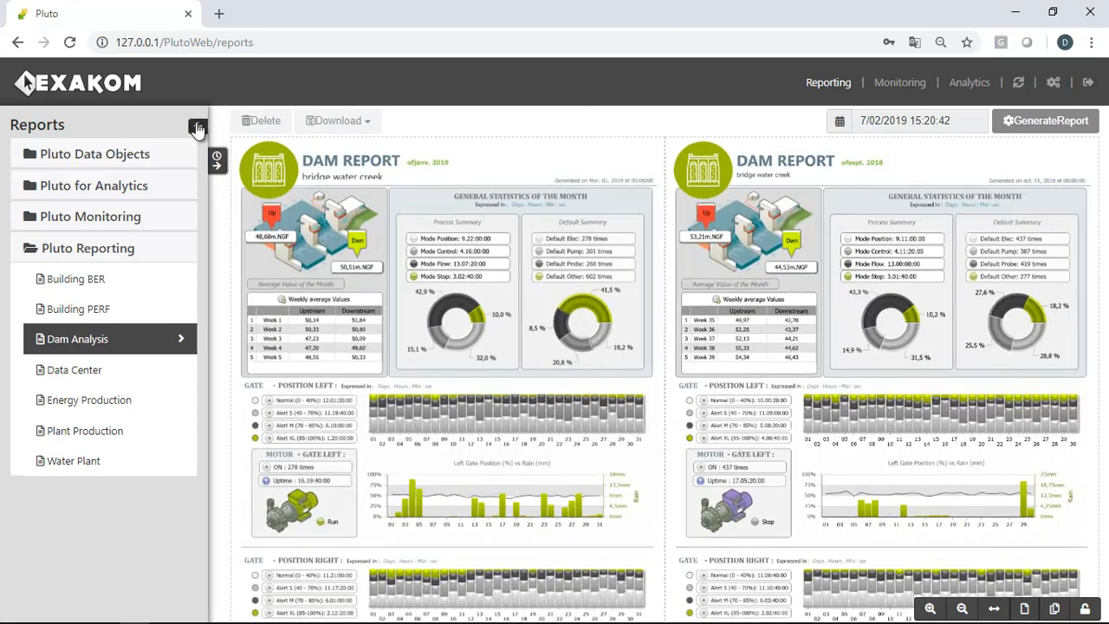
left_click(197, 128)
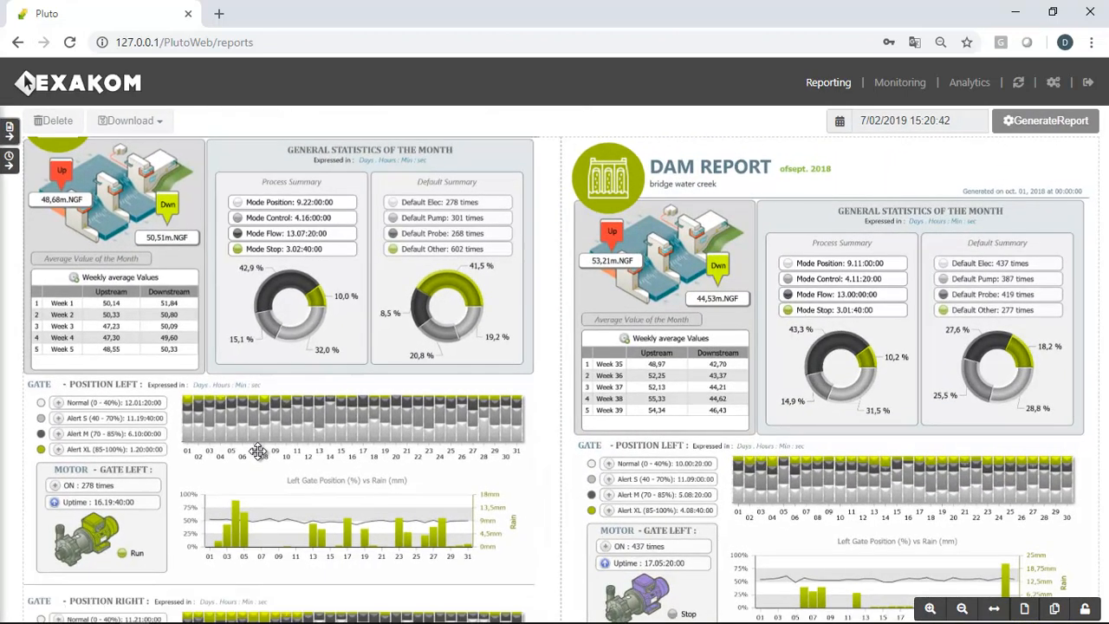
scroll("down", 3)
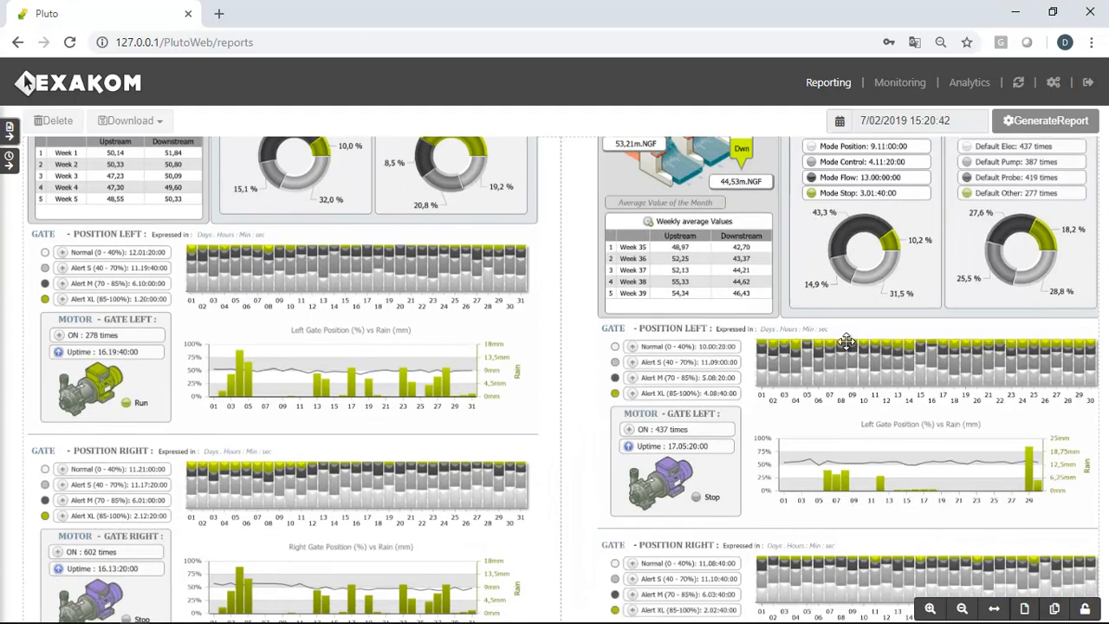
scroll("down", 3)
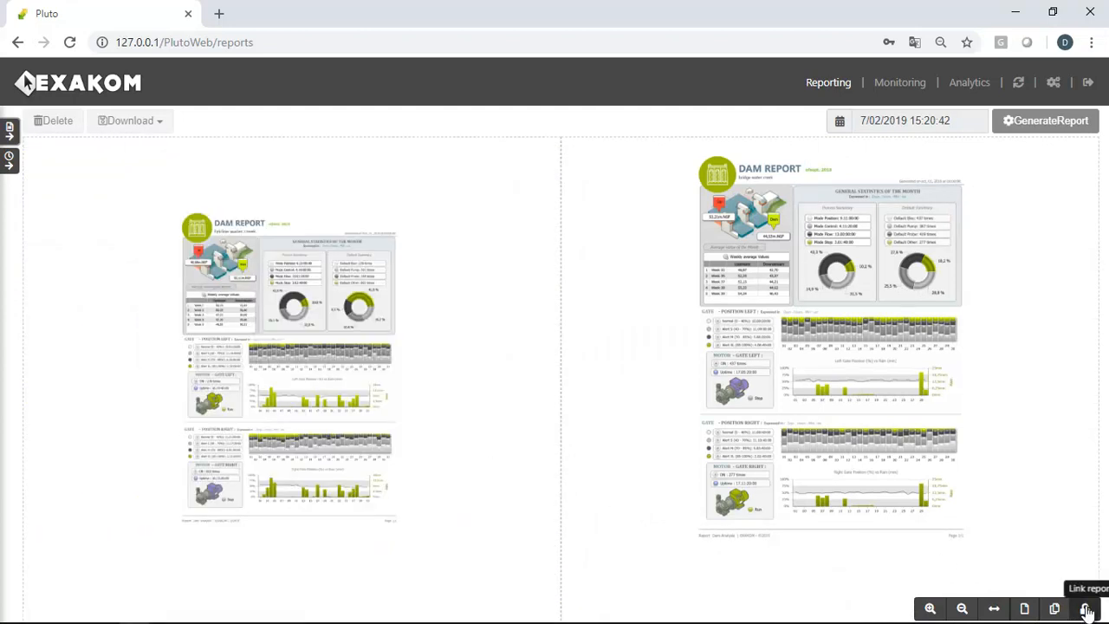
Zoom in on the two side-by-side dam reports and scroll through them for a close comparison
left_click(929, 608)
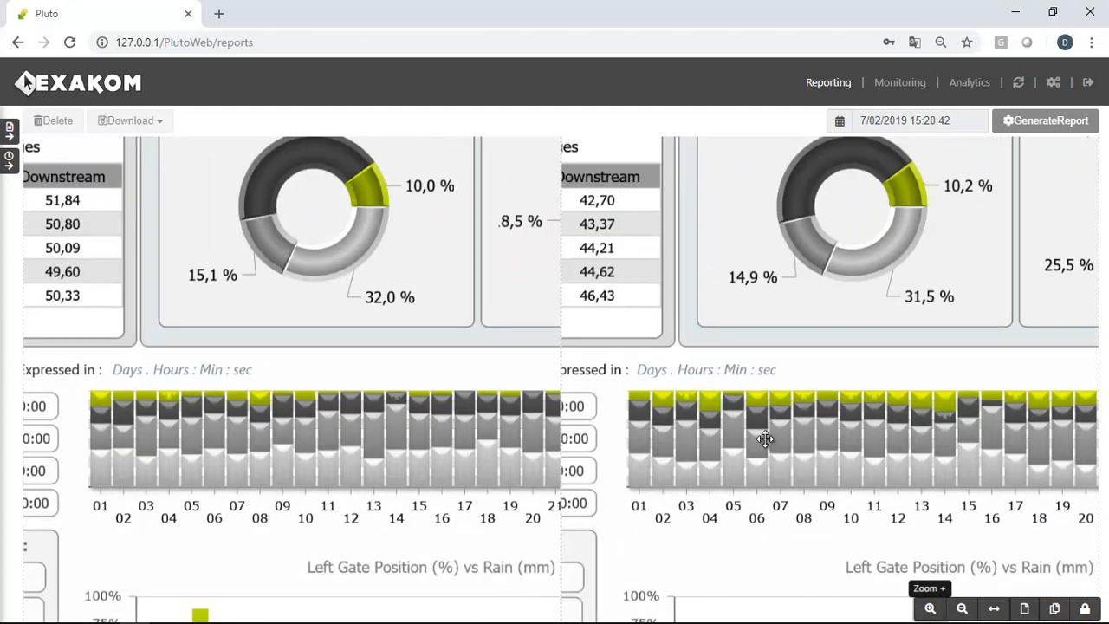
scroll("down", 3)
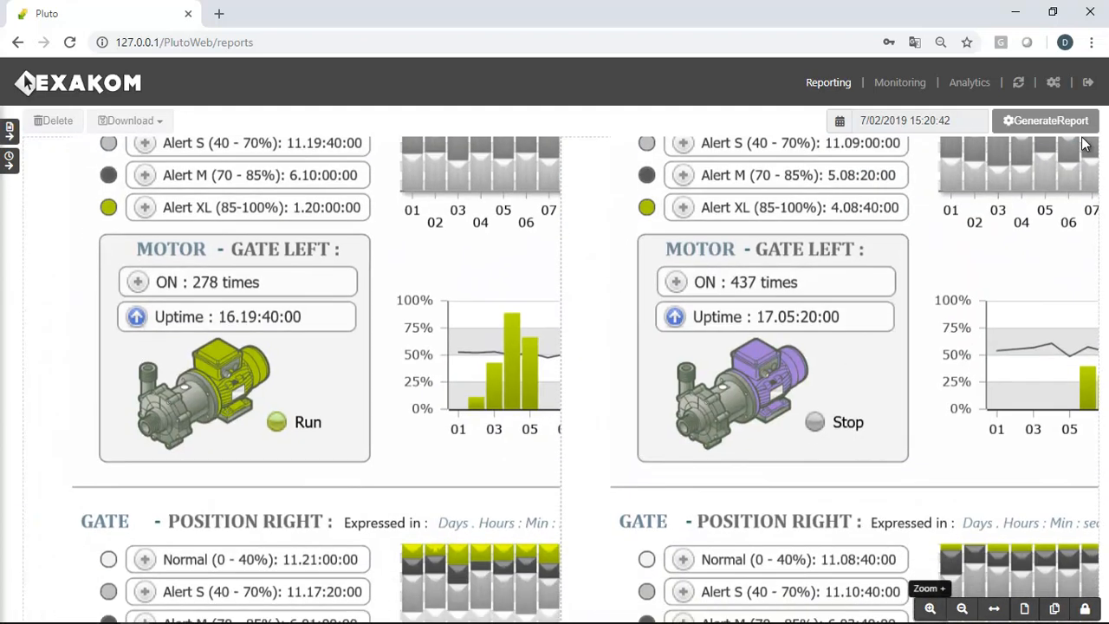
scroll("down", 3)
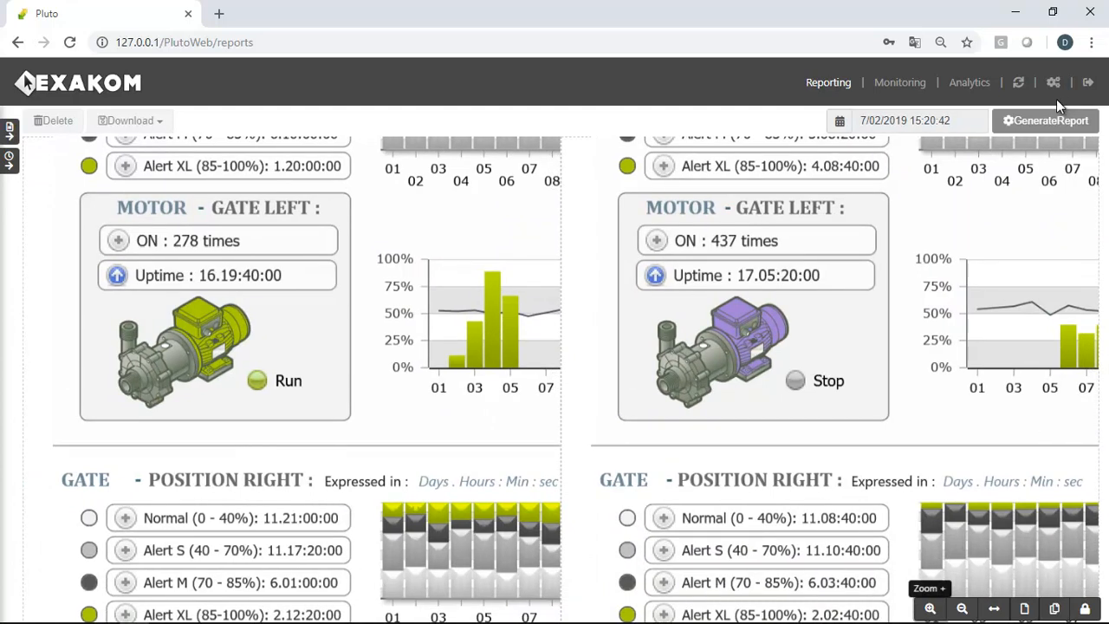
scroll("down", 3)
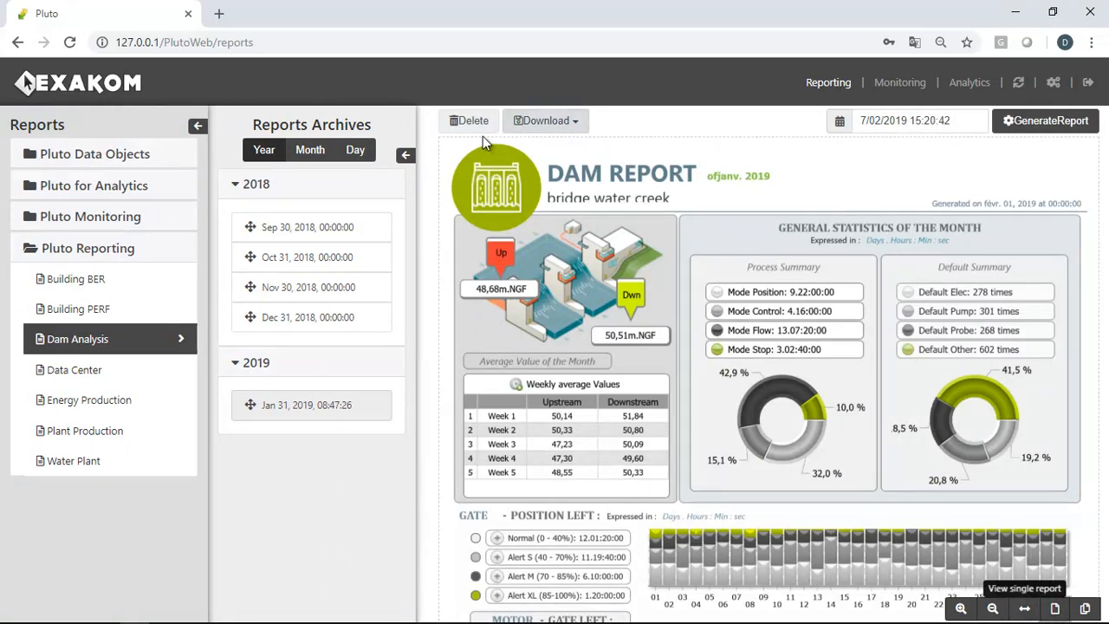
Download the January 2019 Dam Analysis report as a PNG and move to the Energy Production reports
left_click(544, 122)
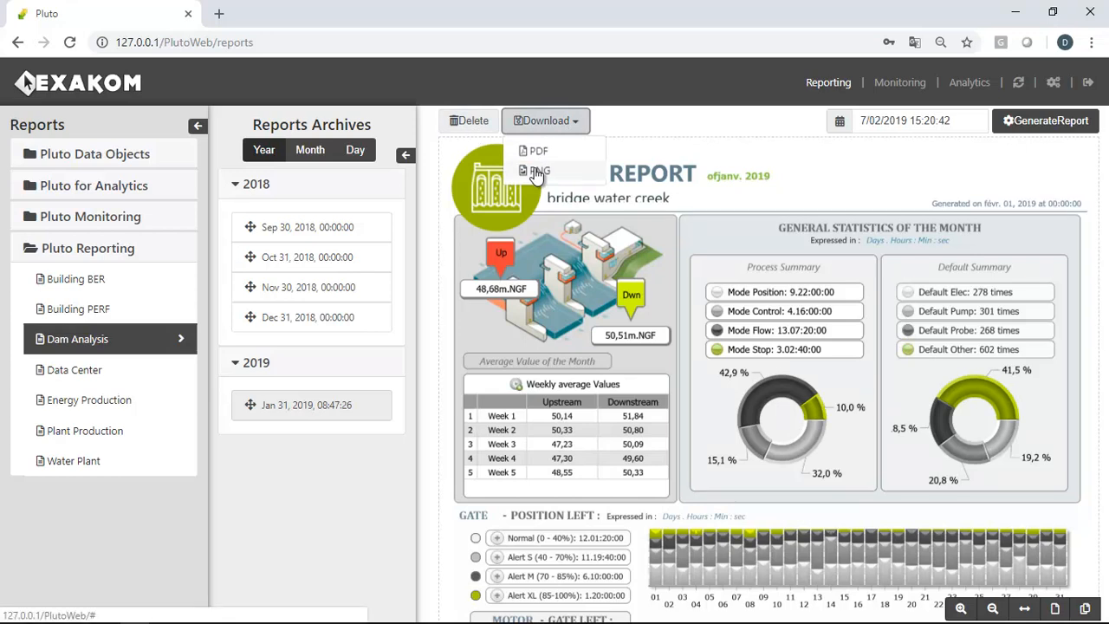
left_click(539, 170)
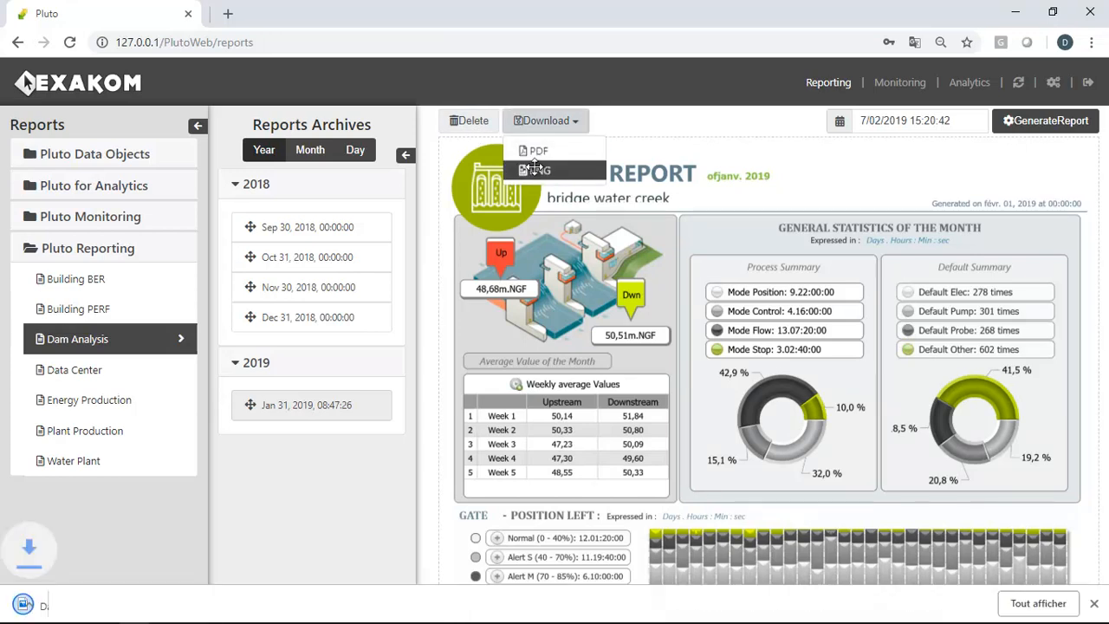
left_click(534, 170)
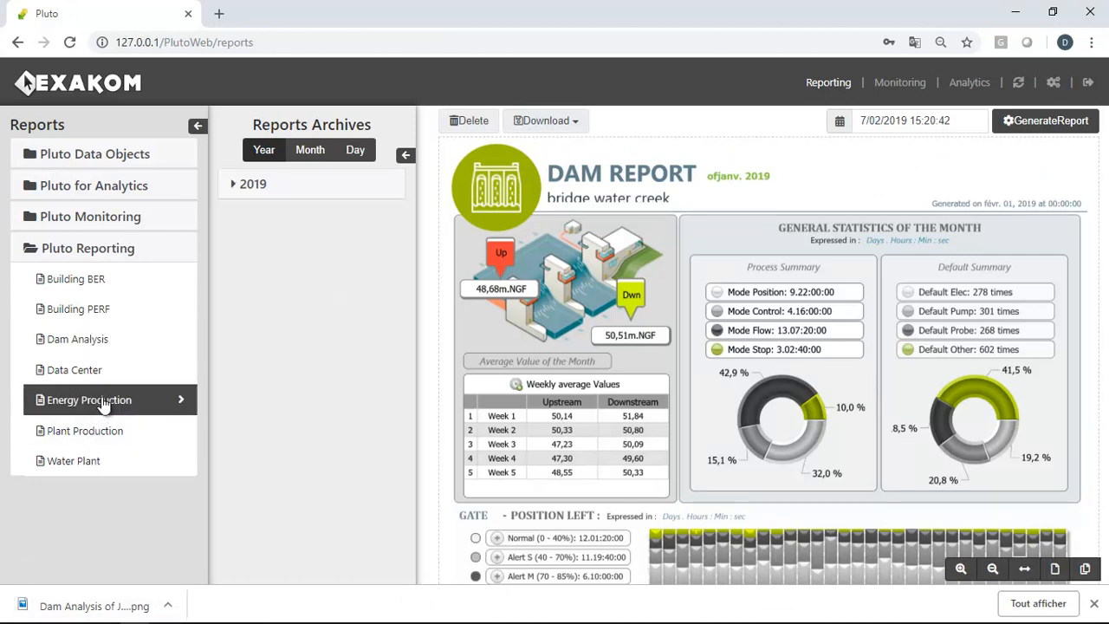
Open the Jan 10, 2019 Energy Production report, download it as XLS, and collapse the archives to enlarge its wind energy table
left_click(253, 184)
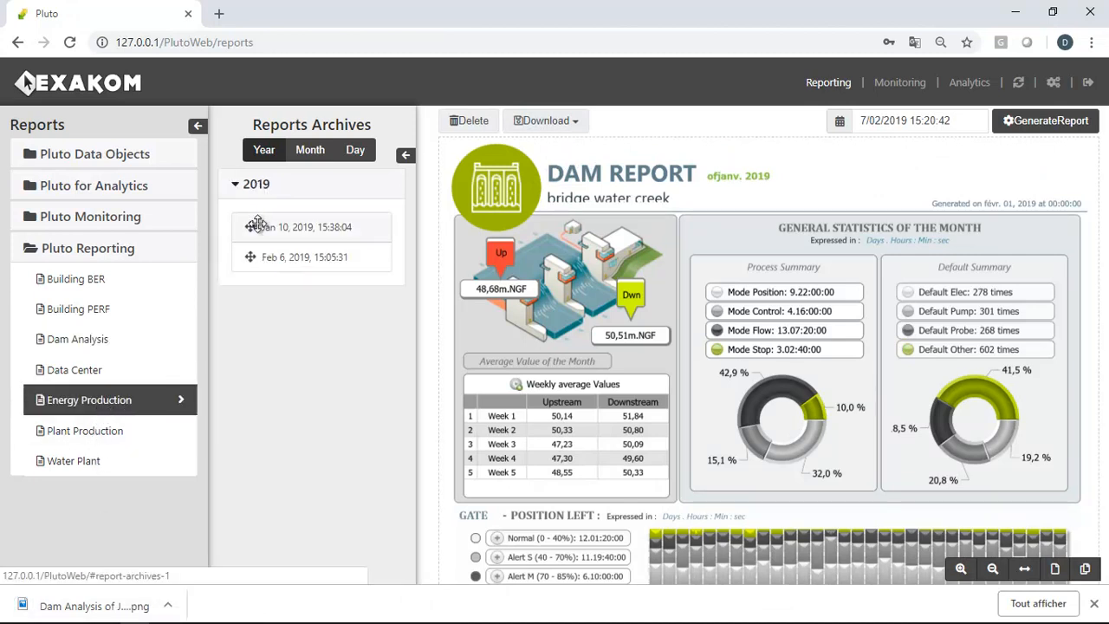
left_click(89, 399)
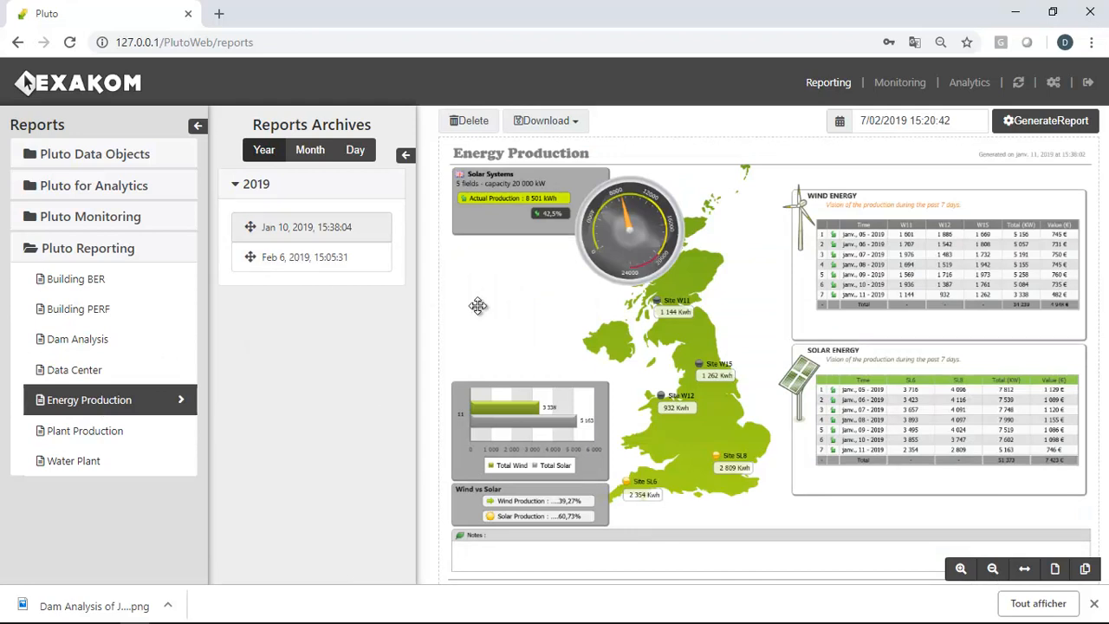
left_click(546, 121)
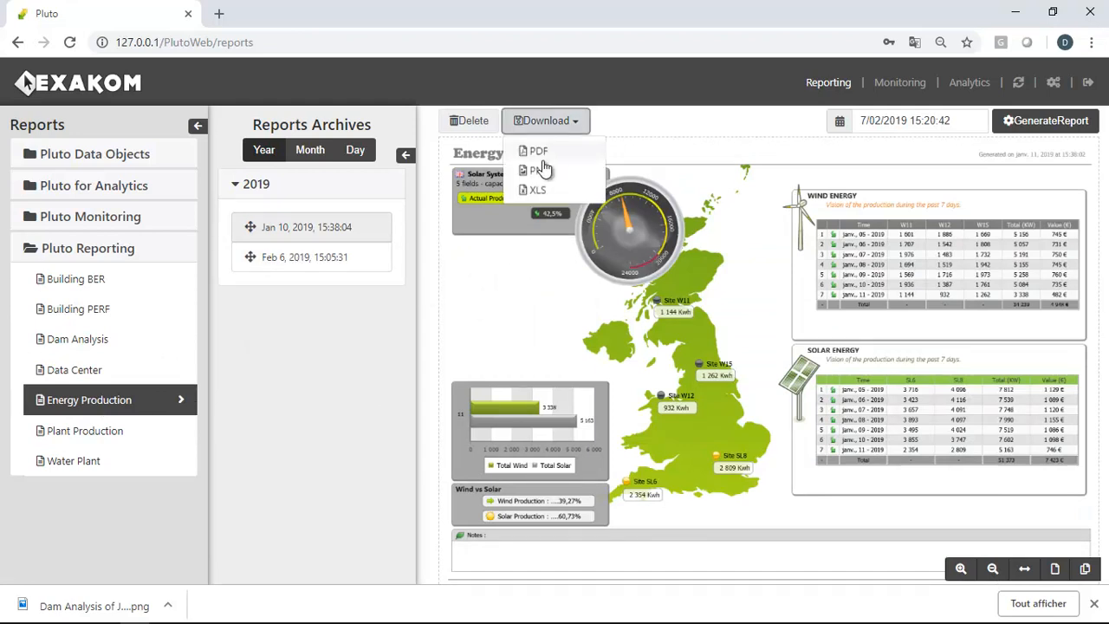
left_click(537, 189)
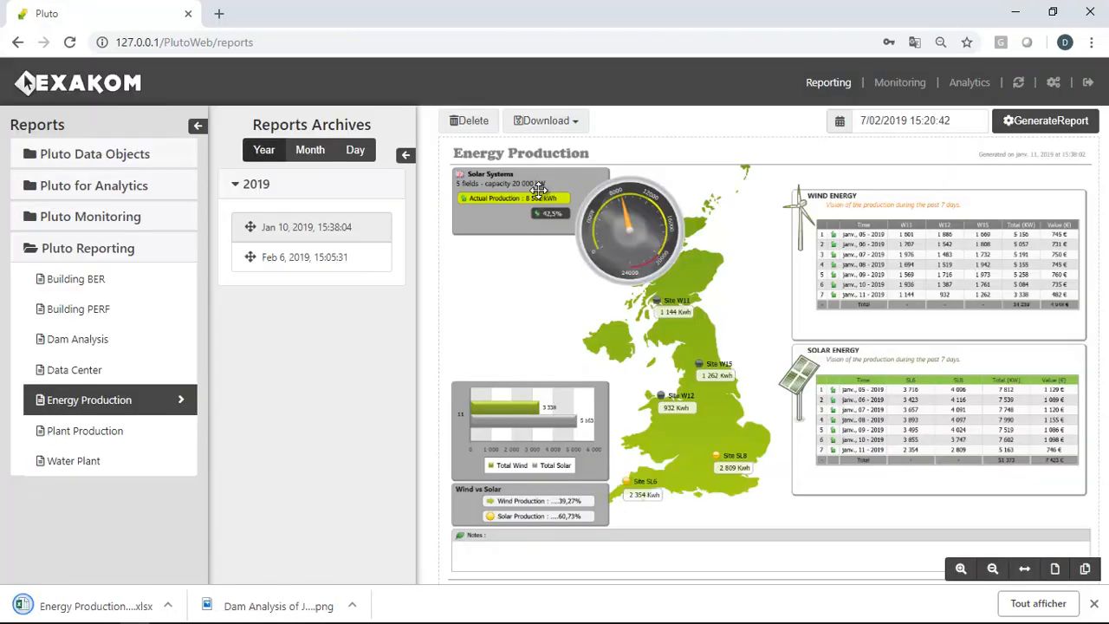
left_click(405, 154)
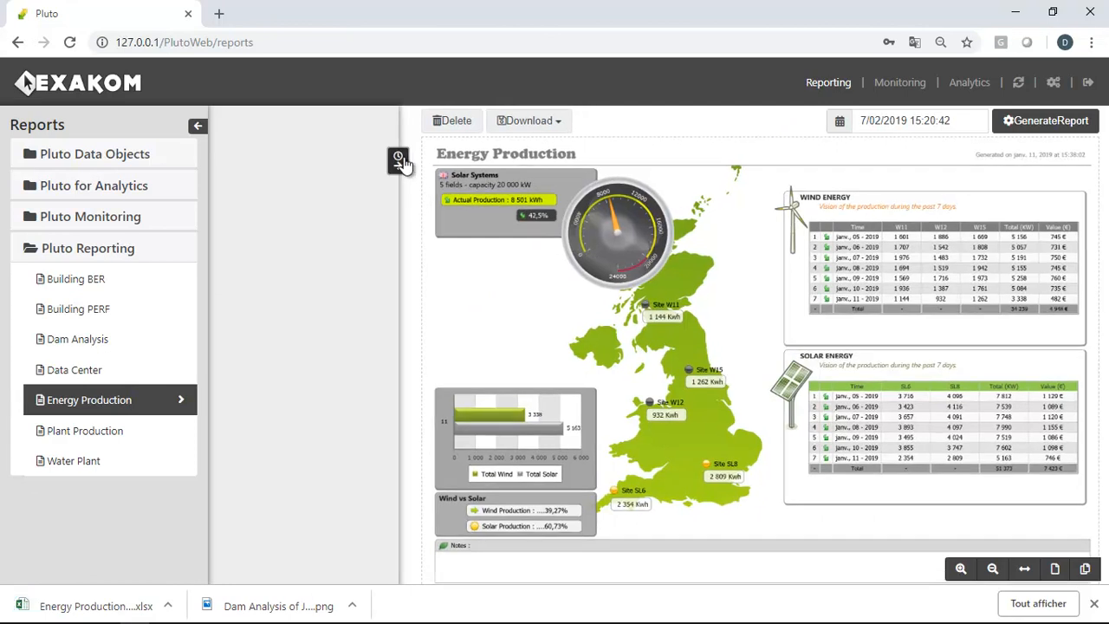
scroll("down", 3)
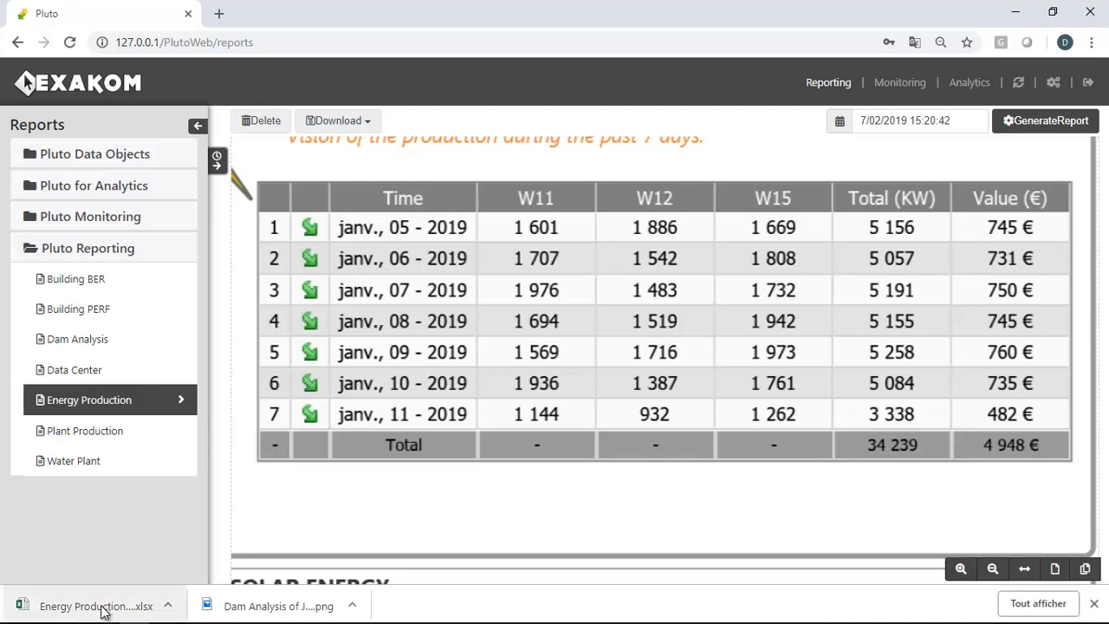
Review the downloaded Energy Production workbook's wind turbine data in Excel, then close it
left_click(95, 606)
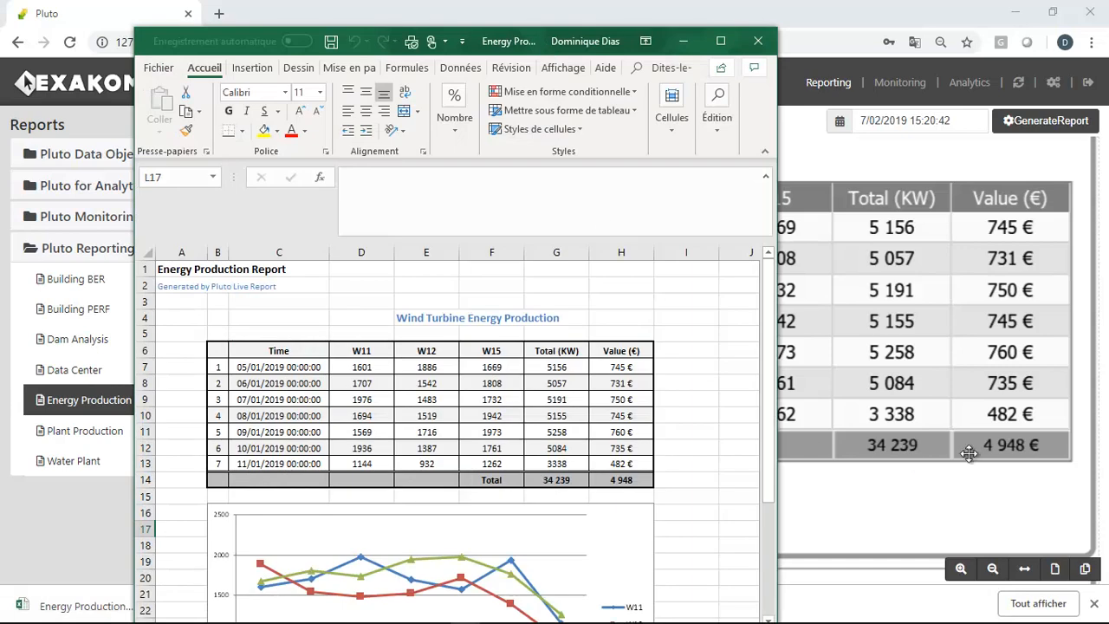
mouse_move(598, 475)
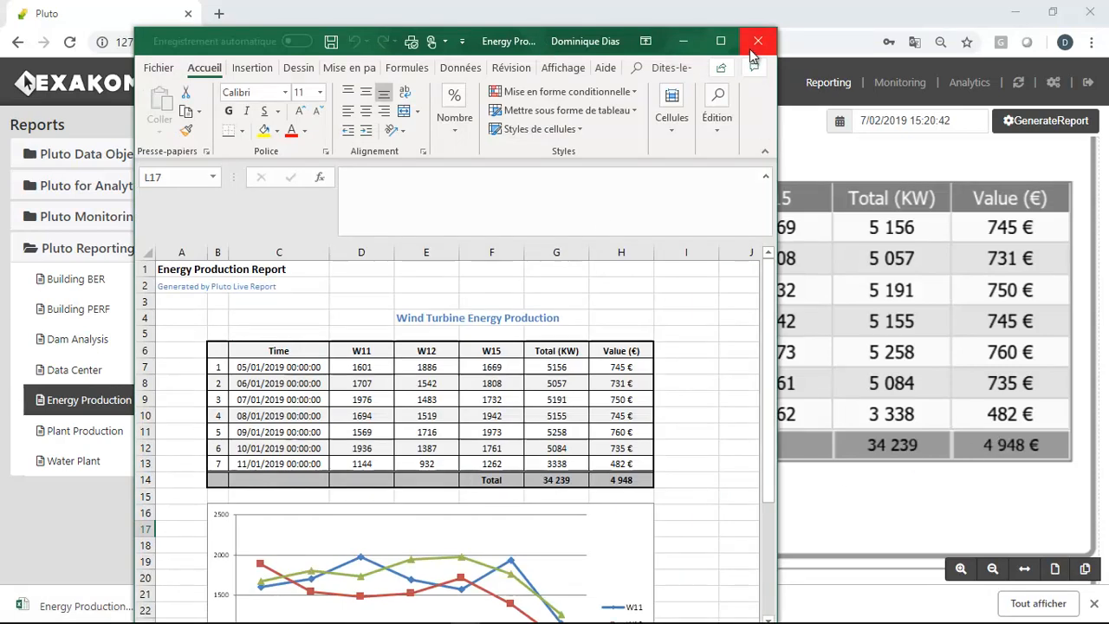
left_click(757, 41)
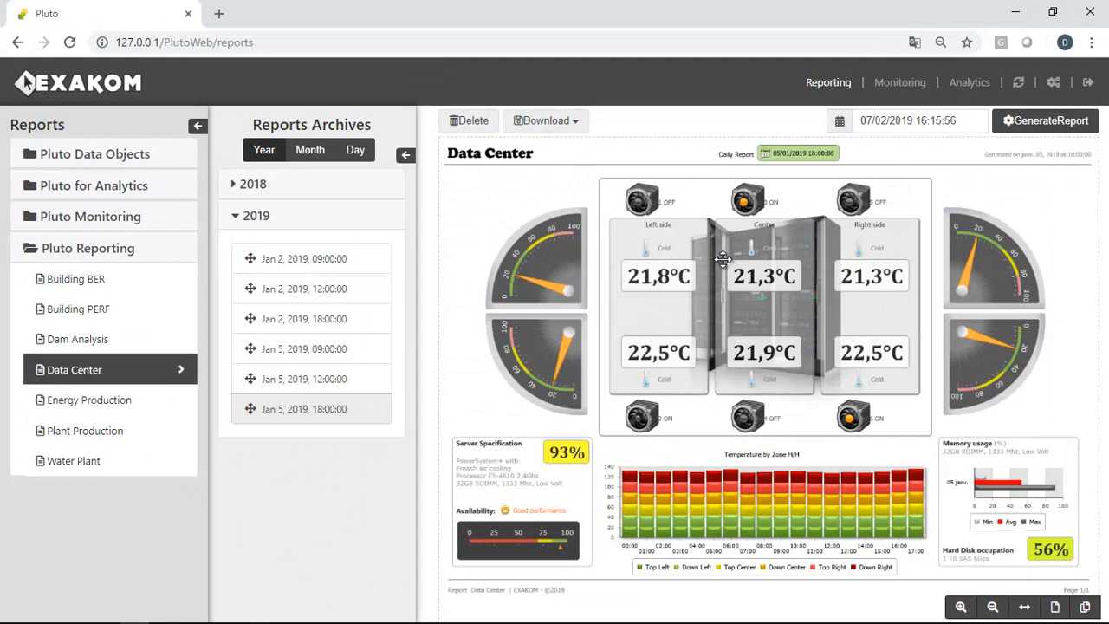
Pick February 1, 2019 at 10:00 in the date picker and generate the Data Center report for that time
left_click(838, 121)
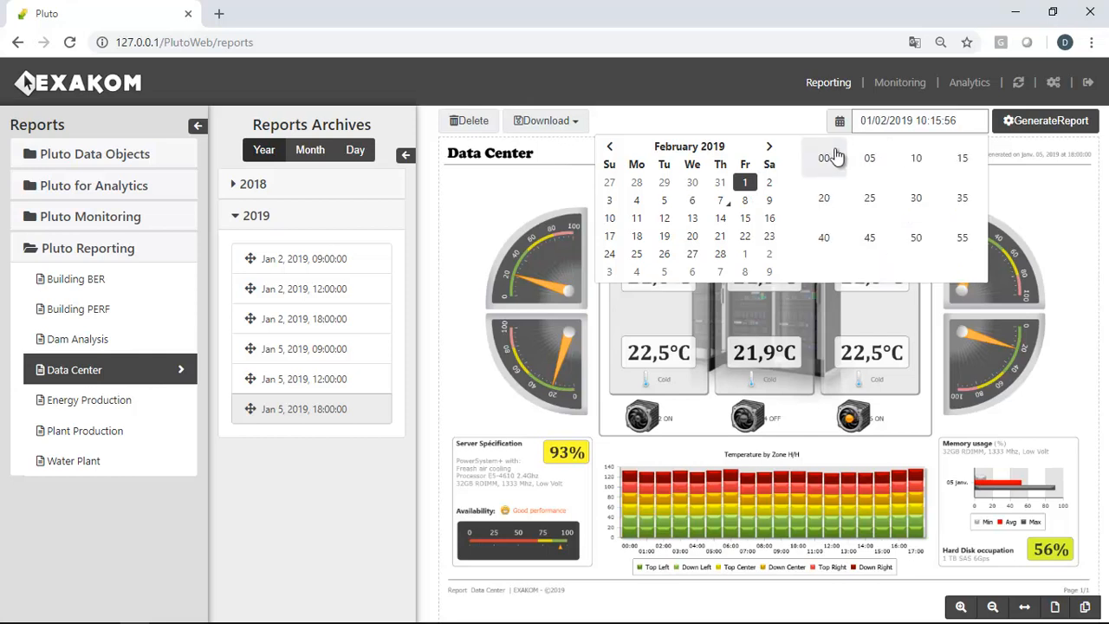
left_click(823, 157)
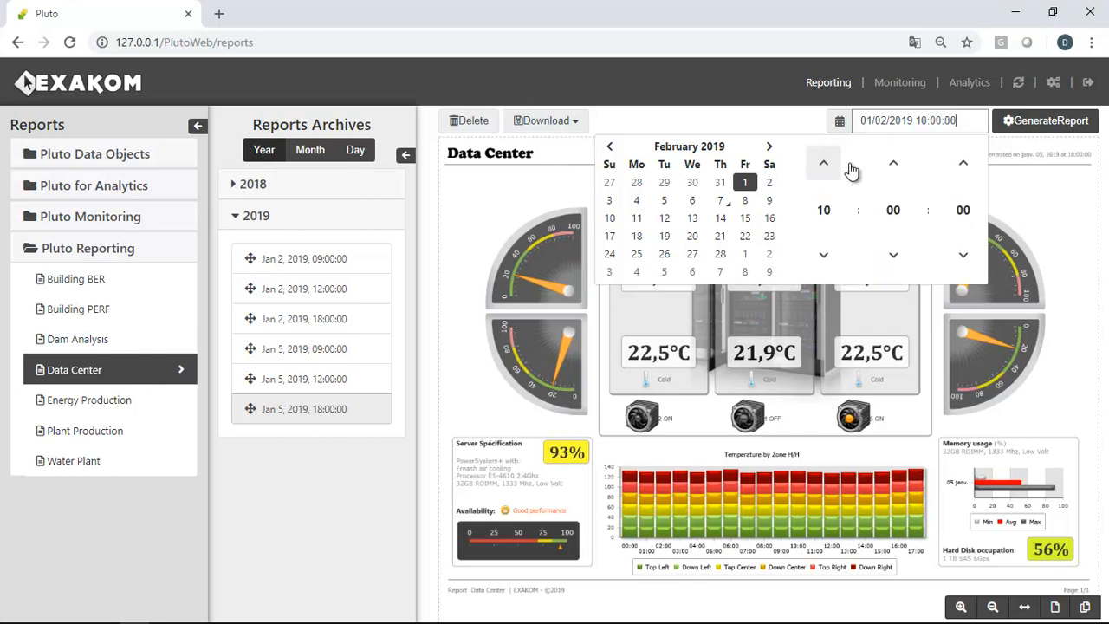
left_click(1046, 121)
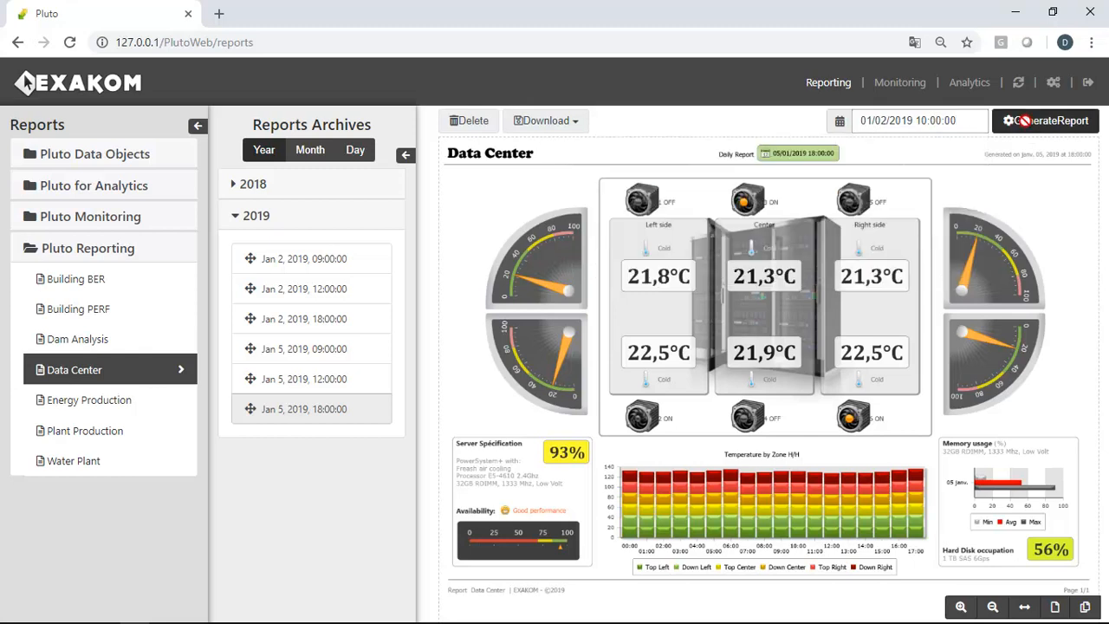
left_click(1045, 121)
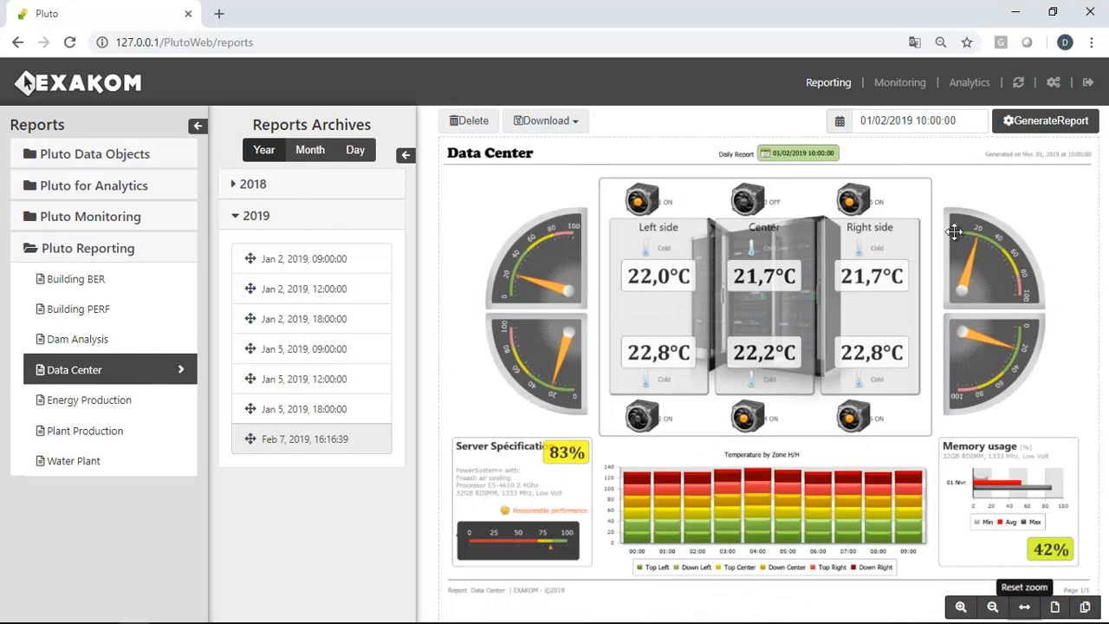
Launch the Production Plant monitoring screen in its own window, exit full screen and move it aside
left_click(900, 83)
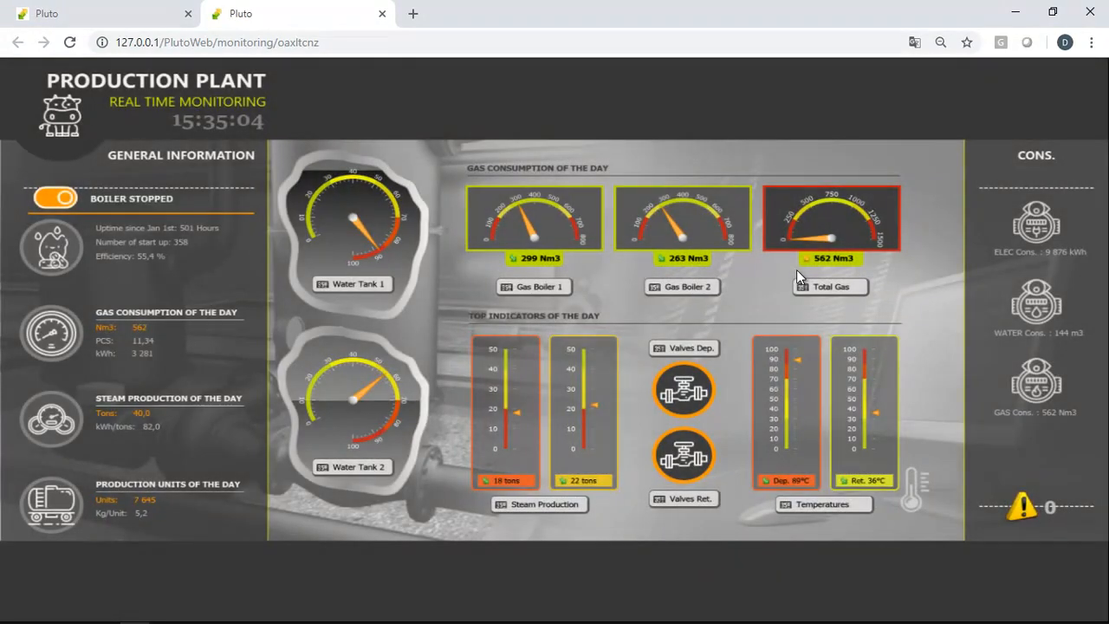
key("F11")
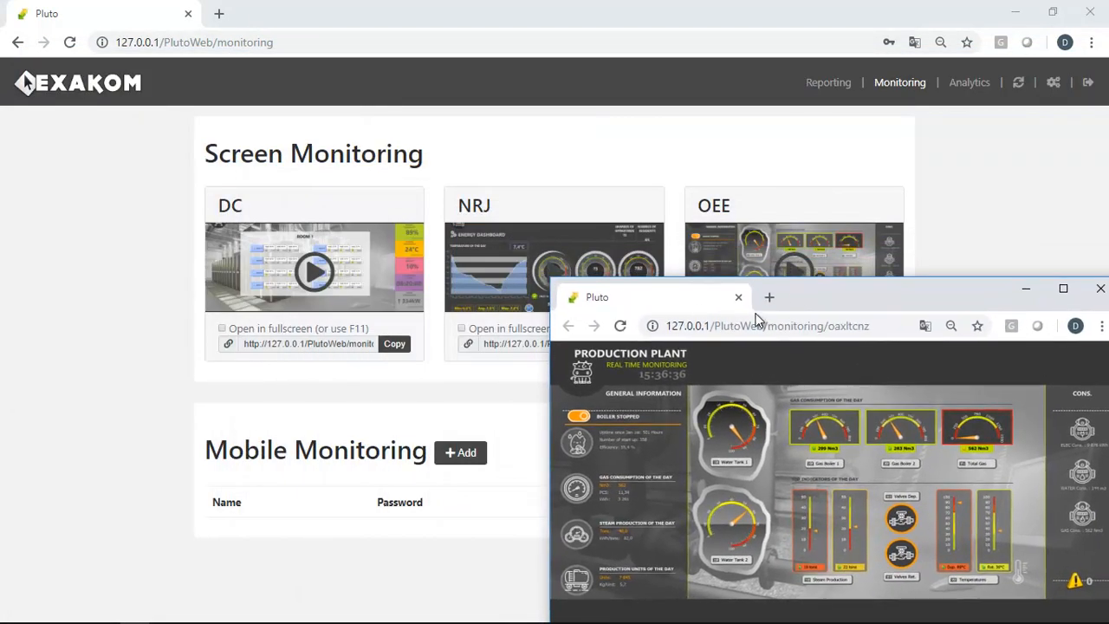
left_click_drag(654, 298, 610, 130)
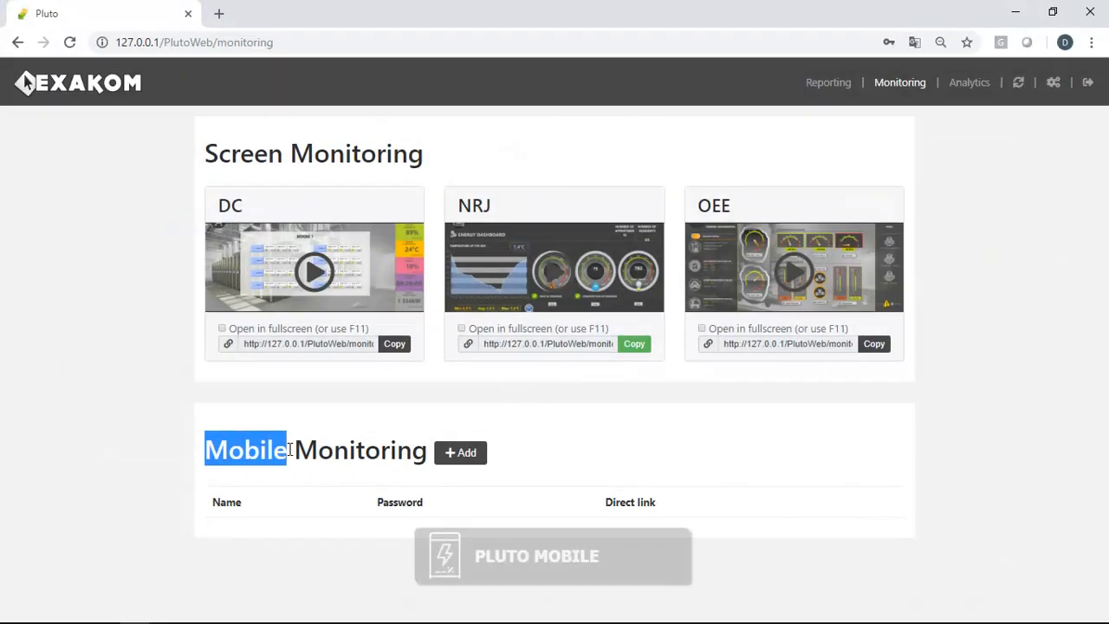
Create a new mobile monitoring named Demo with a first navigation NRJ, description production
left_click(461, 451)
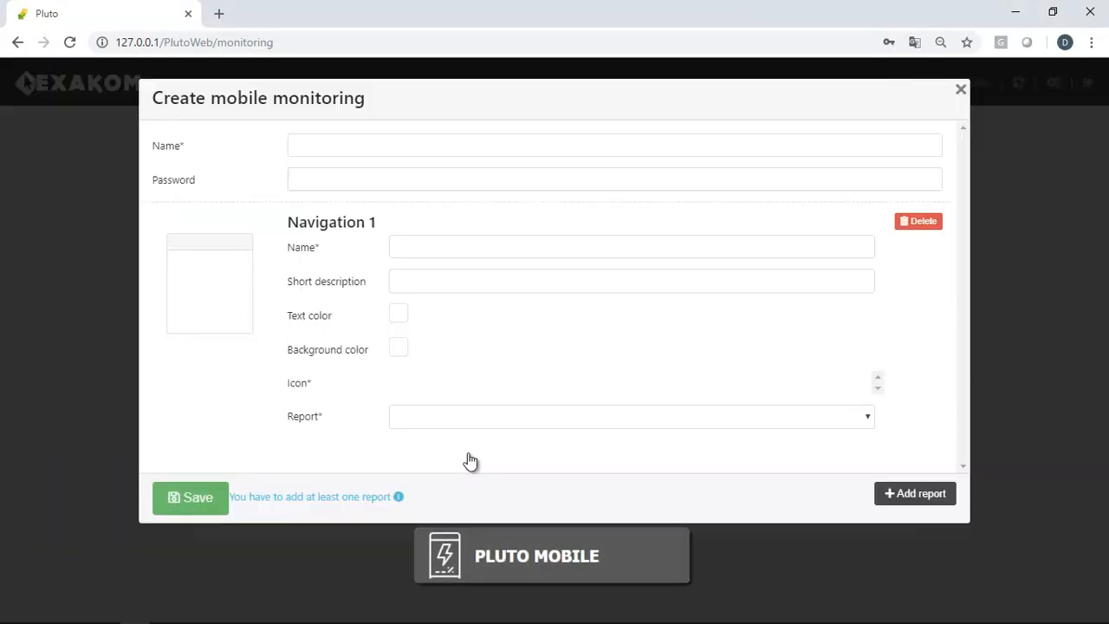
left_click(616, 146)
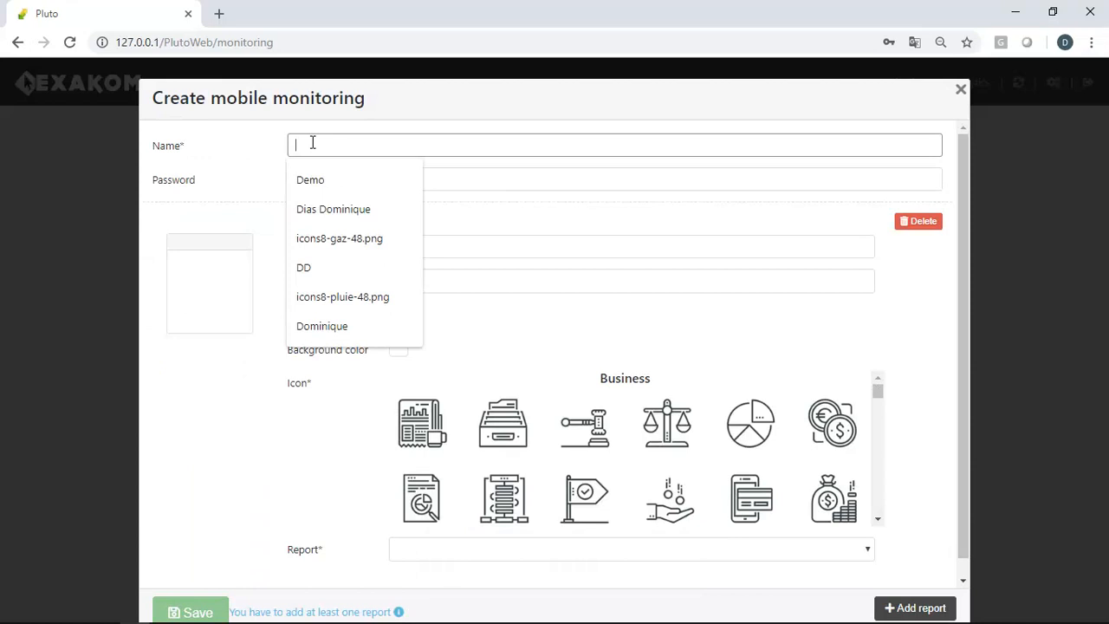
left_click(309, 178)
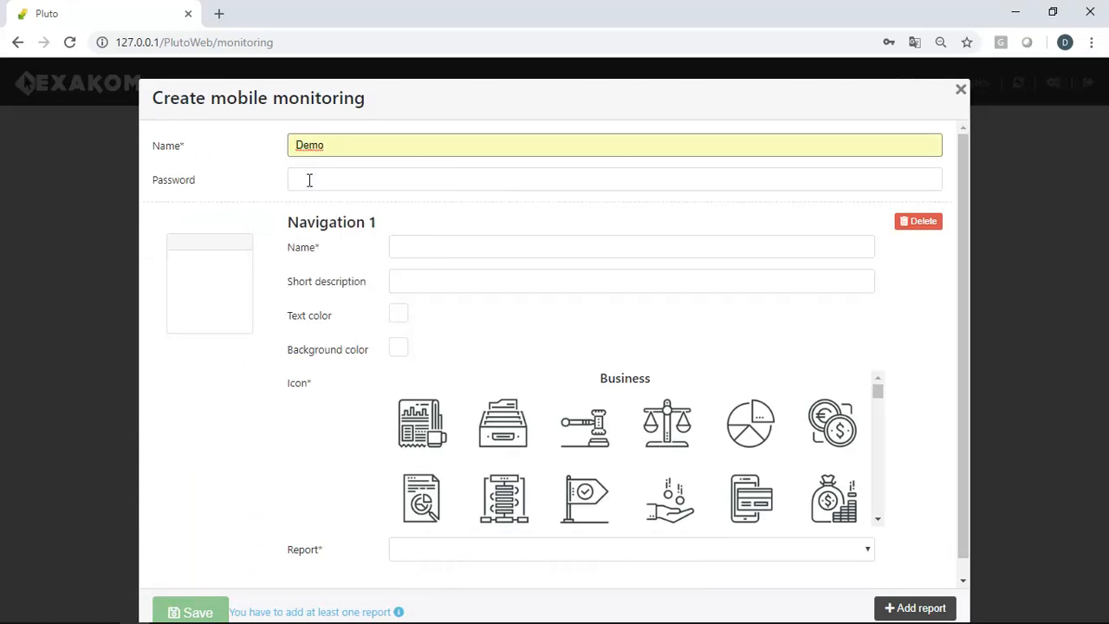
type("pluto")
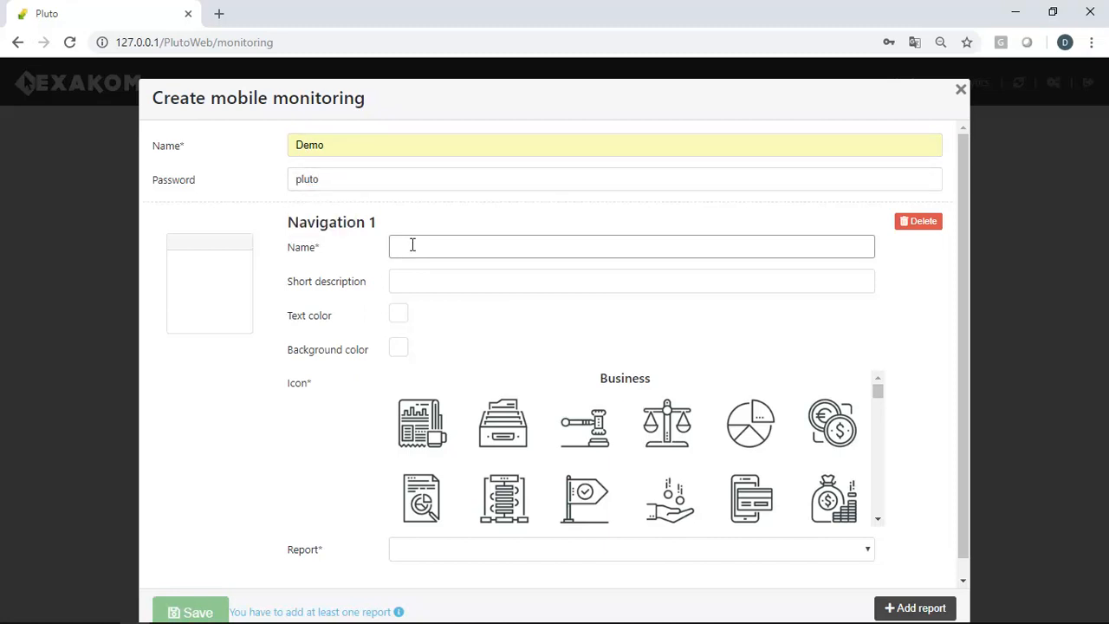
type("NRJ")
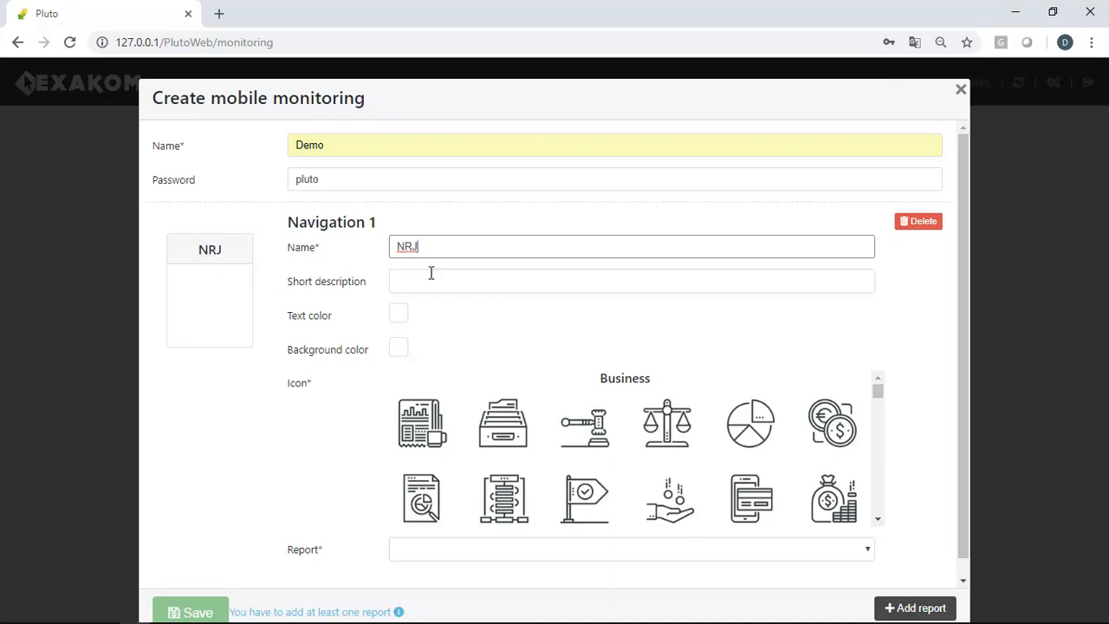
type("production")
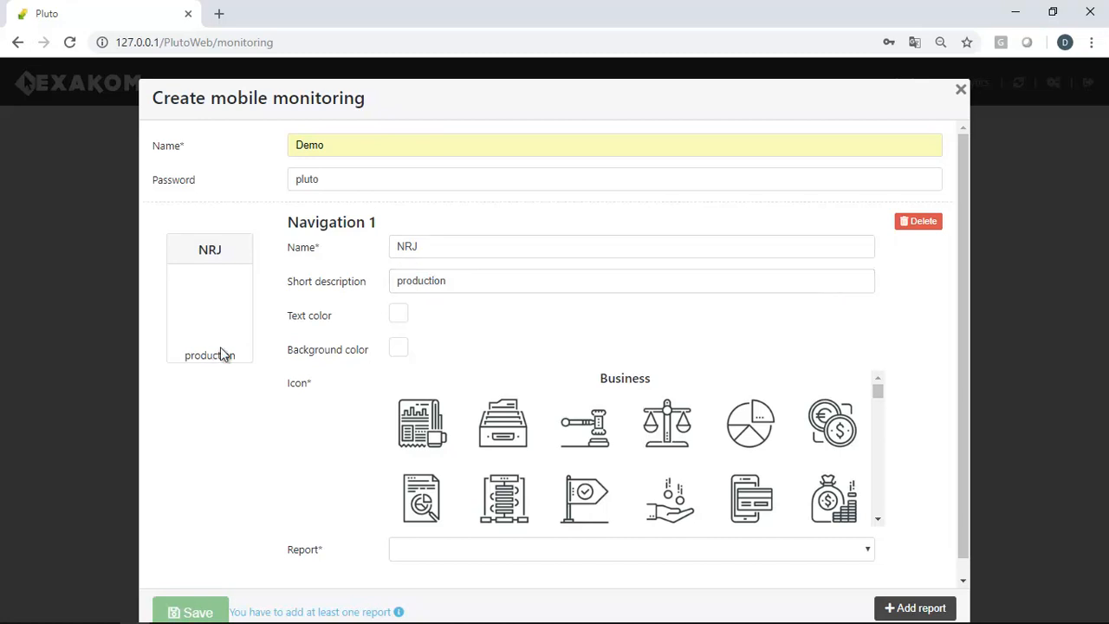
Give NRJ white text on black background, the wind turbine icon and the Mobile Green Elec report
left_click(399, 312)
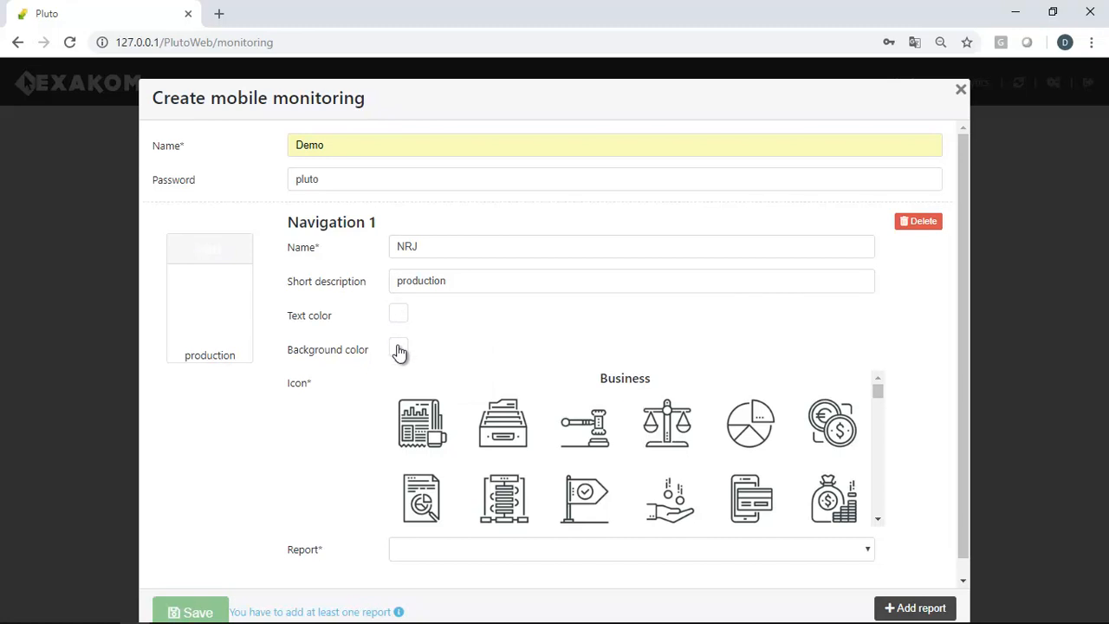
left_click(399, 346)
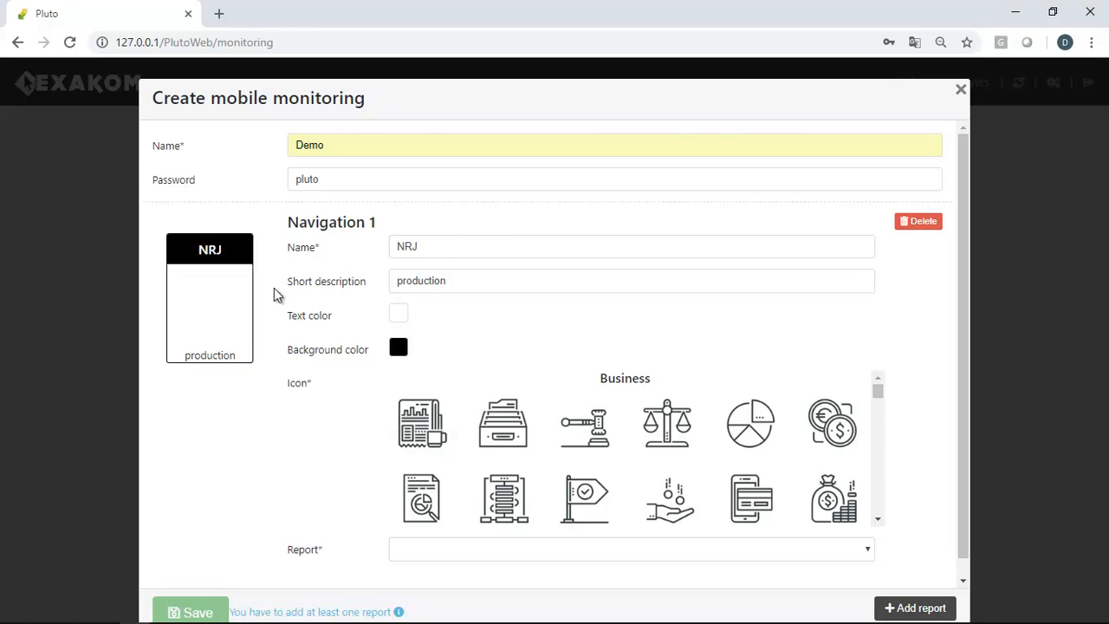
scroll("down", 3)
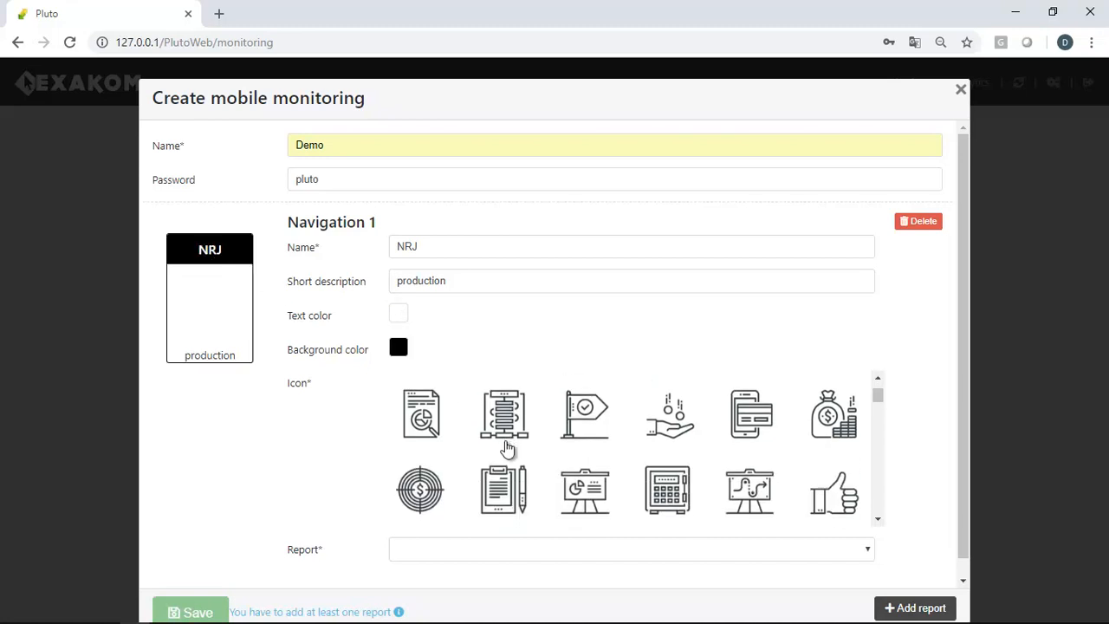
scroll("down", 3)
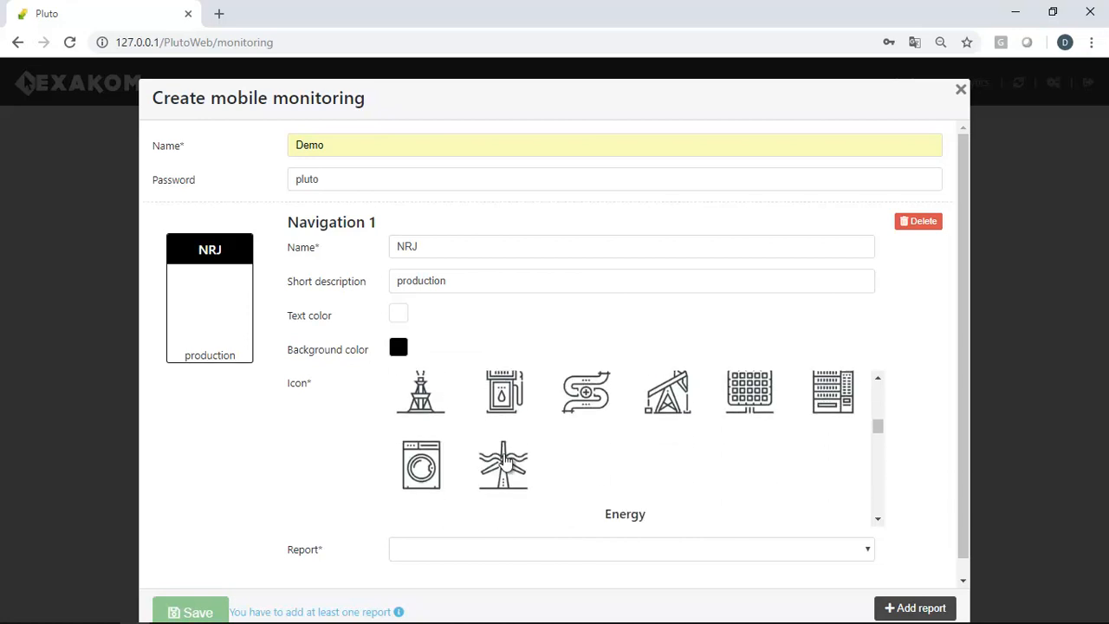
left_click(503, 465)
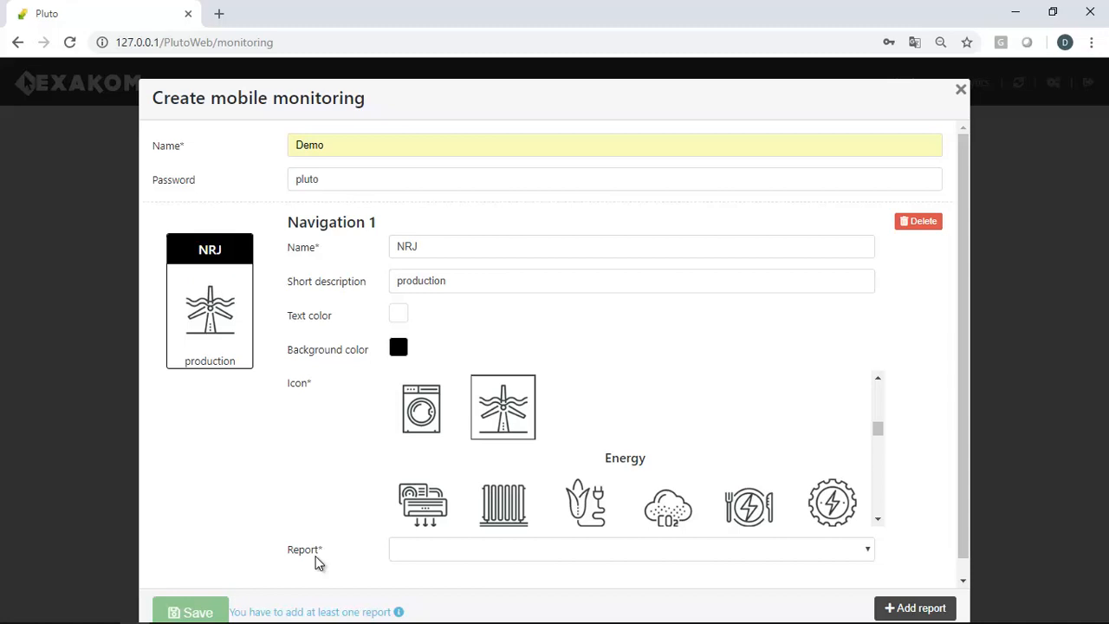
left_click(630, 547)
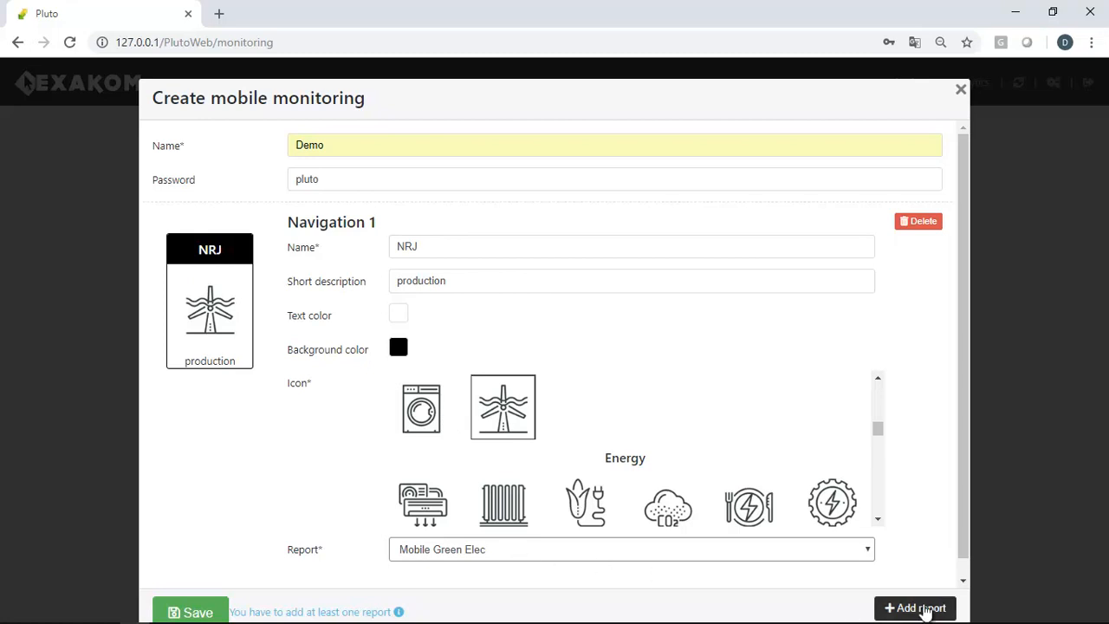
Add a POOL navigation with the swimming pool icon linked to the Mobile Pool report
left_click(914, 607)
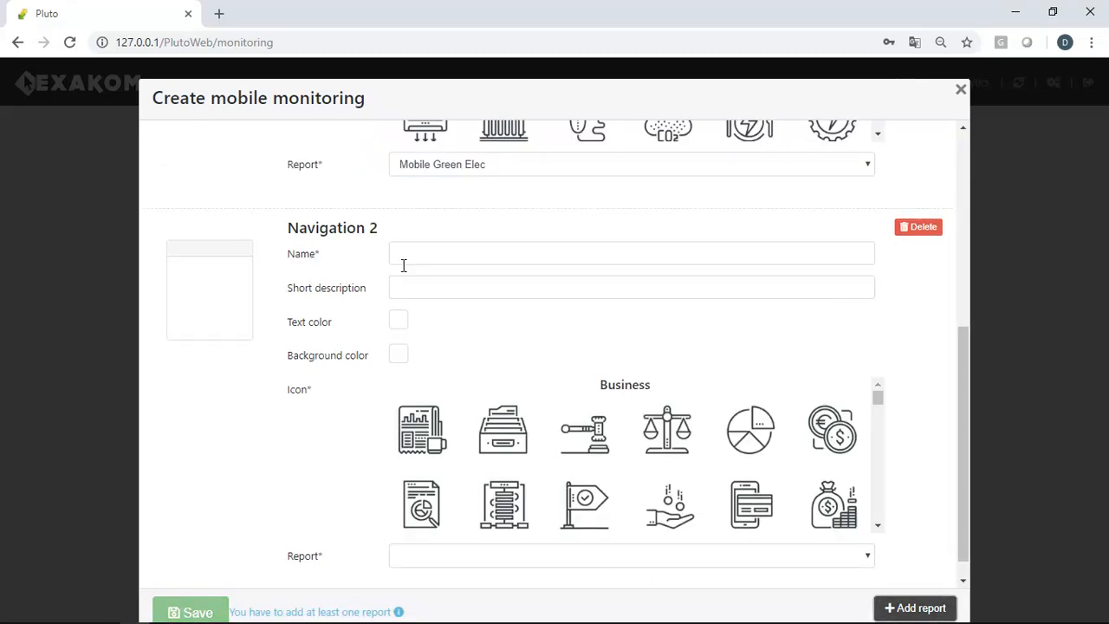
type("POOL")
type("Consumption")
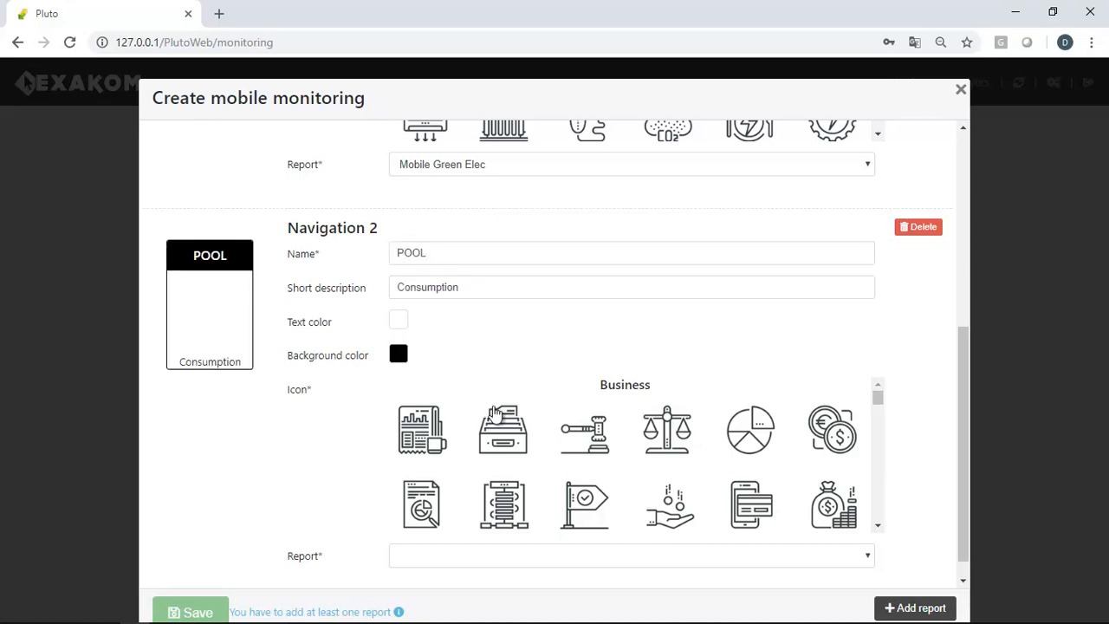
scroll("down", 3)
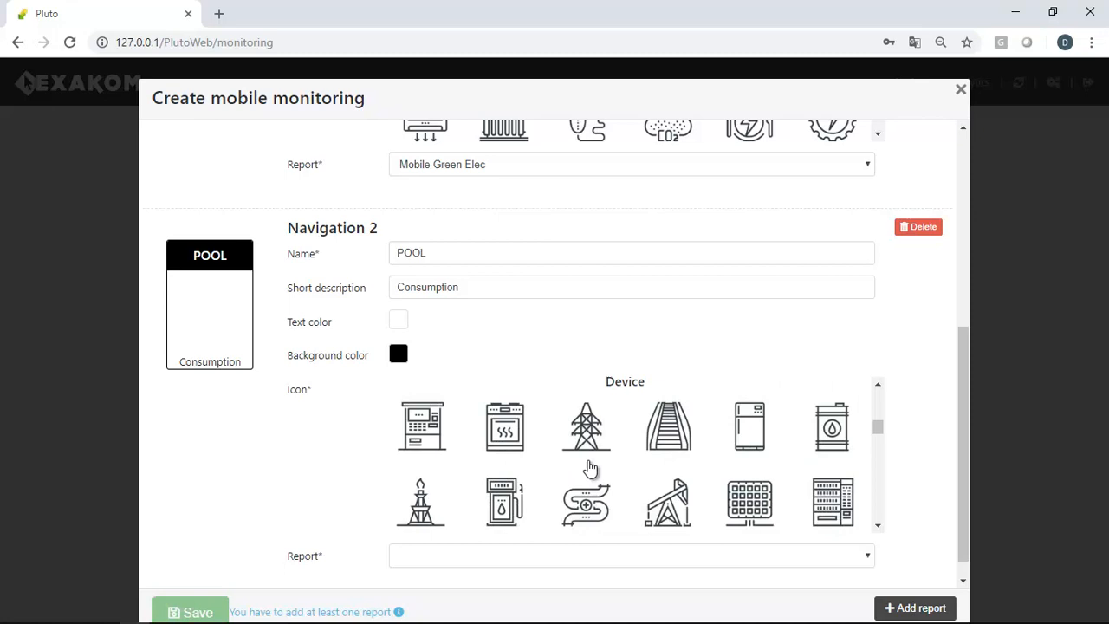
left_click(586, 412)
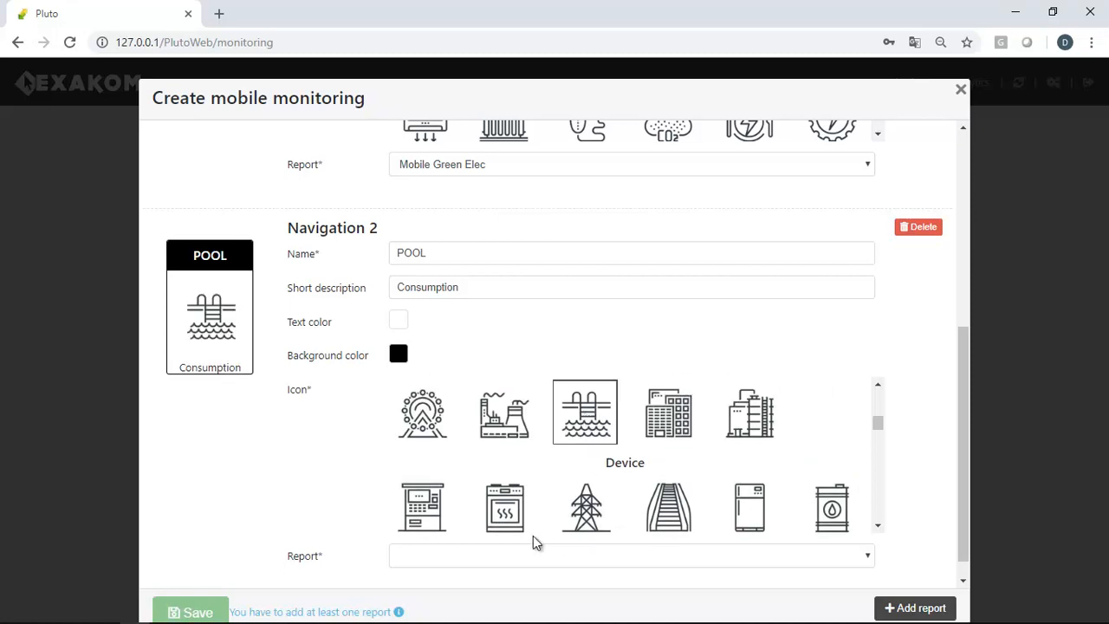
left_click(631, 554)
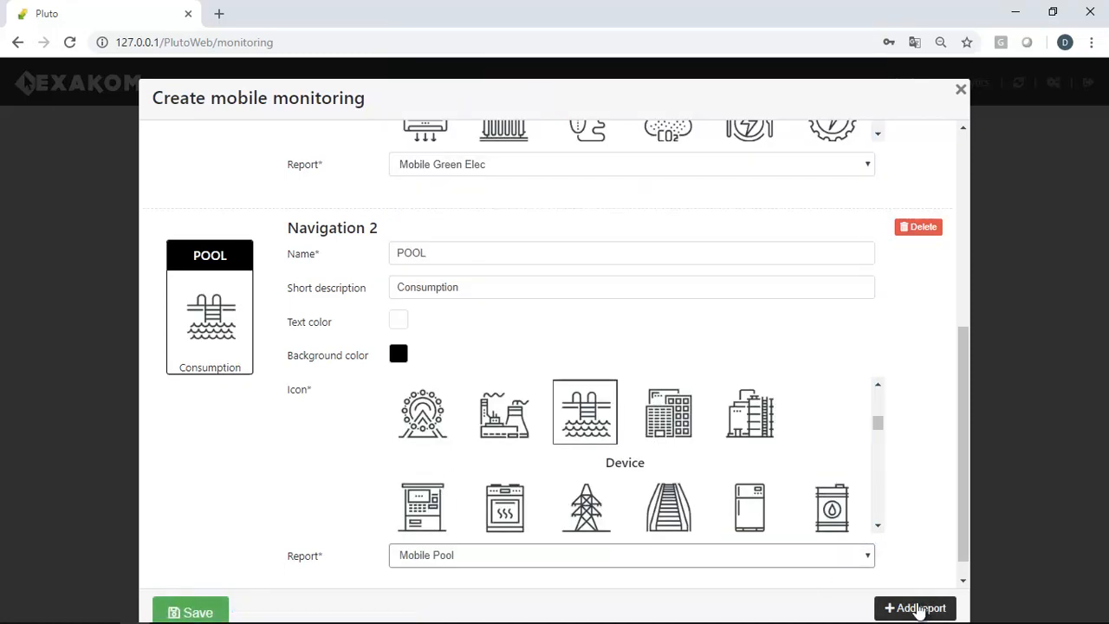
Add Analytics (factory icon) and Pump (fuel pump icon) navigations, then save the Demo monitoring
left_click(915, 606)
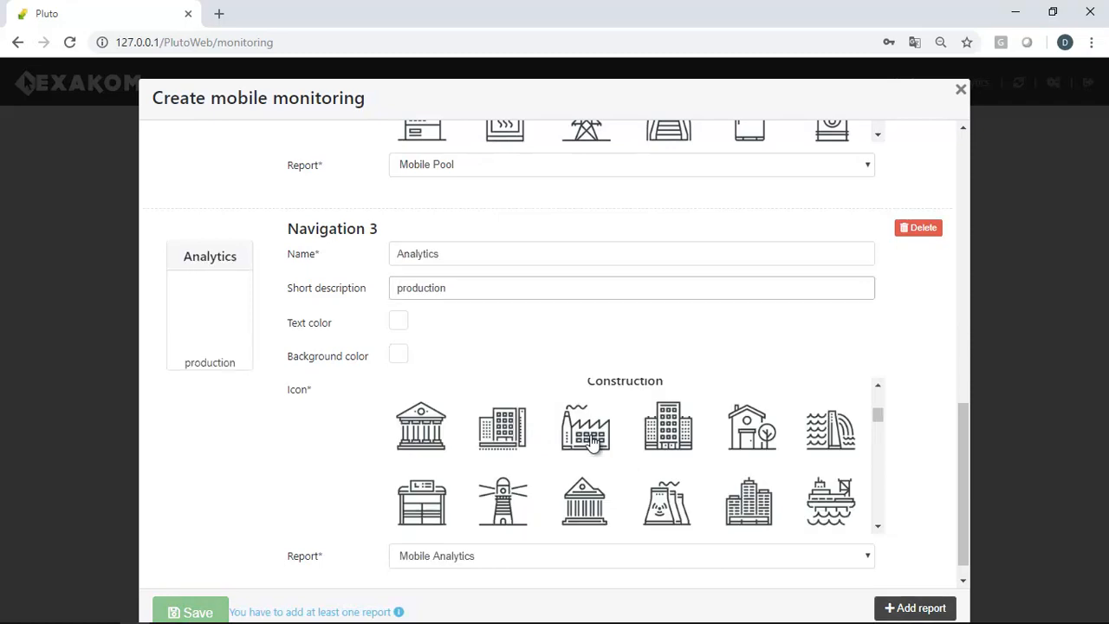
left_click(915, 607)
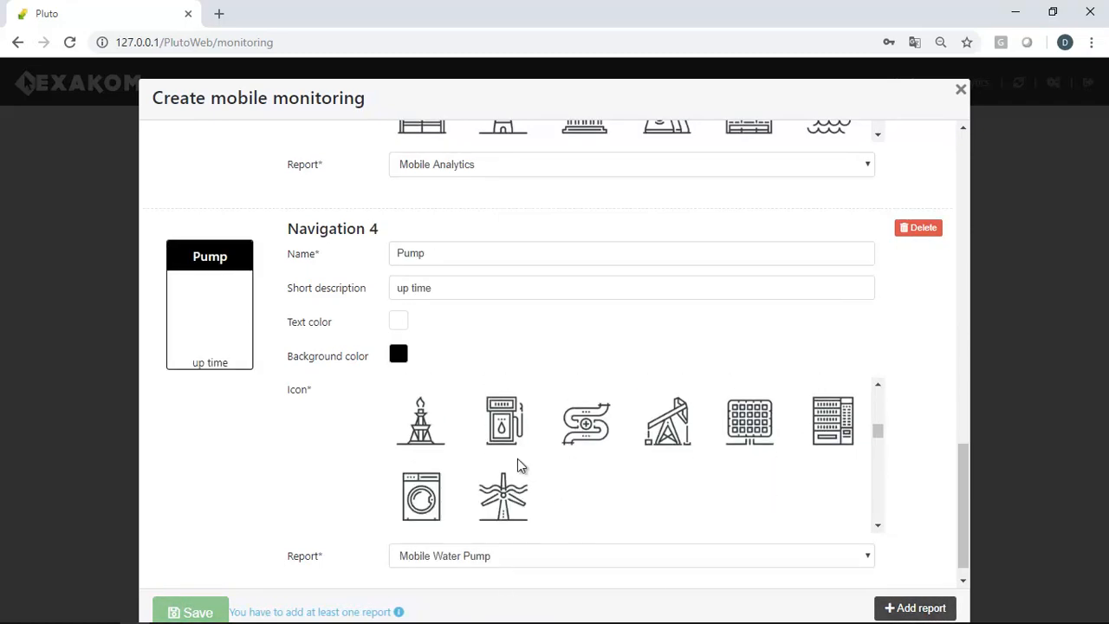
left_click(503, 421)
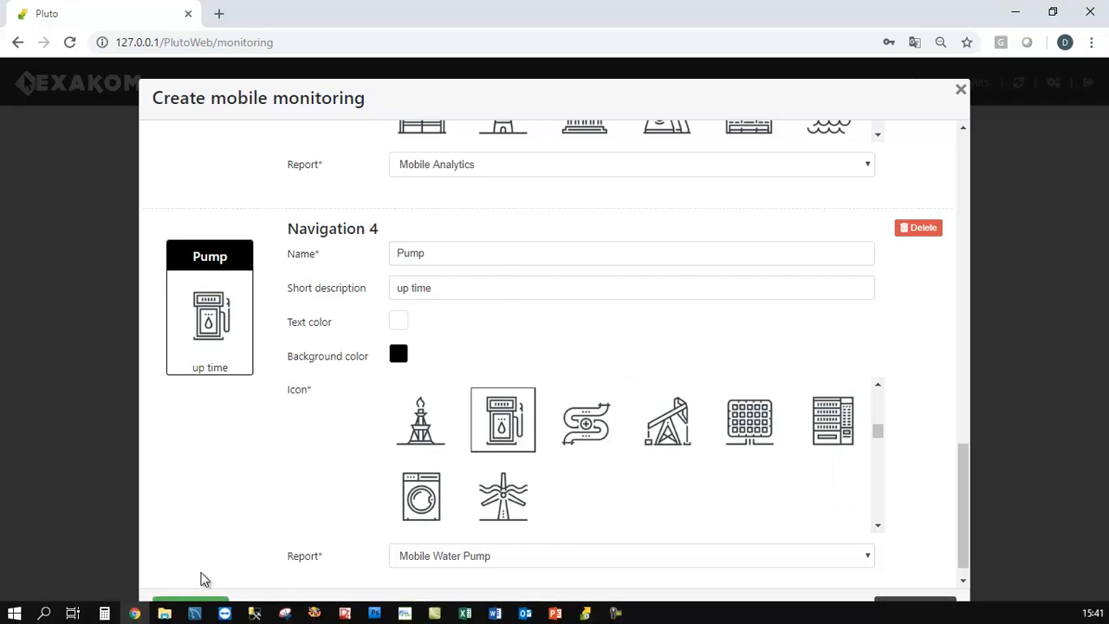
left_click(960, 90)
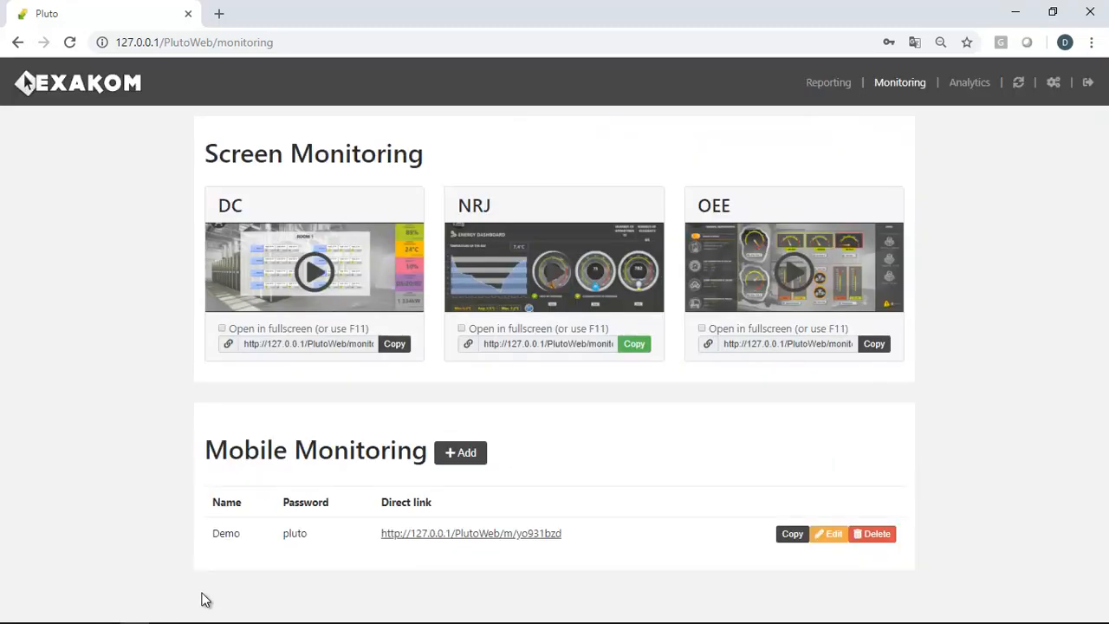
mouse_move(471, 533)
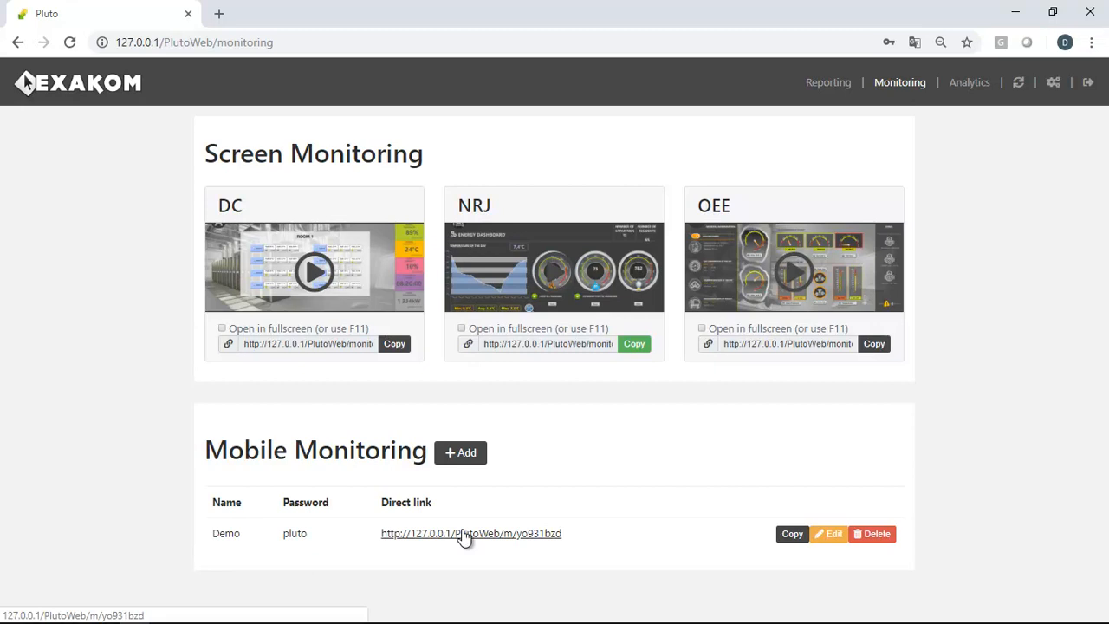
left_click(472, 533)
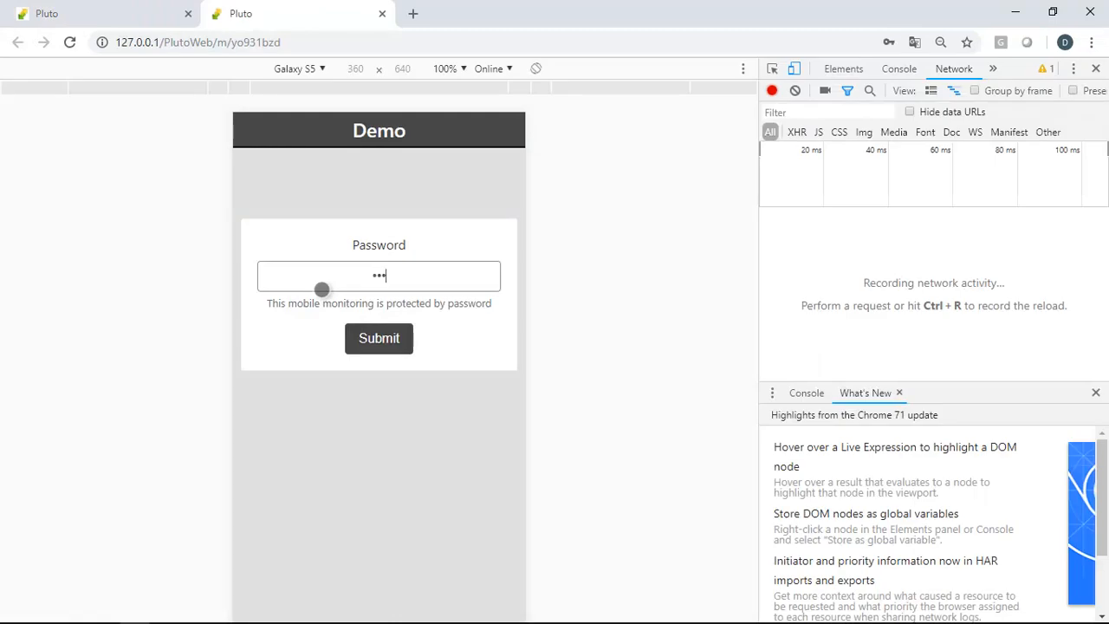
left_click(378, 338)
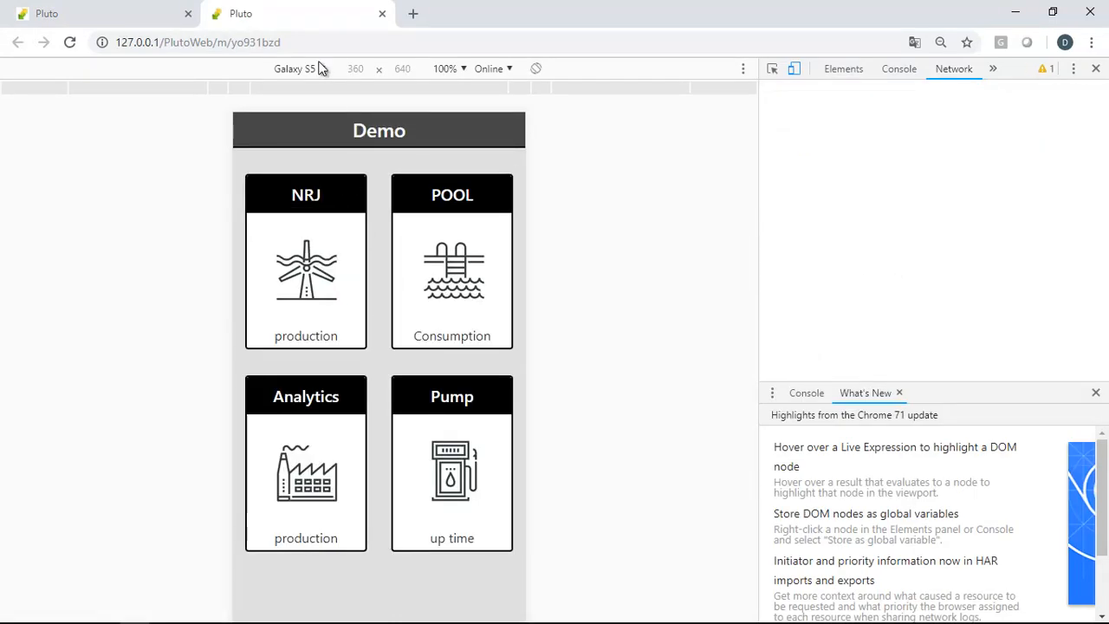
left_click(322, 69)
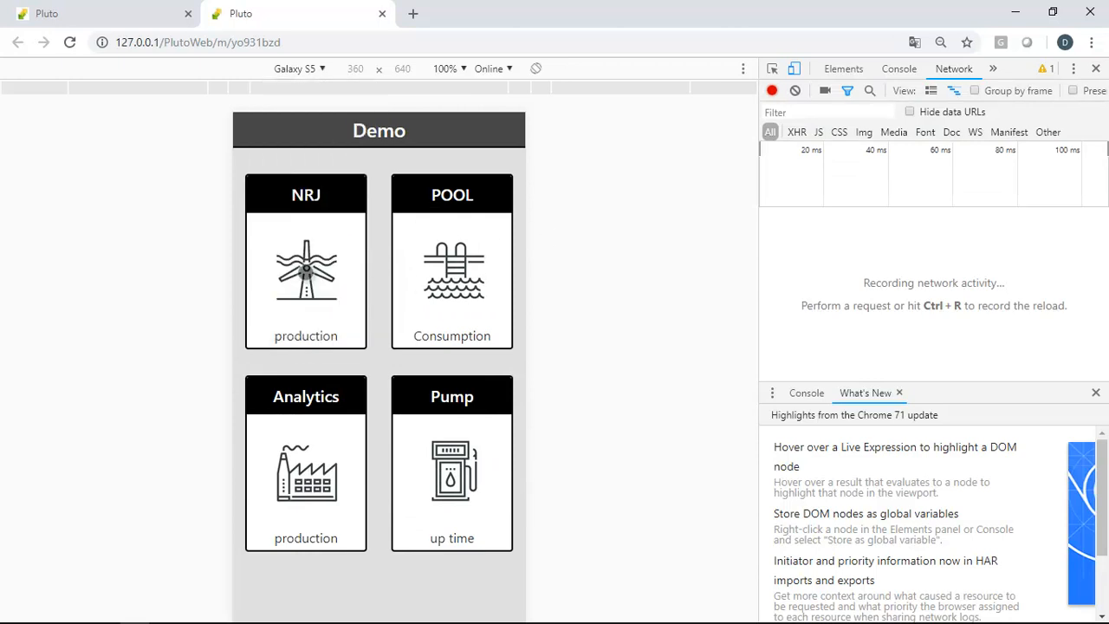
left_click(305, 274)
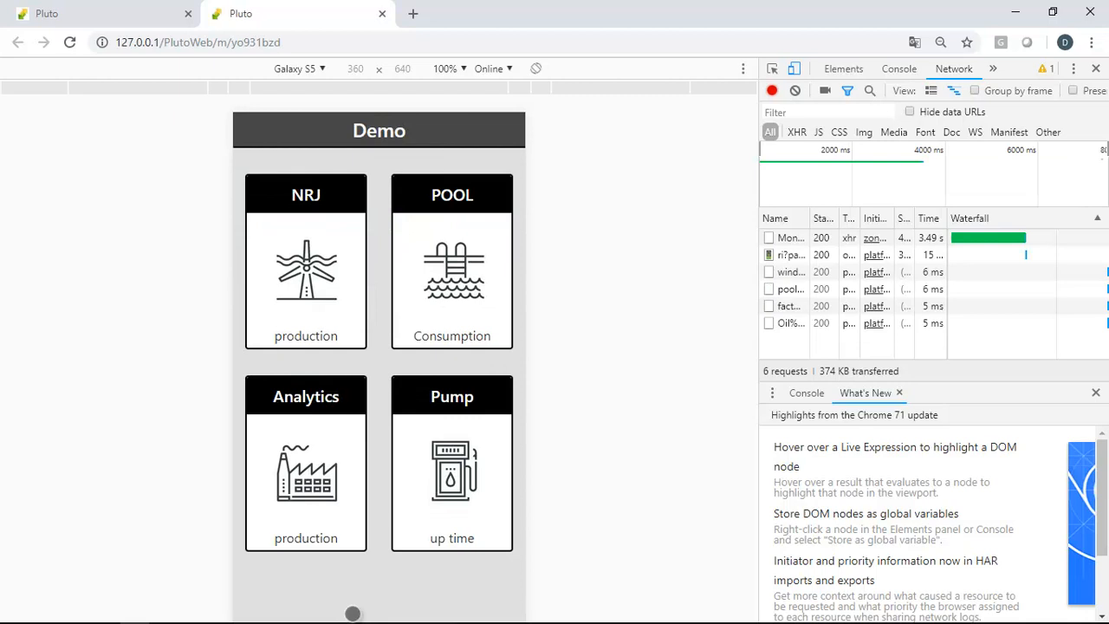
left_click(451, 268)
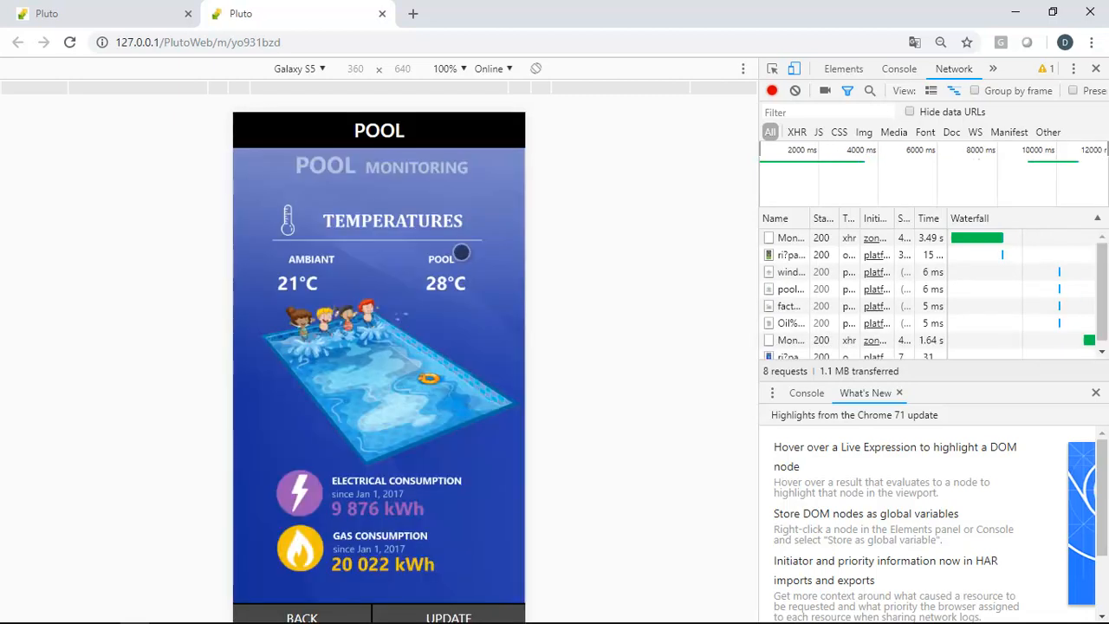
left_click(302, 617)
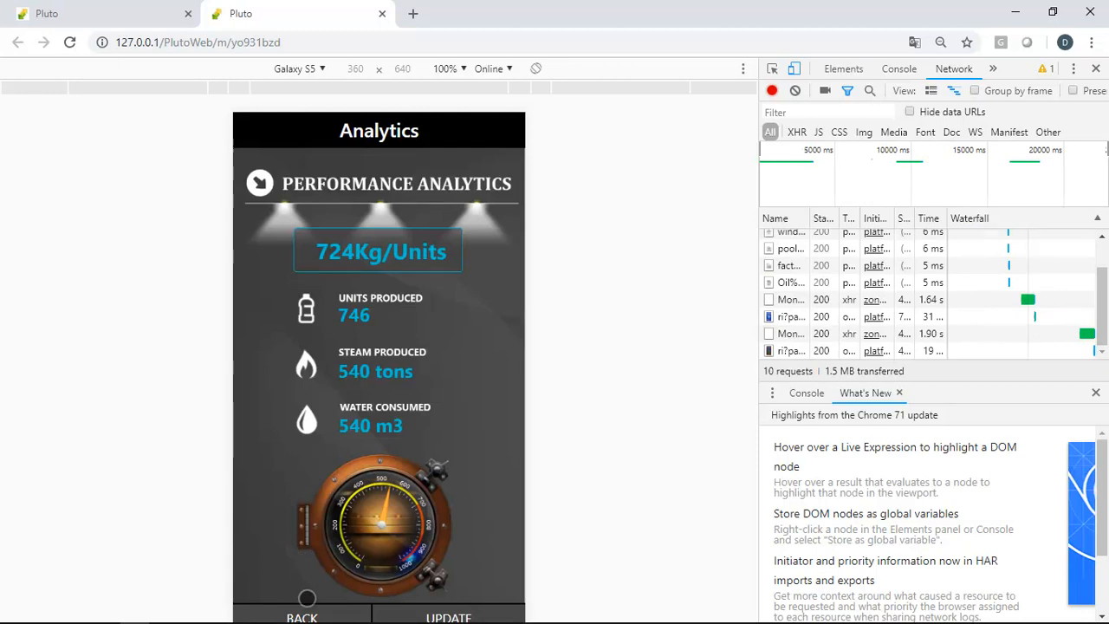
left_click(302, 617)
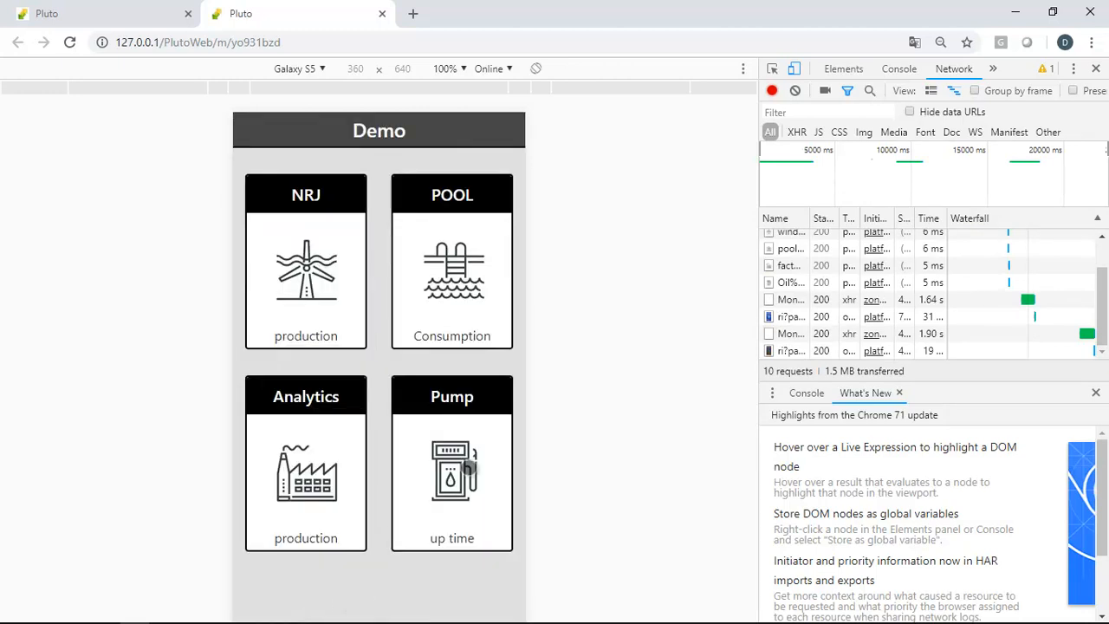
left_click(450, 464)
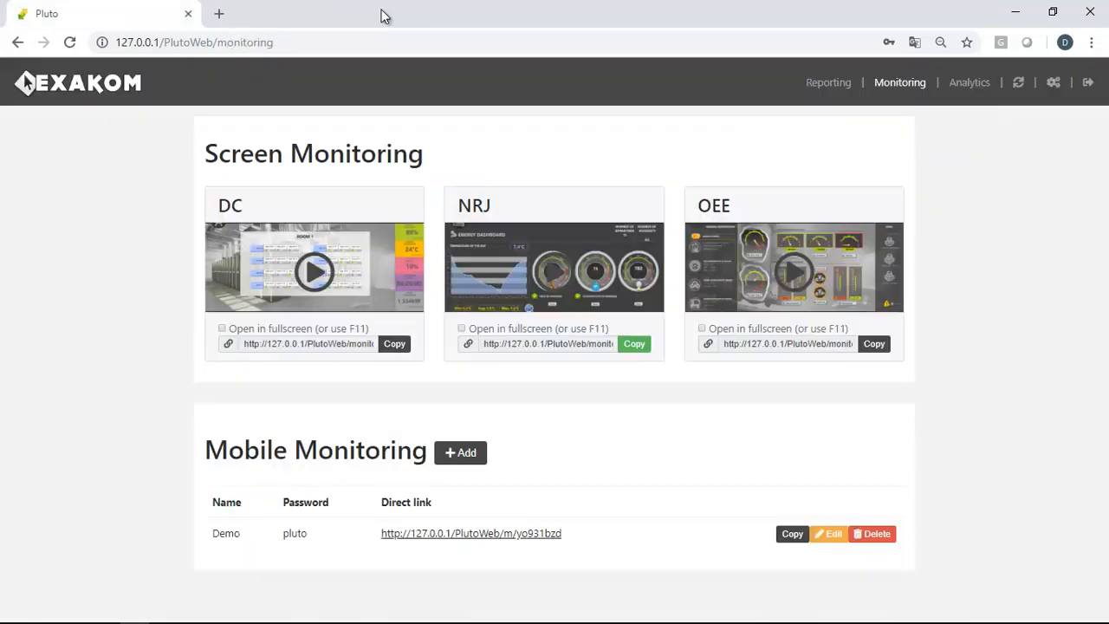
left_click(968, 83)
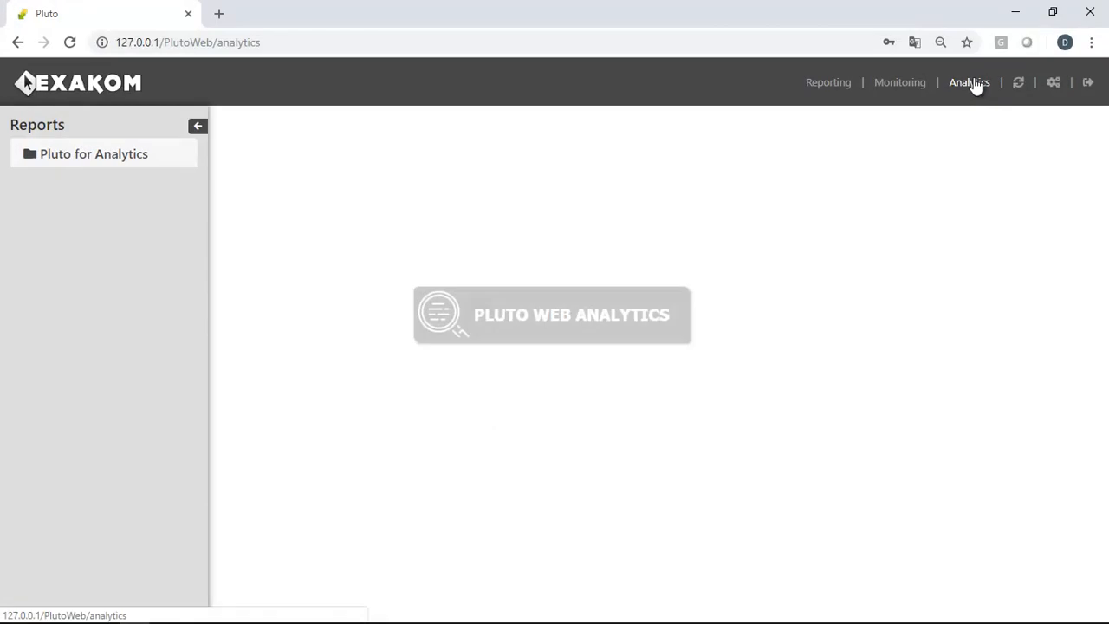
left_click(94, 153)
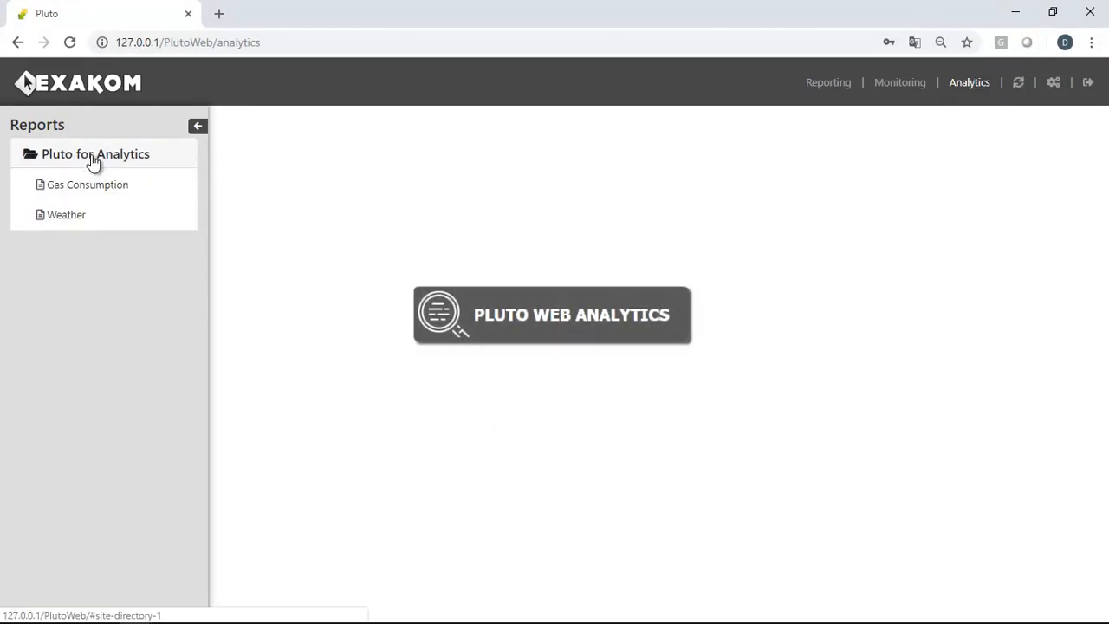
left_click(86, 184)
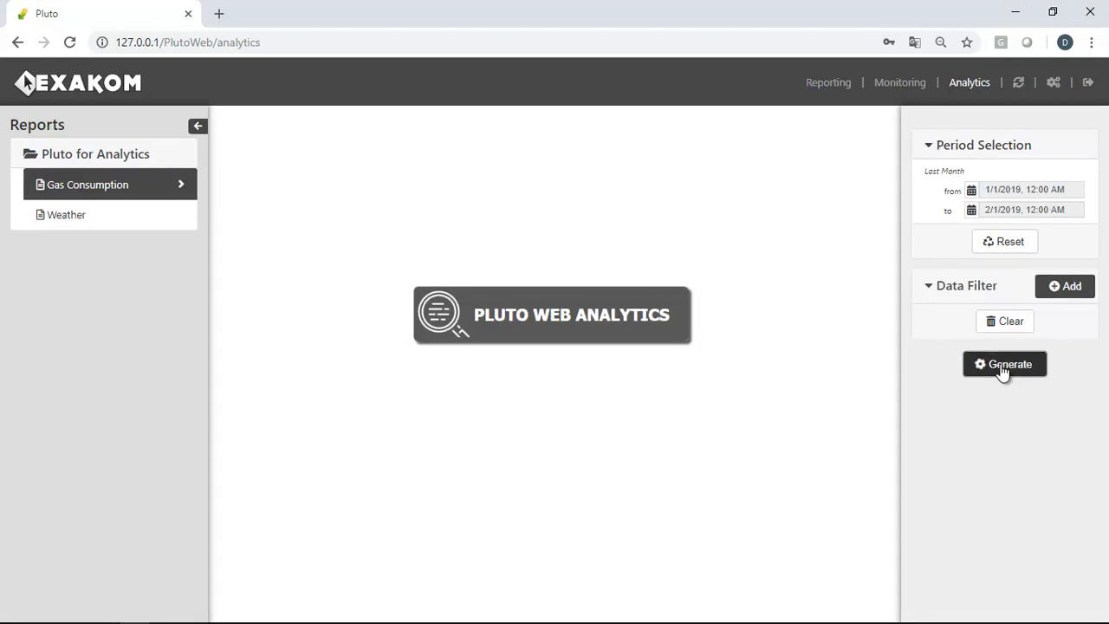
left_click(1005, 364)
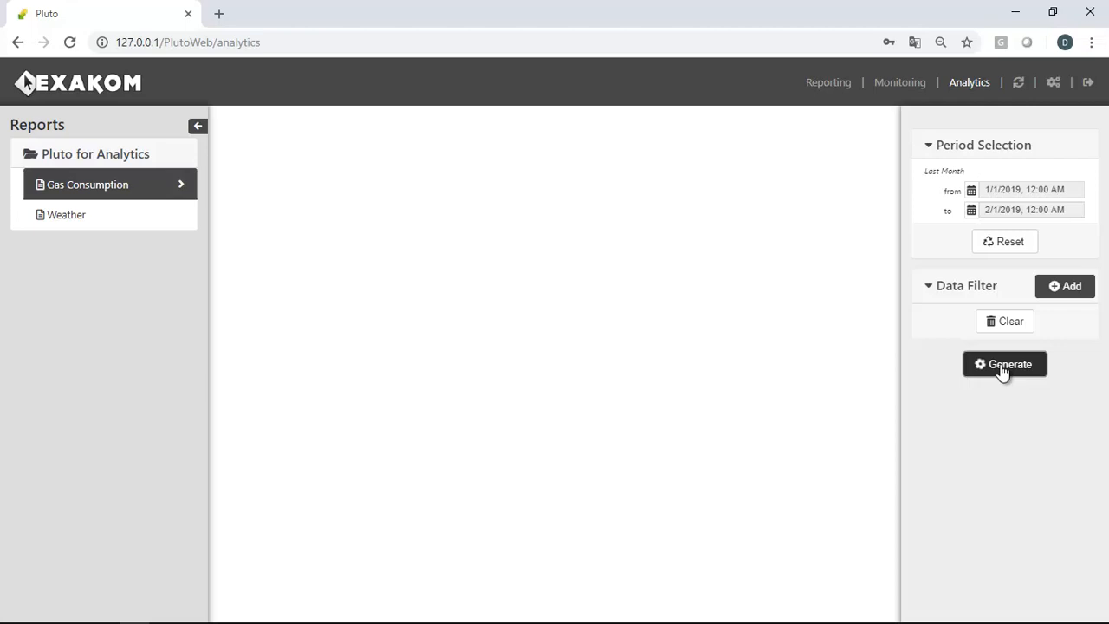
left_click(1005, 364)
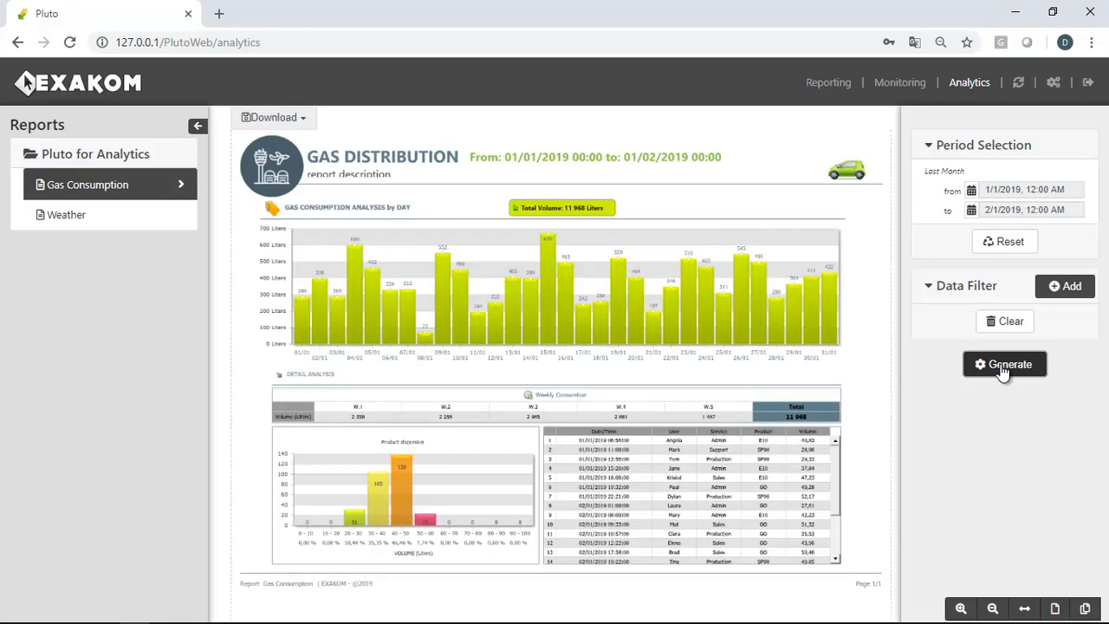
left_click(197, 124)
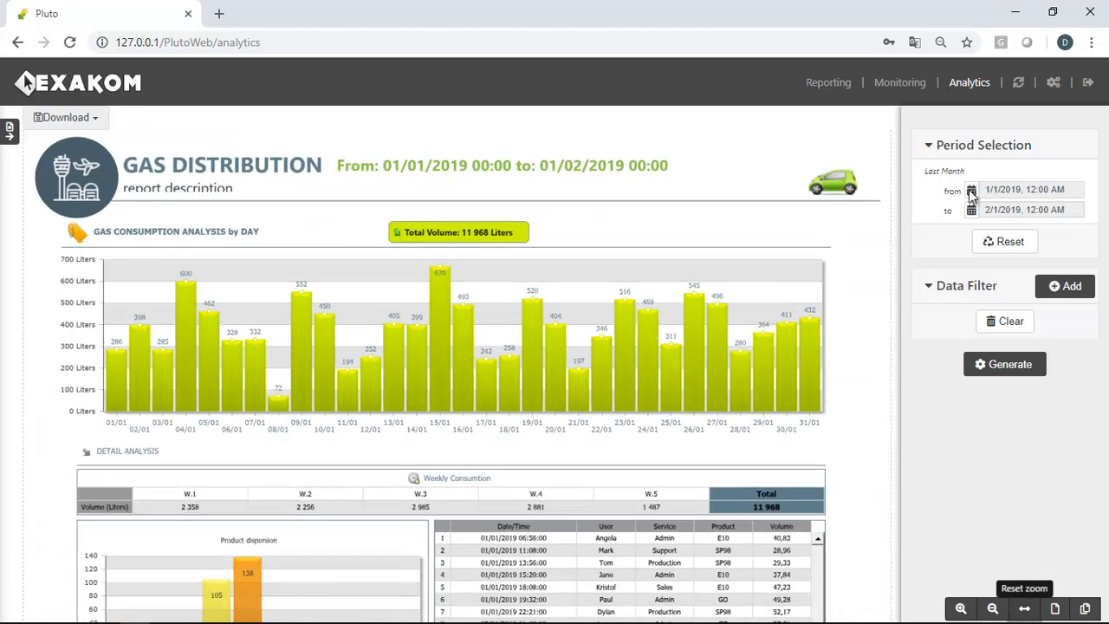
Set the report start date to 15 December 2018 and regenerate, totalling 18,621 liters
left_click(971, 189)
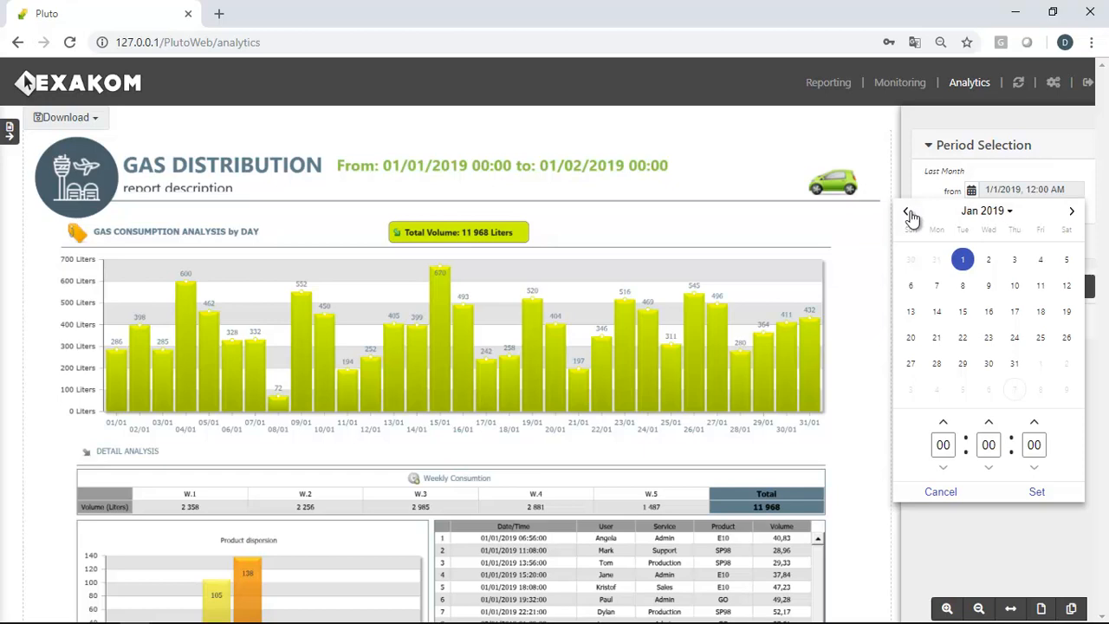
left_click(911, 211)
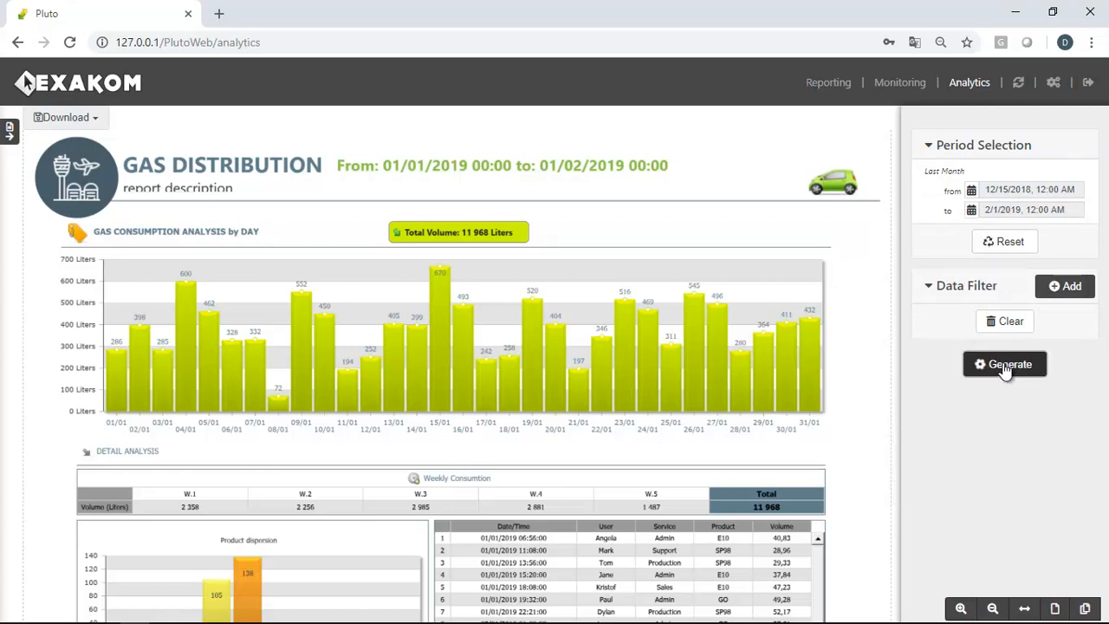
left_click(1005, 363)
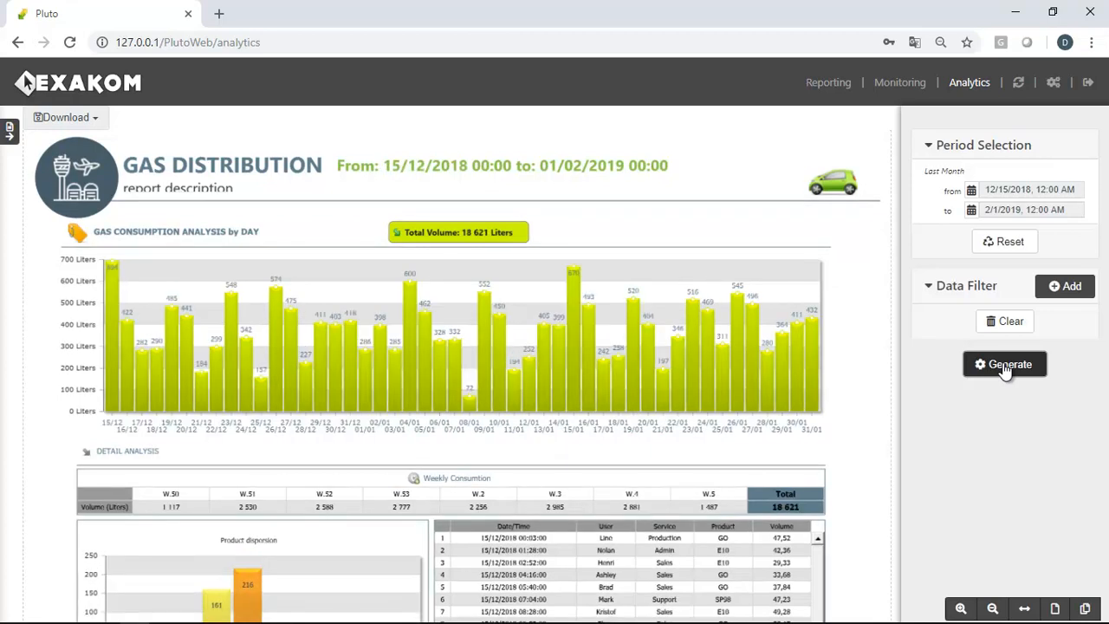
mouse_move(715, 353)
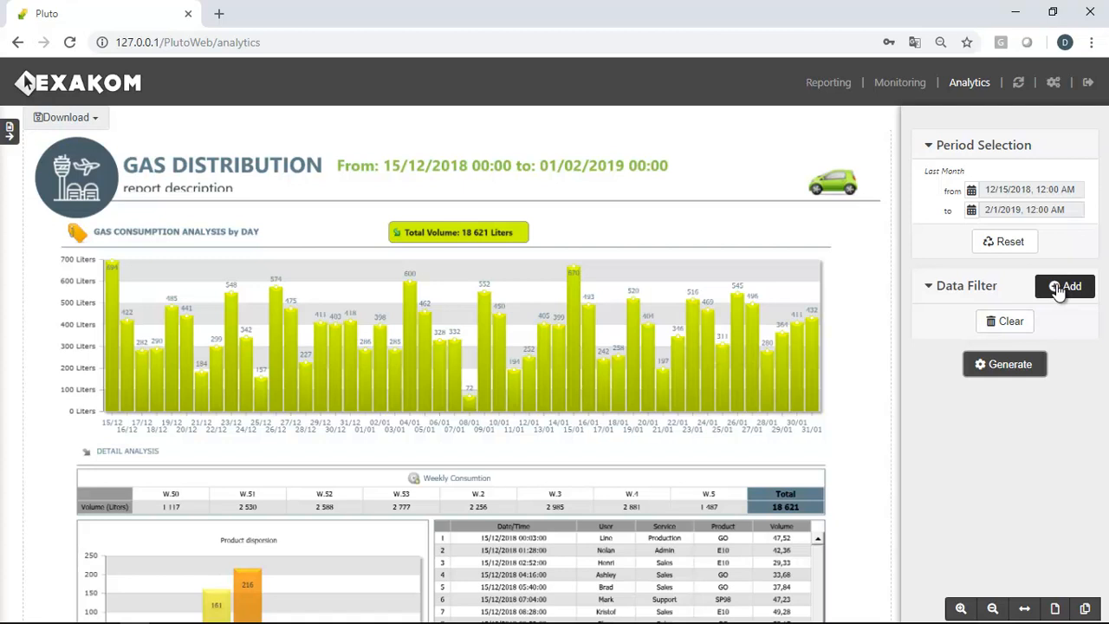
Add a Product data filter from the Gas Station fields
left_click(1064, 286)
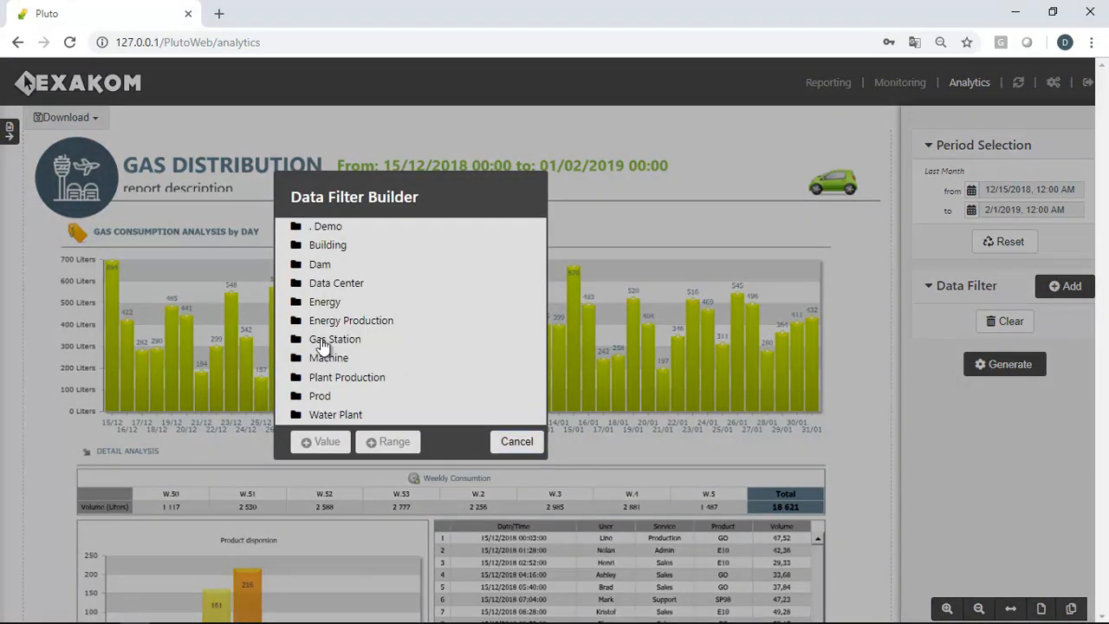
left_click(334, 338)
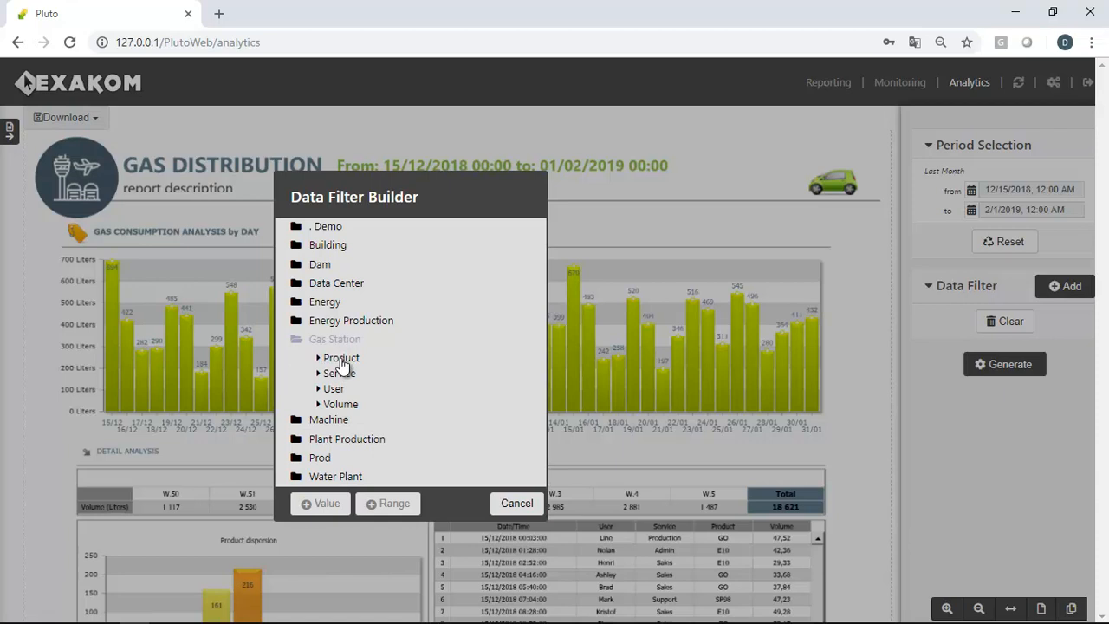
left_click(516, 503)
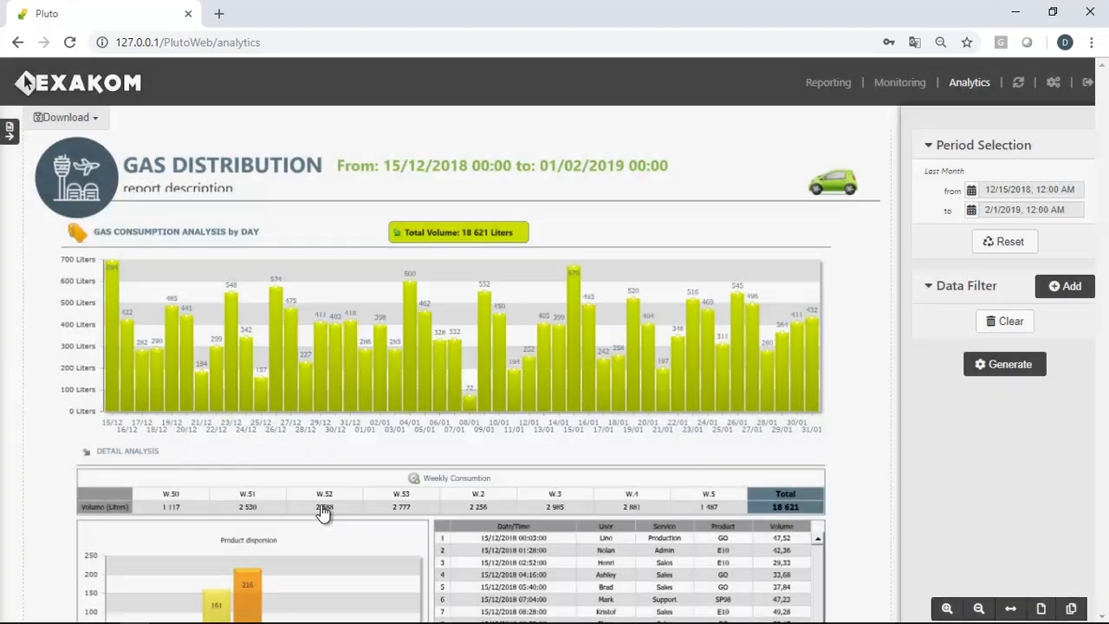
left_click(1064, 285)
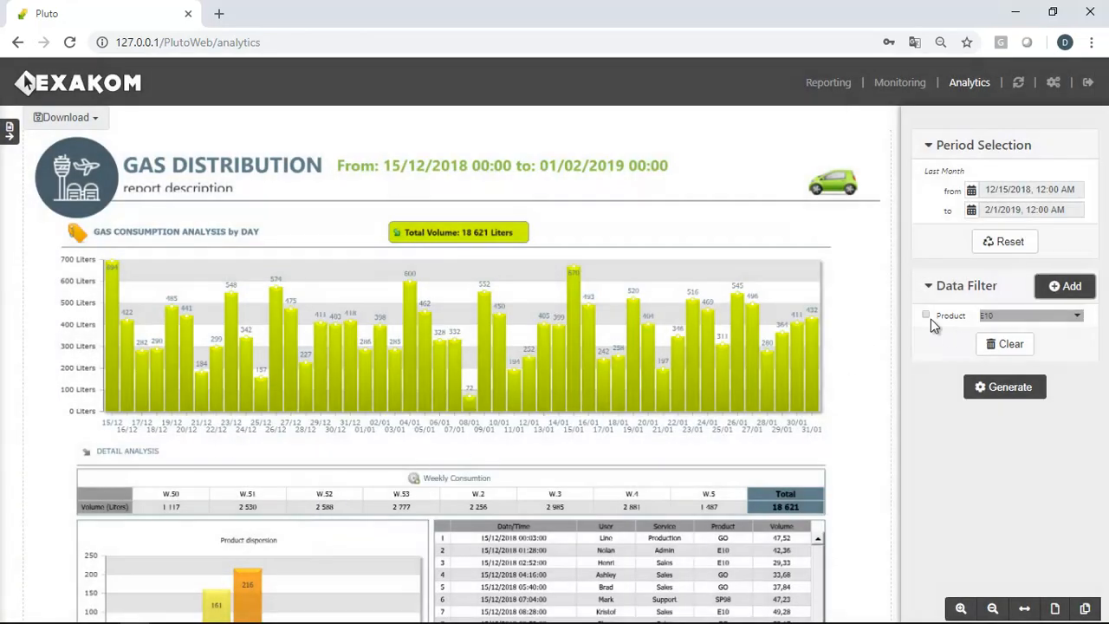
Enable the Product filter set to GO and regenerate the report, totalling 8,355 liters
left_click(925, 315)
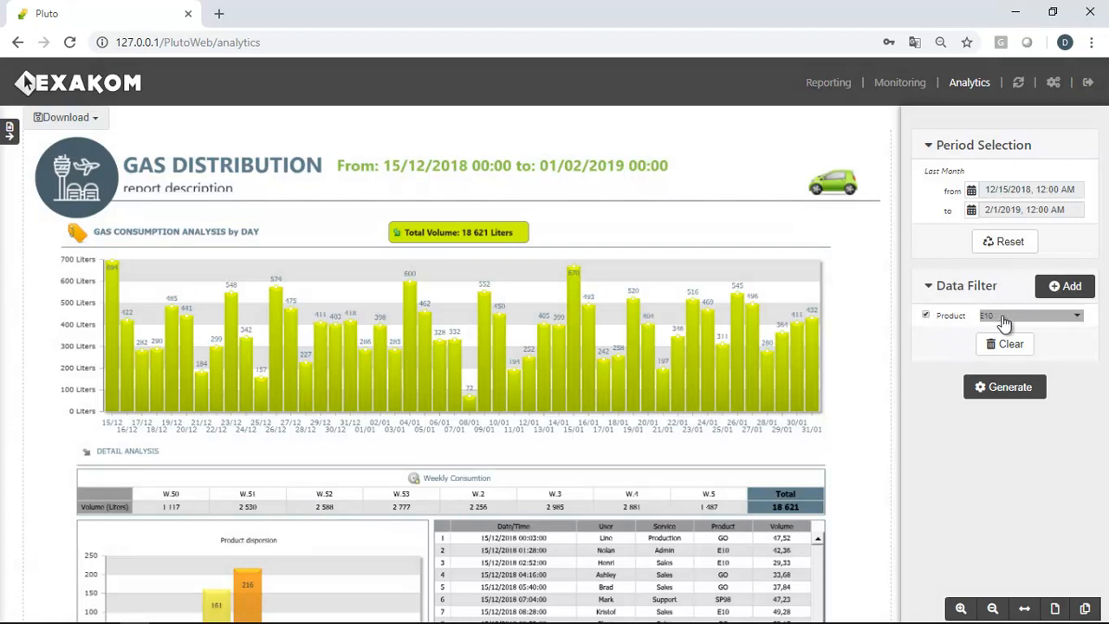
left_click(1029, 316)
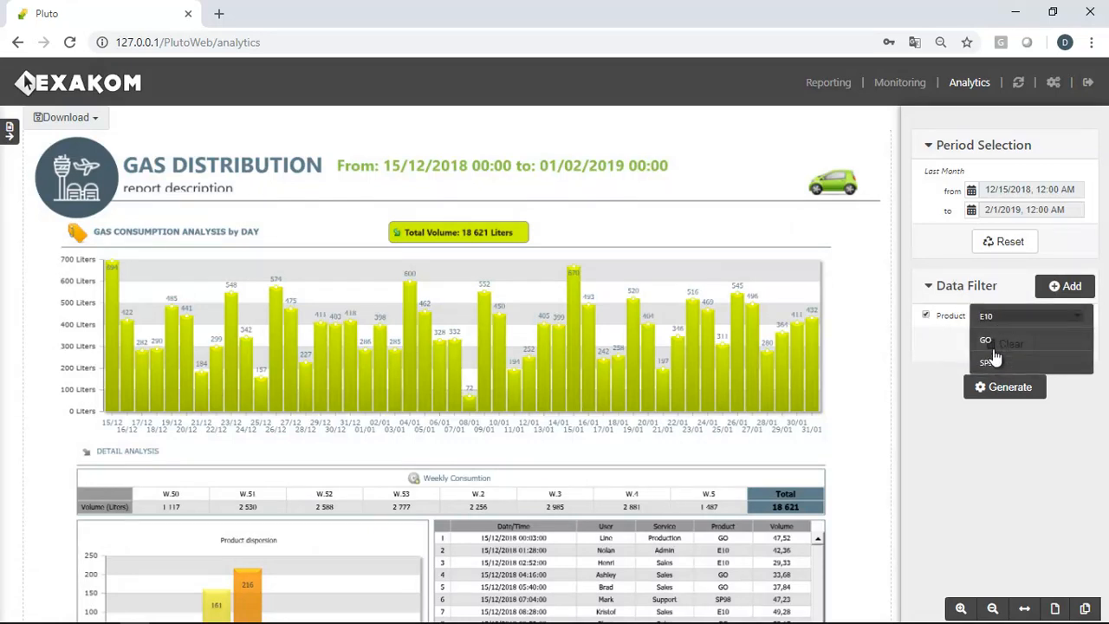
left_click(986, 338)
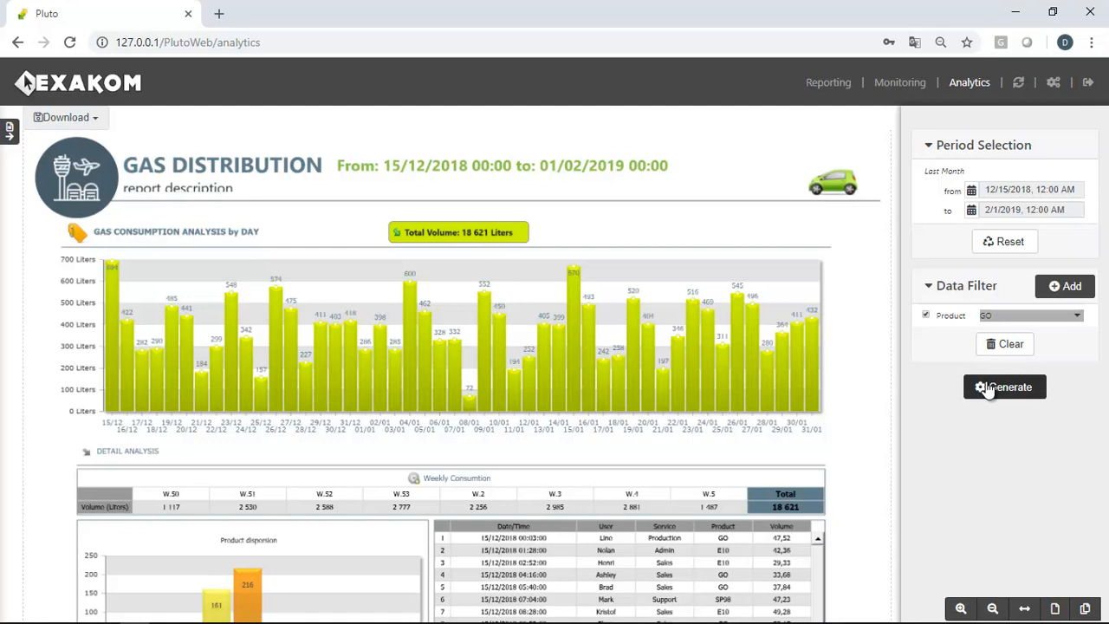
left_click(1005, 386)
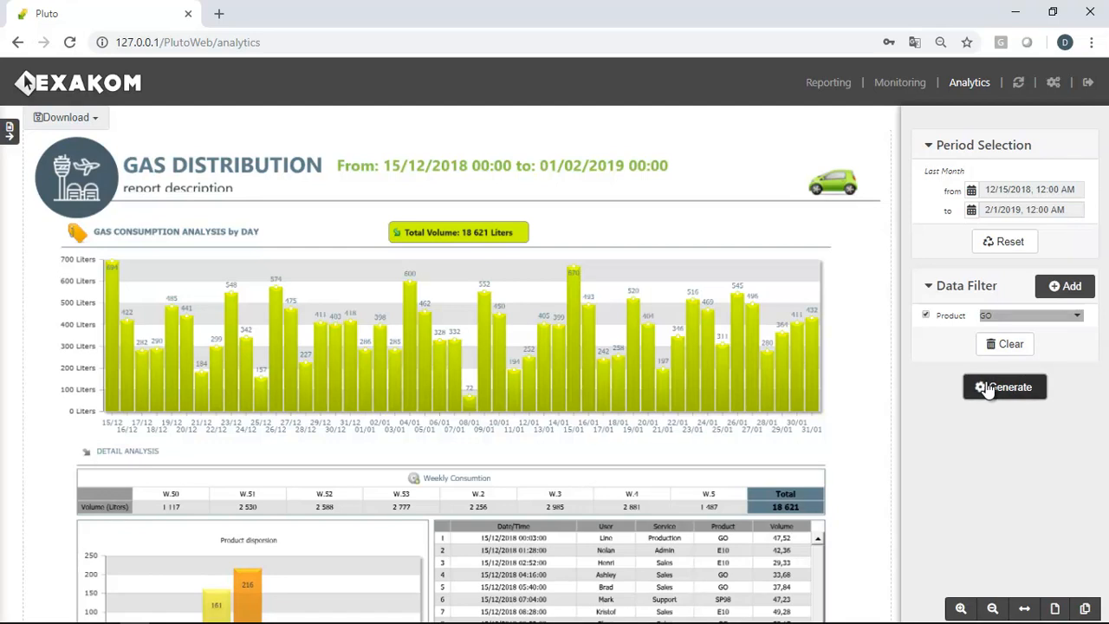
left_click(1005, 387)
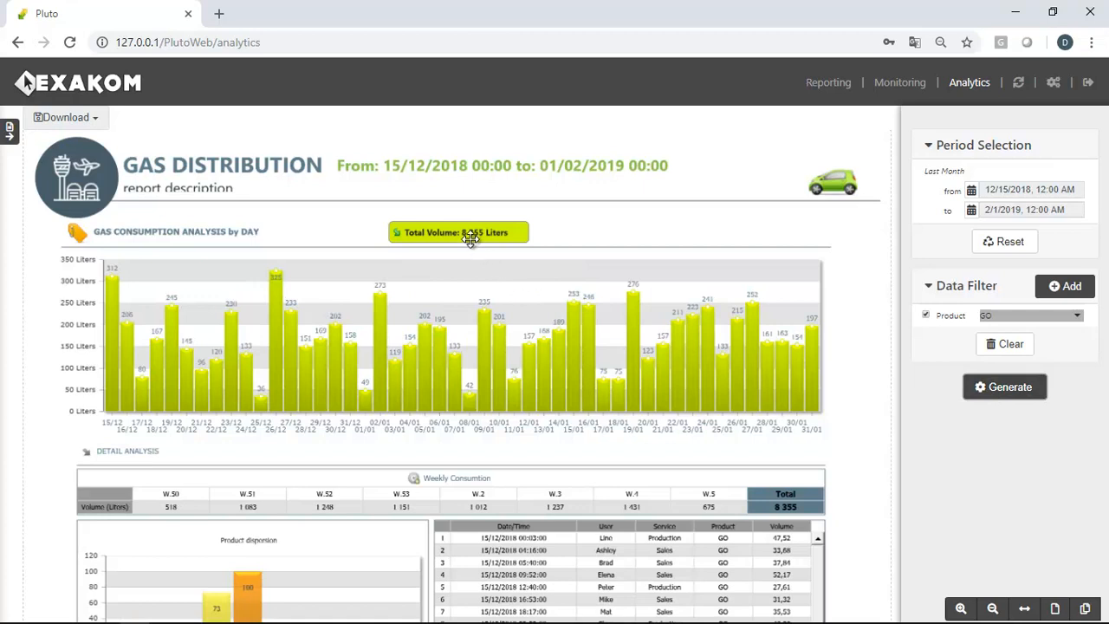
scroll("down", 3)
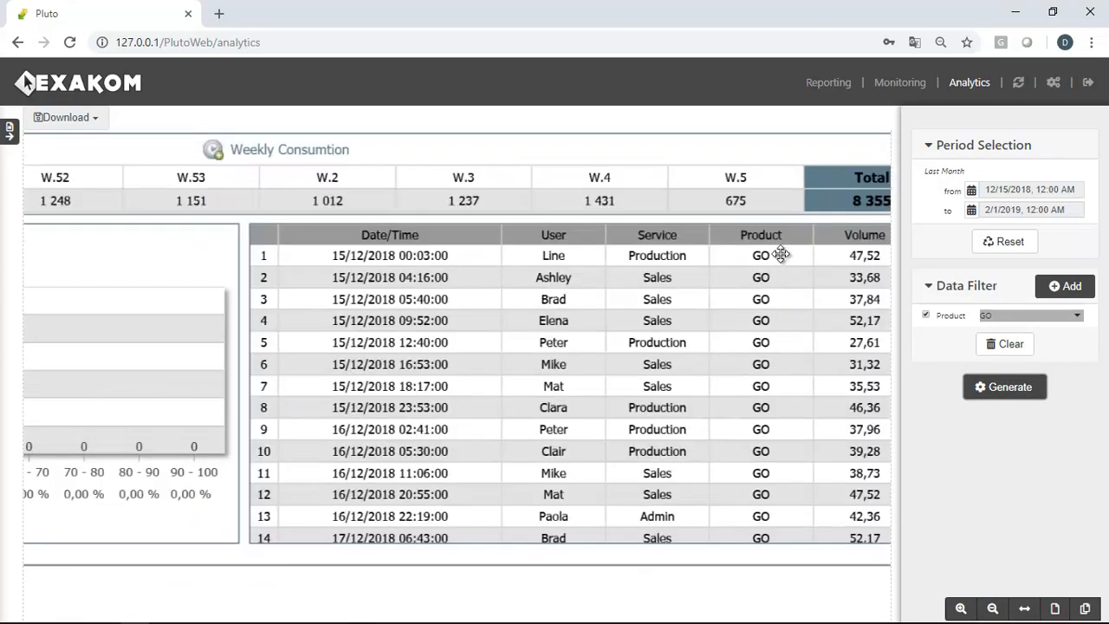
mouse_move(768, 509)
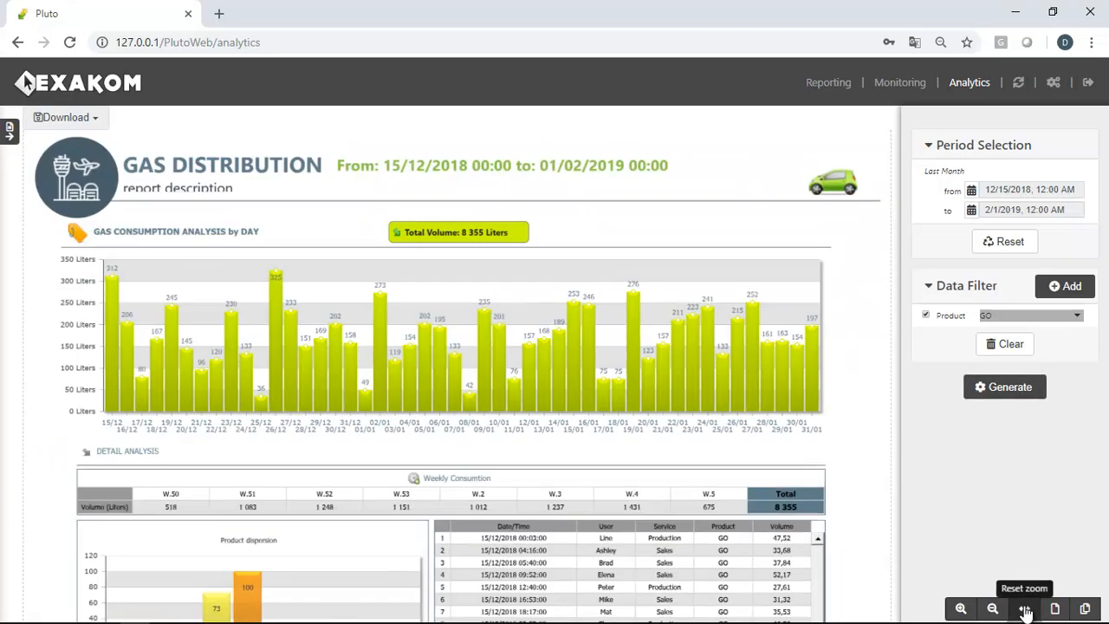
Add a Service filter set to Admin and regenerate, totalling 3,326 liters
left_click(1064, 286)
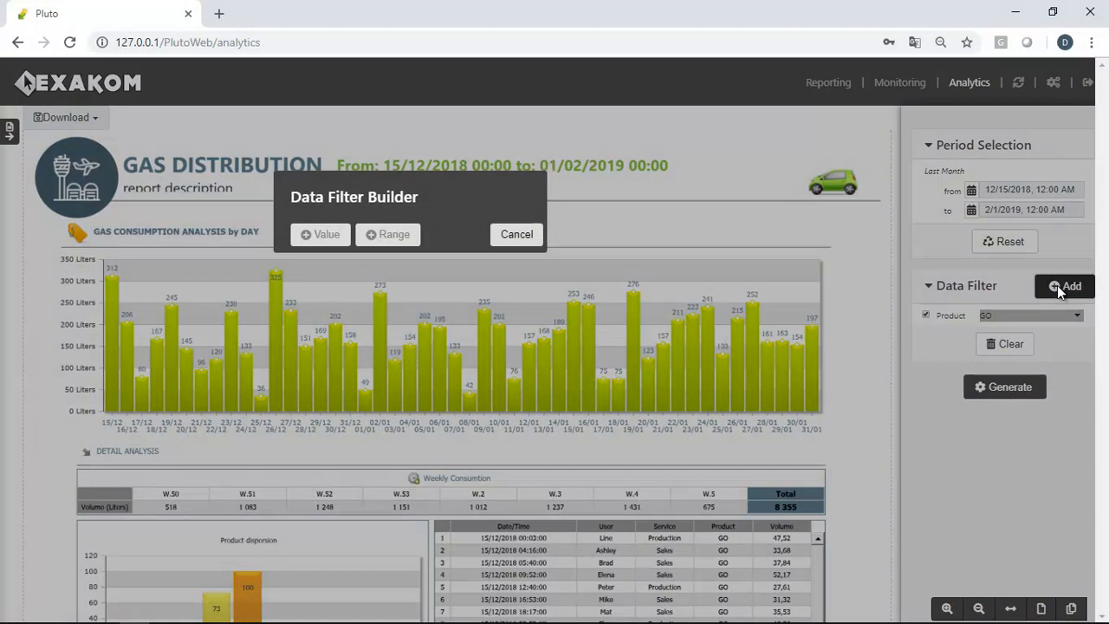
left_click(321, 234)
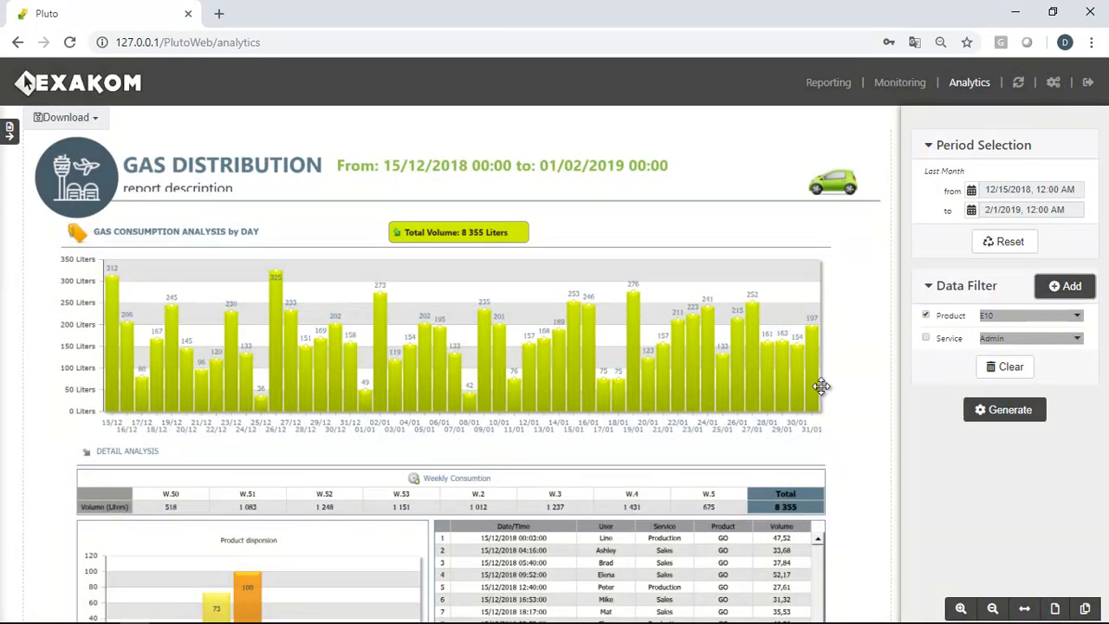
left_click(1005, 409)
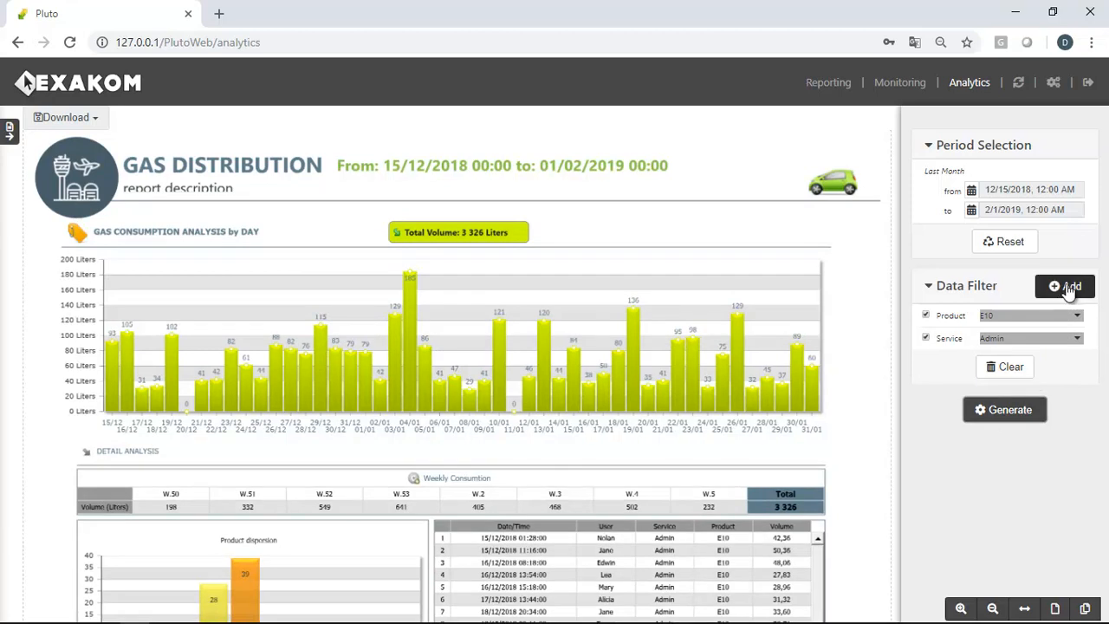
Add a Volume range filter of 40 to 100 from the Gas Station fields and enable it
left_click(1064, 286)
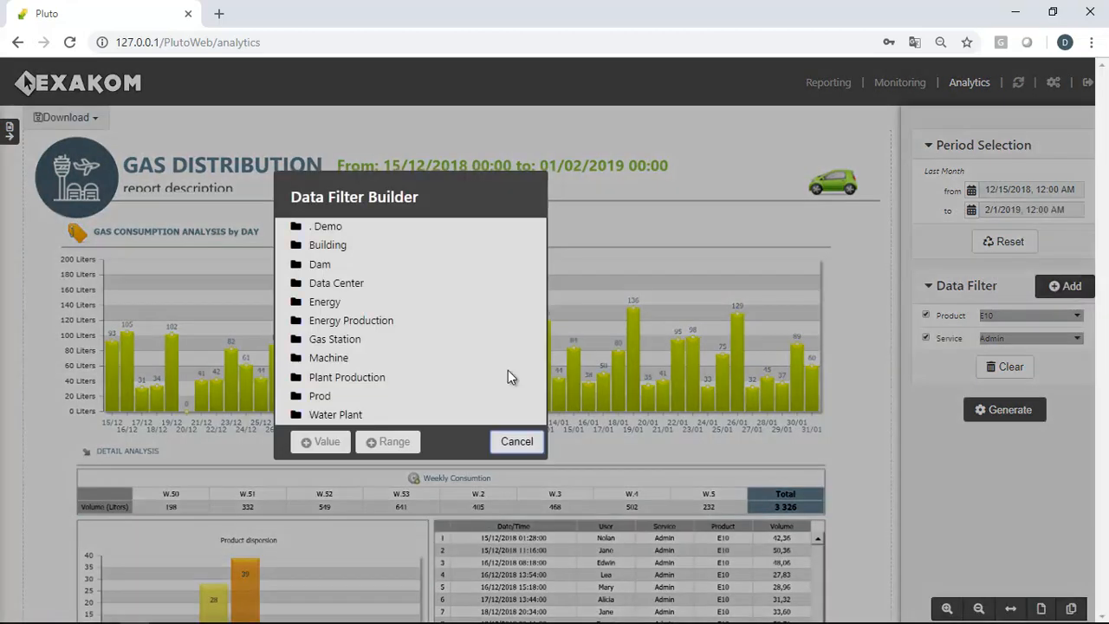
left_click(334, 338)
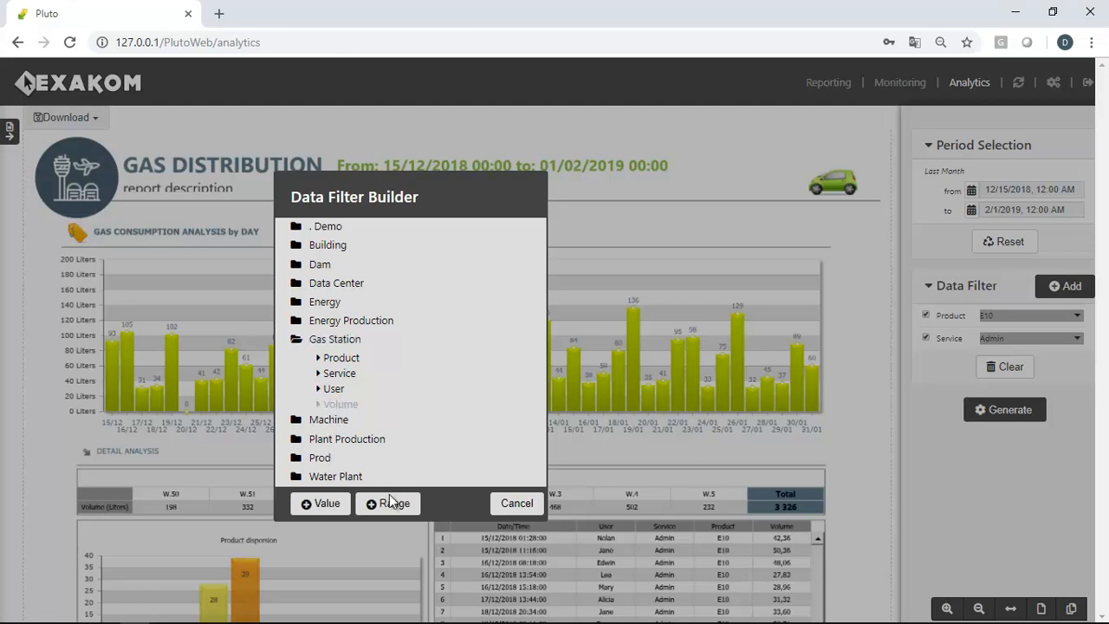
left_click(517, 502)
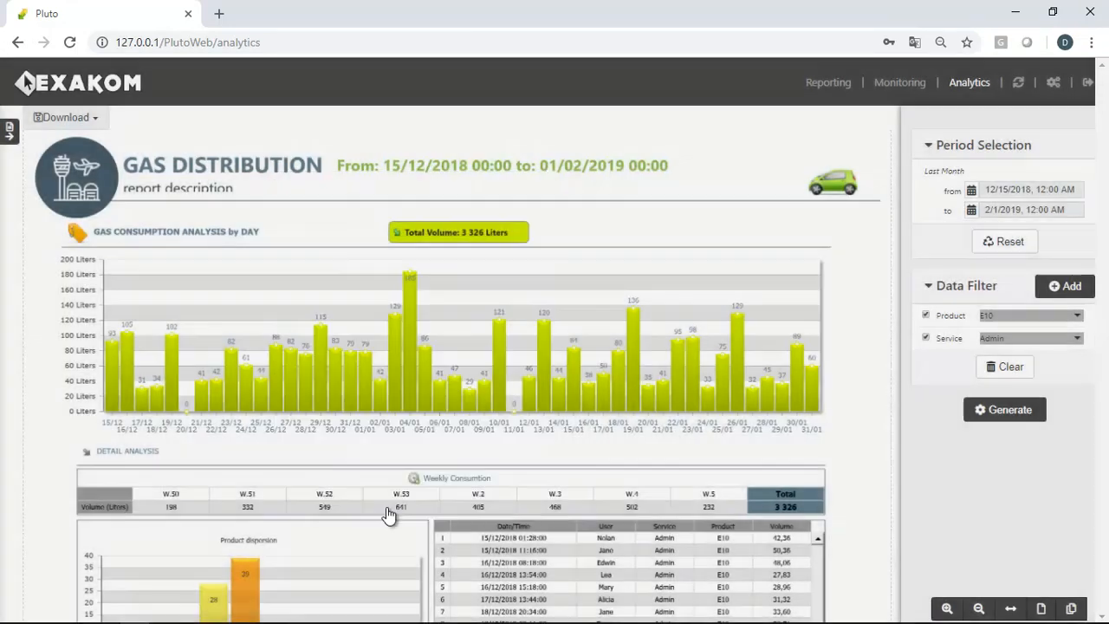
left_click(1064, 285)
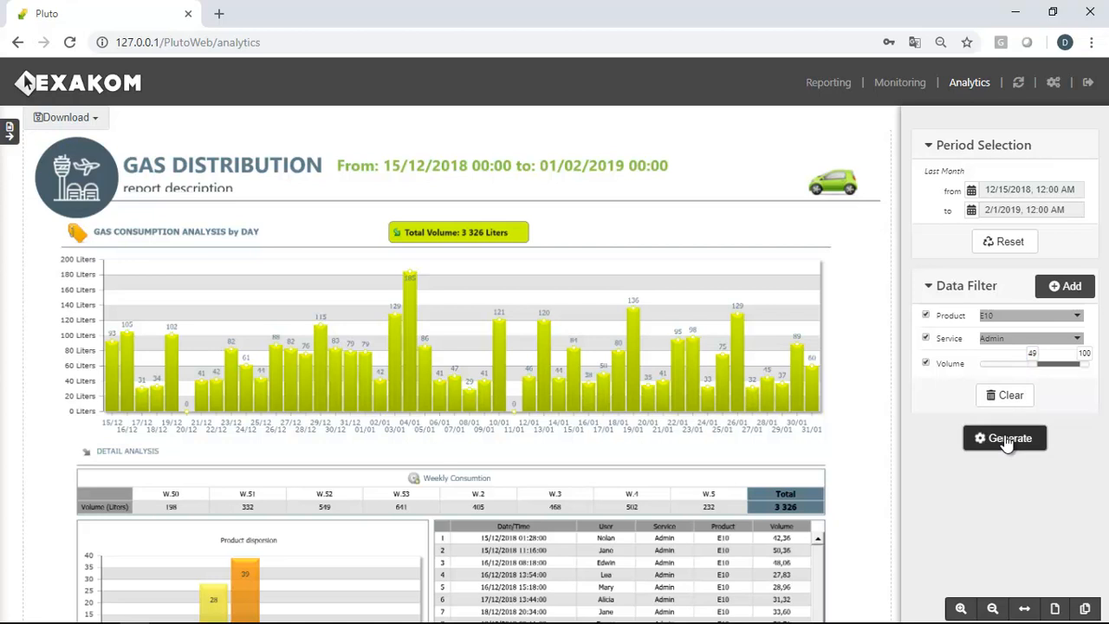
Regenerate the report with all three filters, leaving eight transactions totalling 406 liters
left_click(1004, 437)
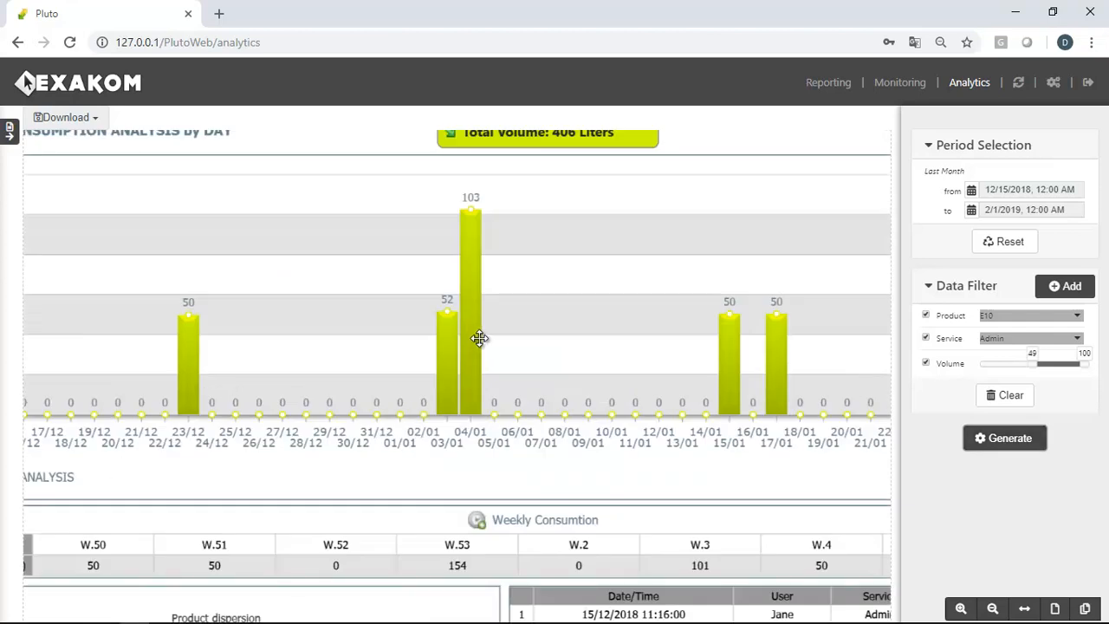
scroll("down", 3)
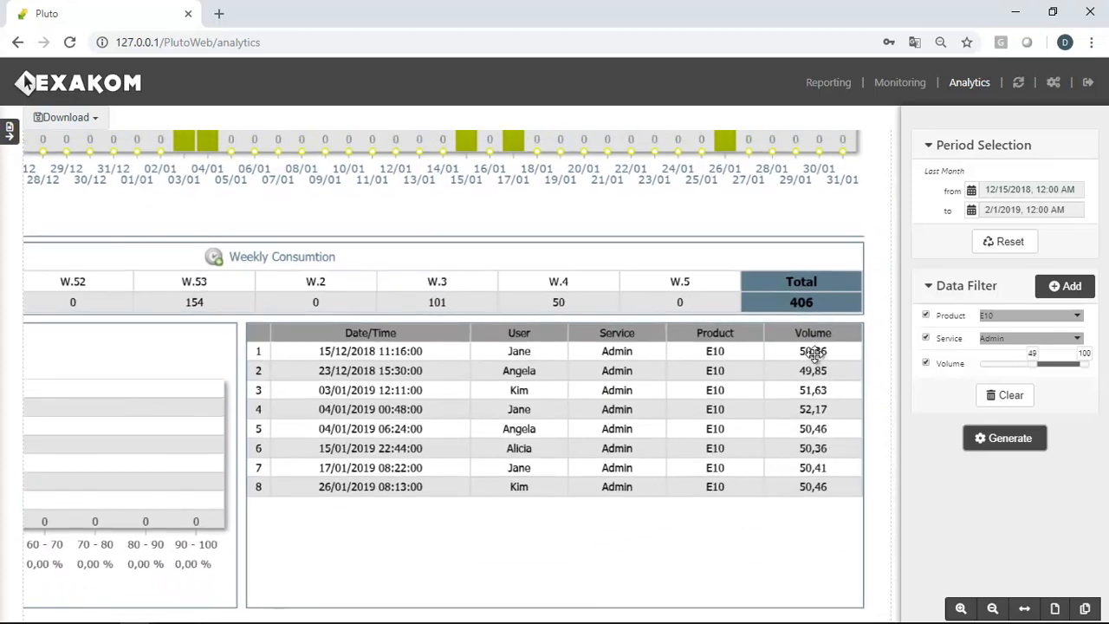
mouse_move(805, 481)
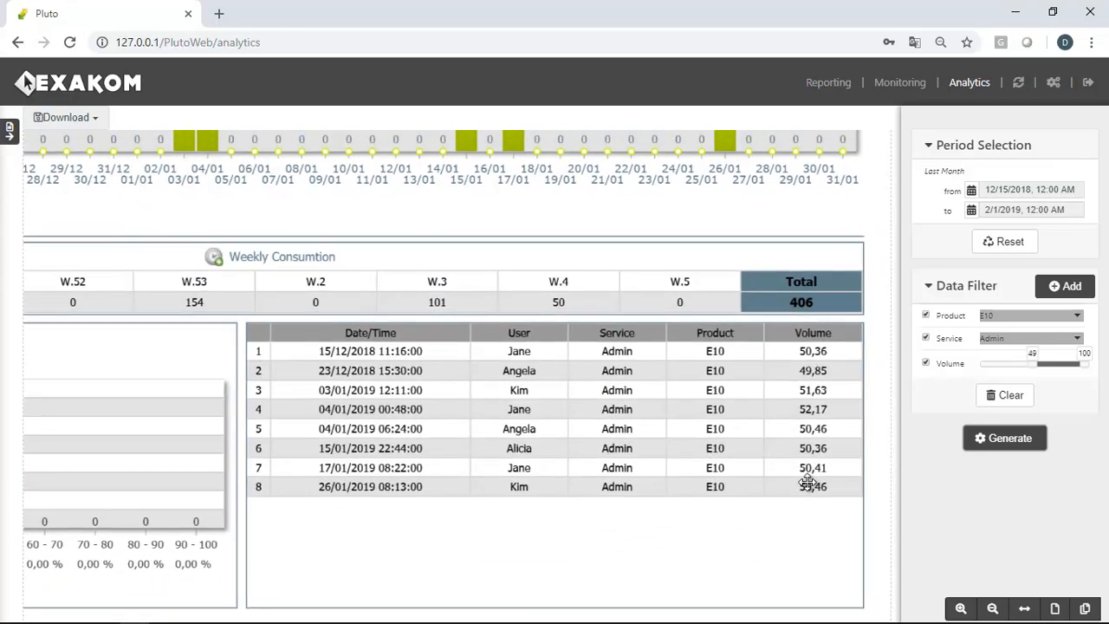
left_click(1005, 437)
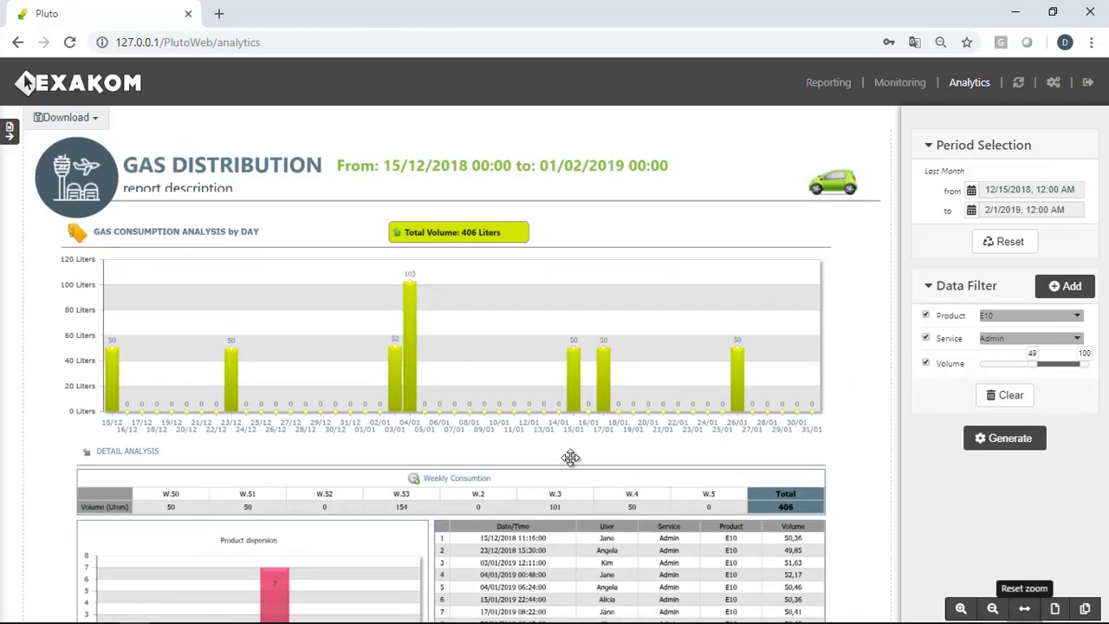
mouse_move(395, 399)
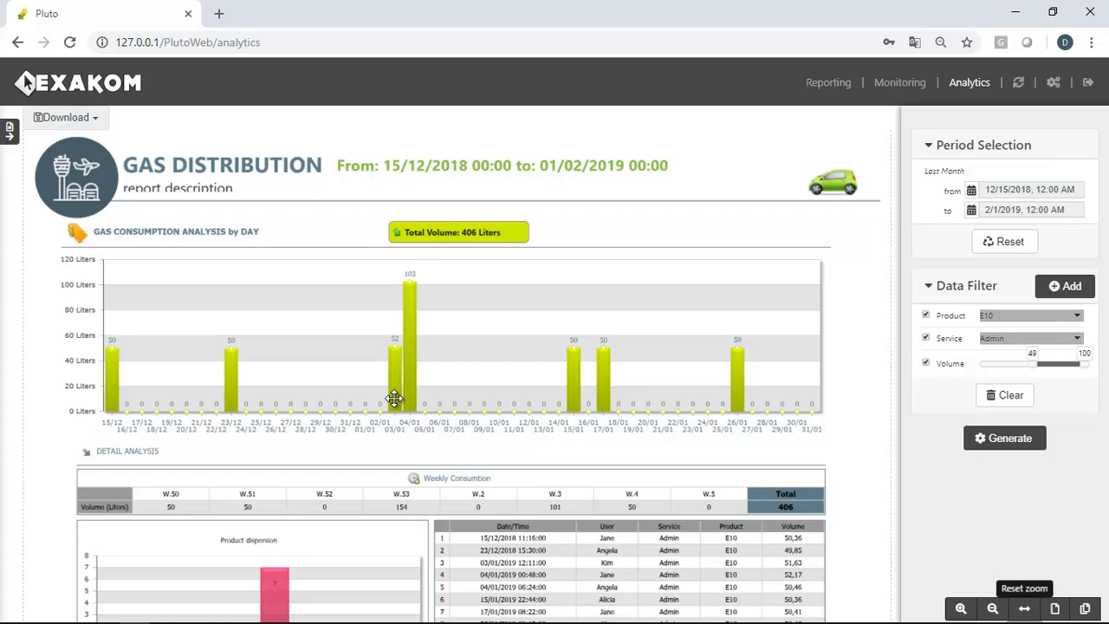
mouse_move(1088, 95)
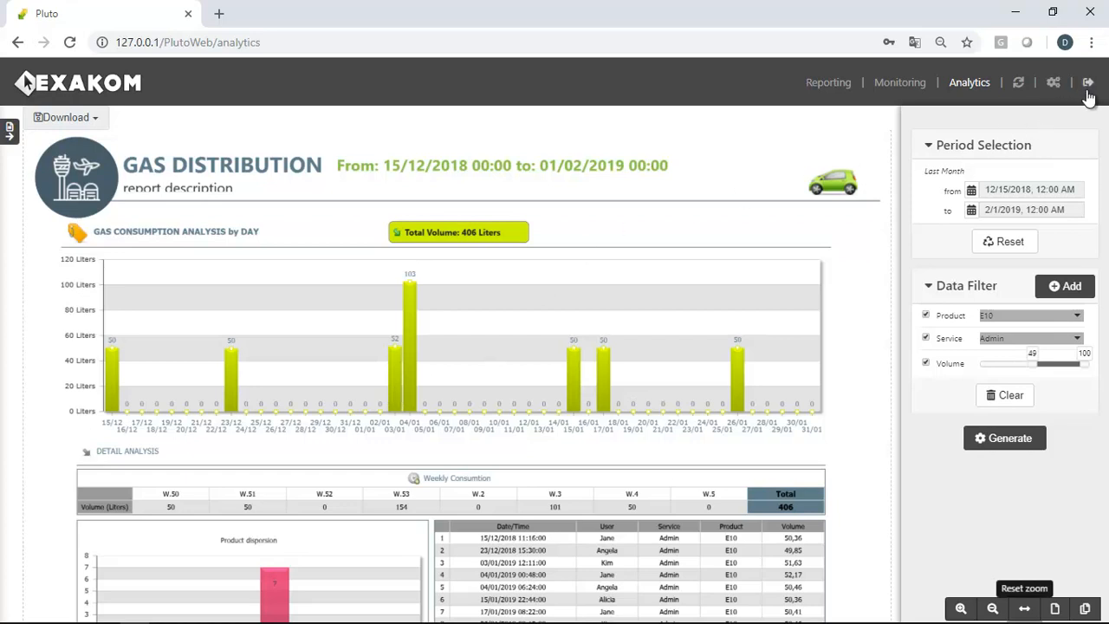